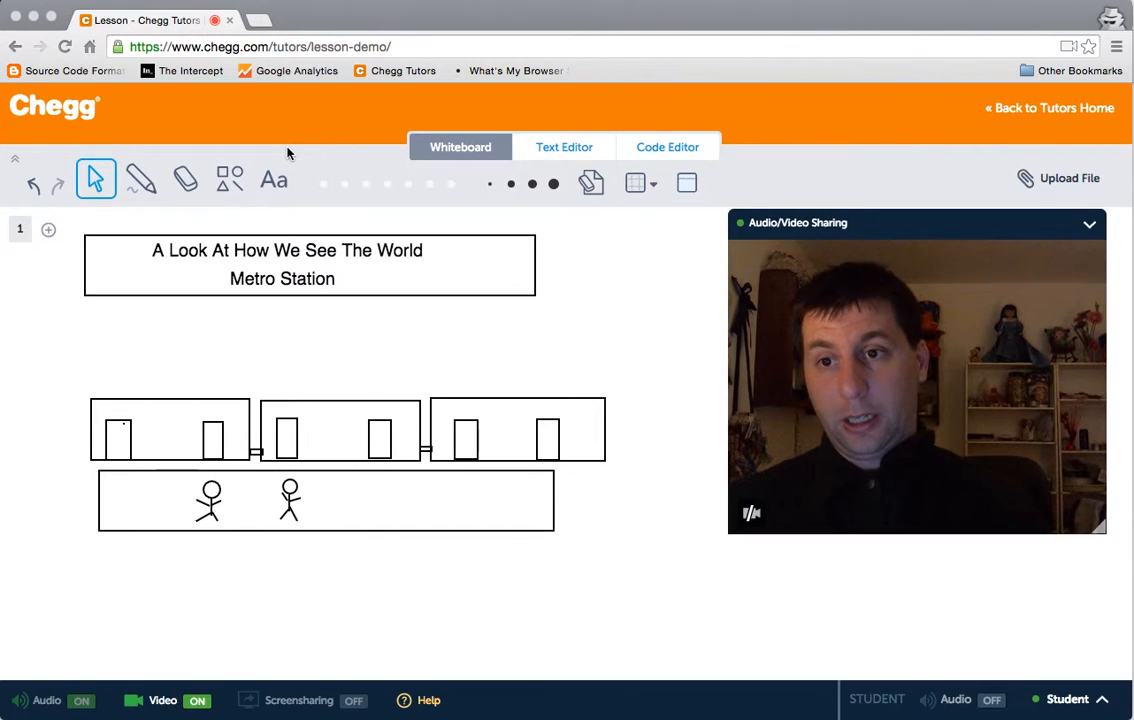
mouse_move(140, 185)
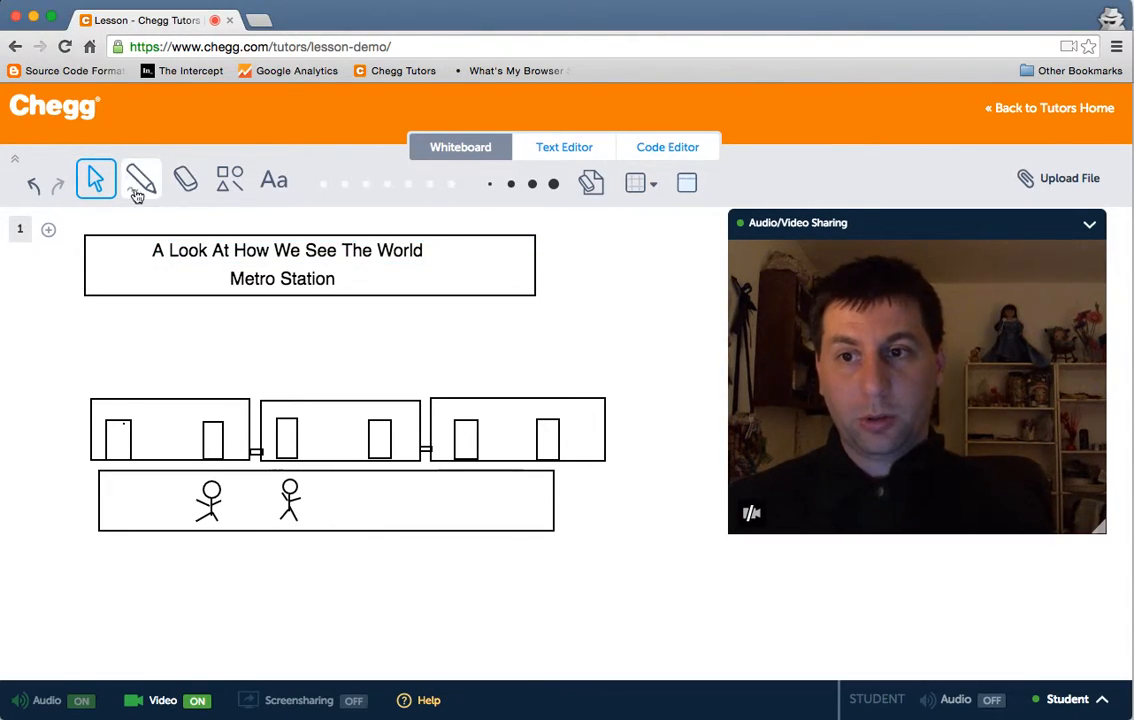
- Draw freehand arrows pointing at the title, a passenger, the platform and a train door
left_click(287, 250)
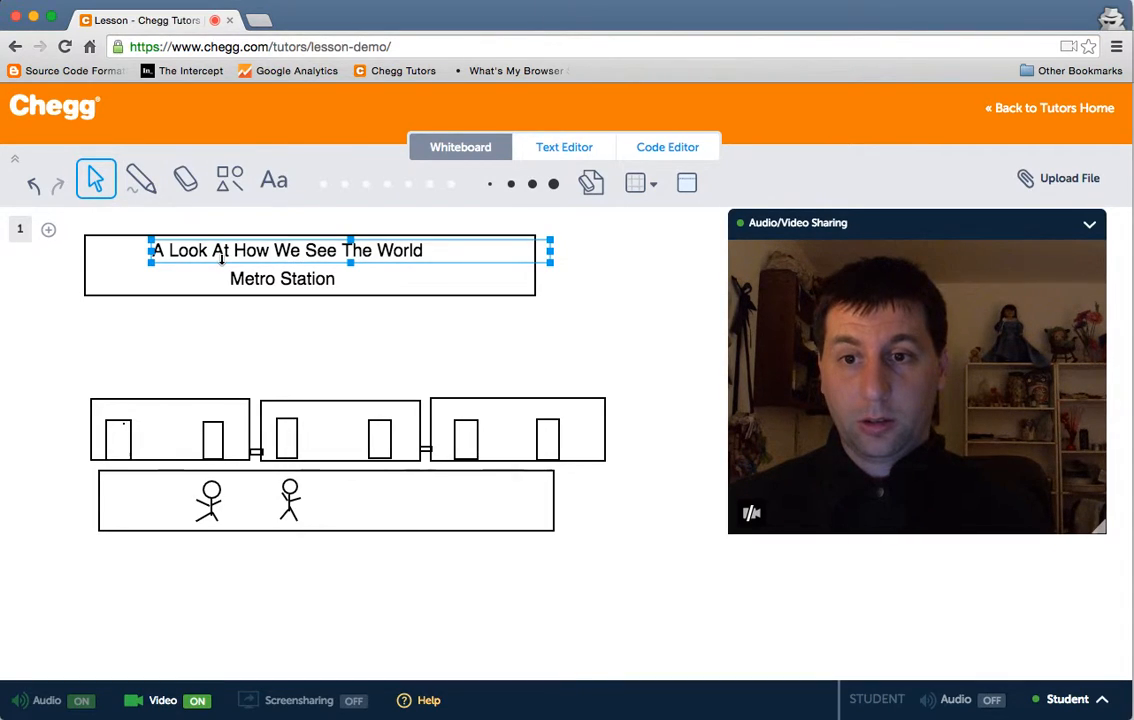
left_click(705, 414)
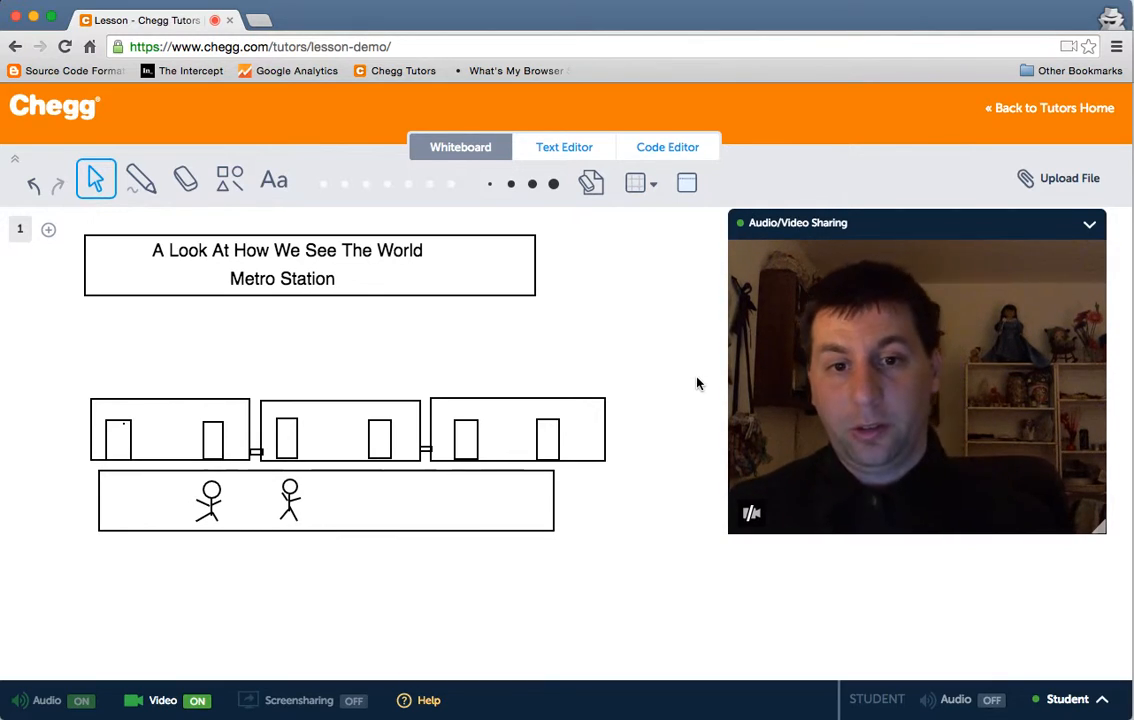
left_click(141, 179)
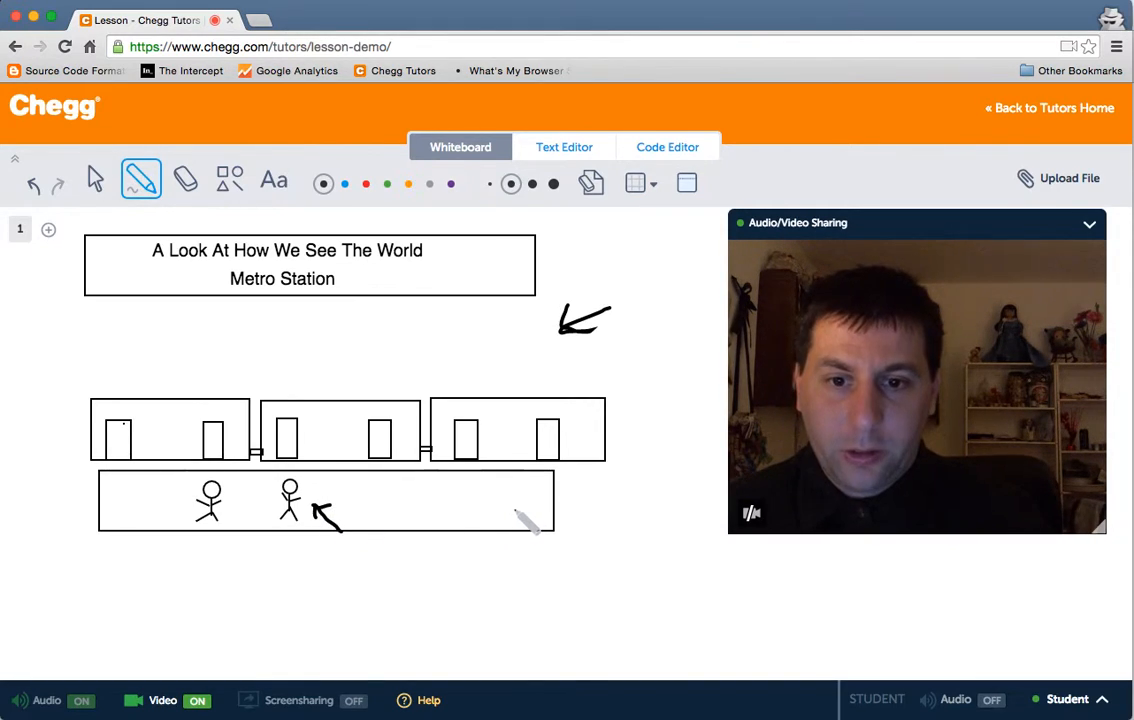
left_click_drag(530, 500, 510, 540)
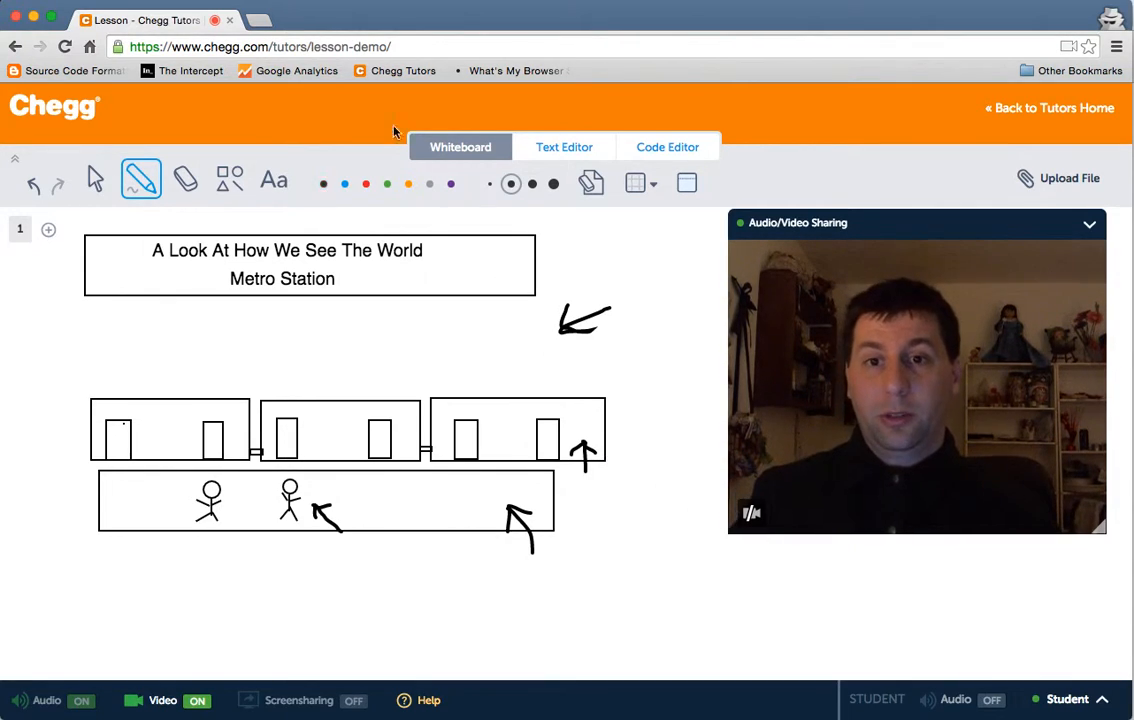
- Add the text 'Tracks where these trains are?' below the platform and circle the title box
left_click(273, 179)
type("T")
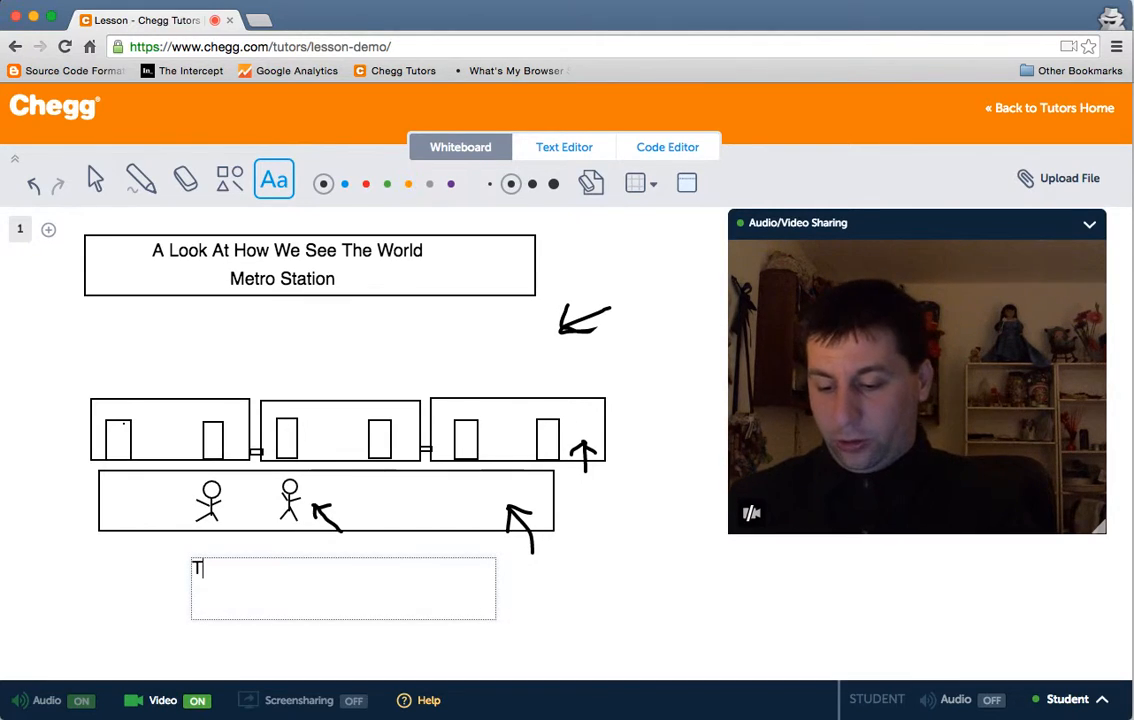
type("racks where")
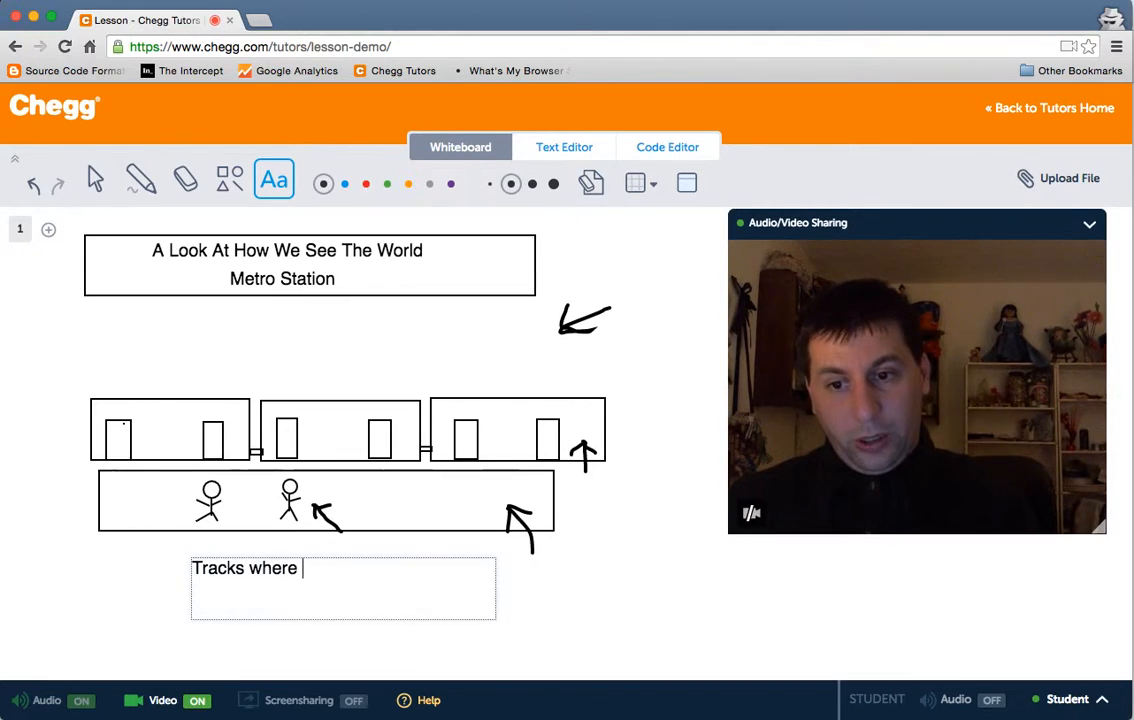
type("these trains")
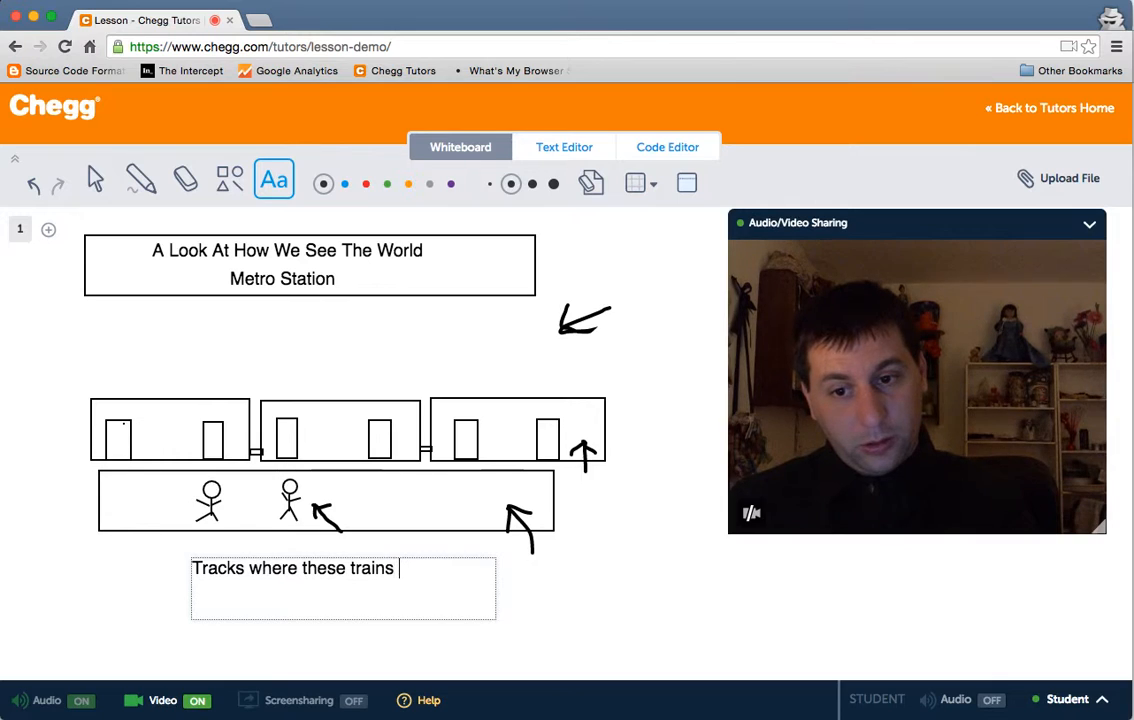
type("are?")
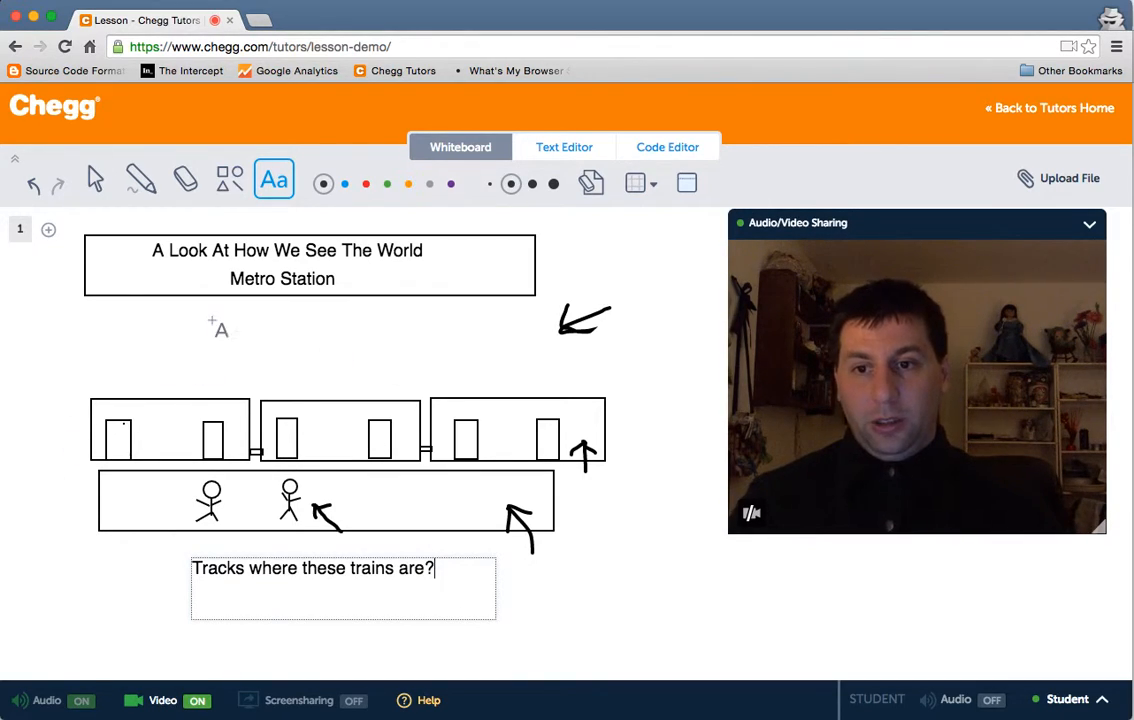
left_click(229, 179)
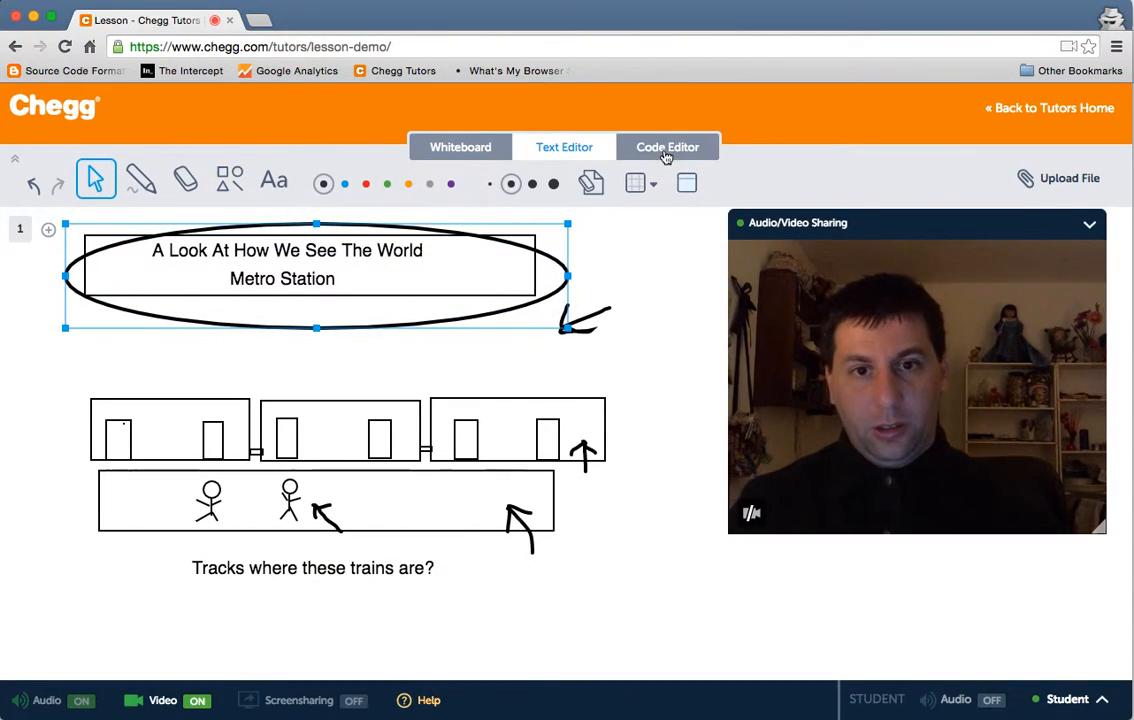
- Type the MetroStation class skeleton in the code editor
left_click(667, 147)
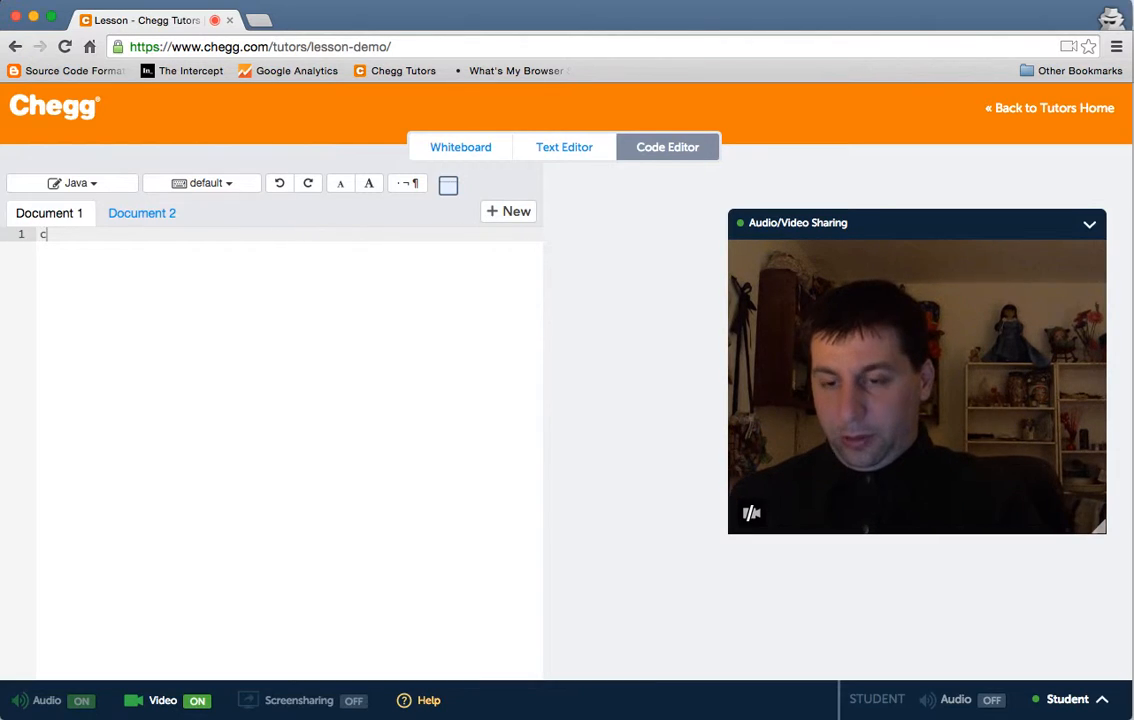
type("lass MetroSt")
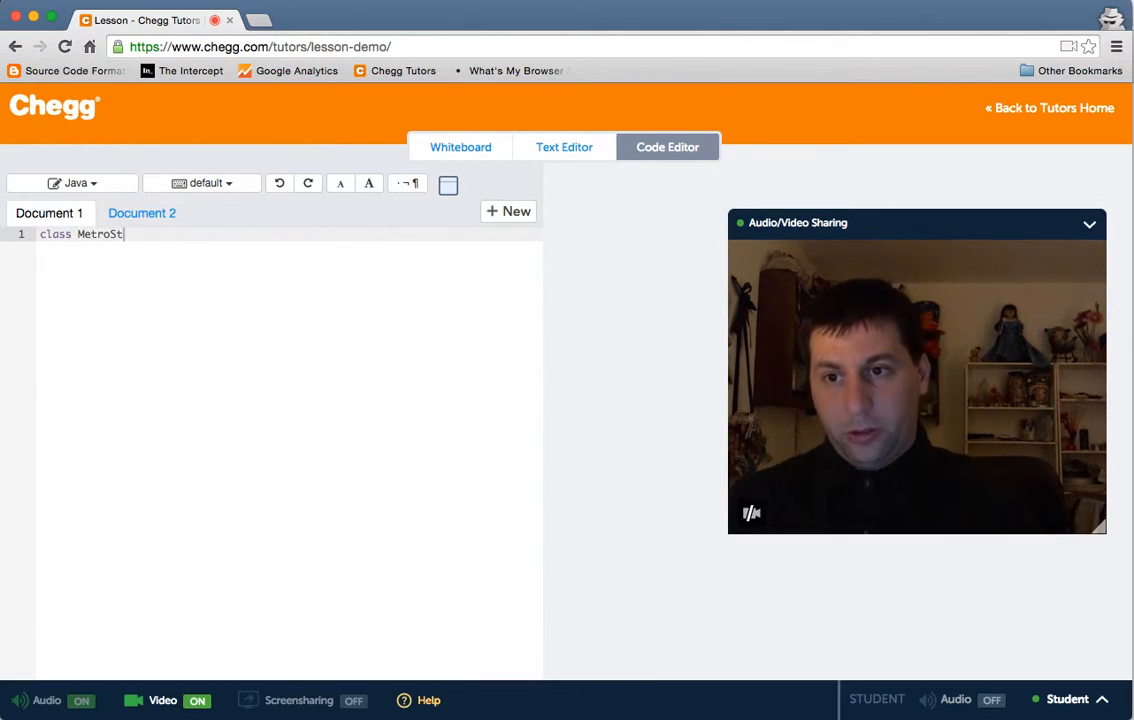
type("ation()")
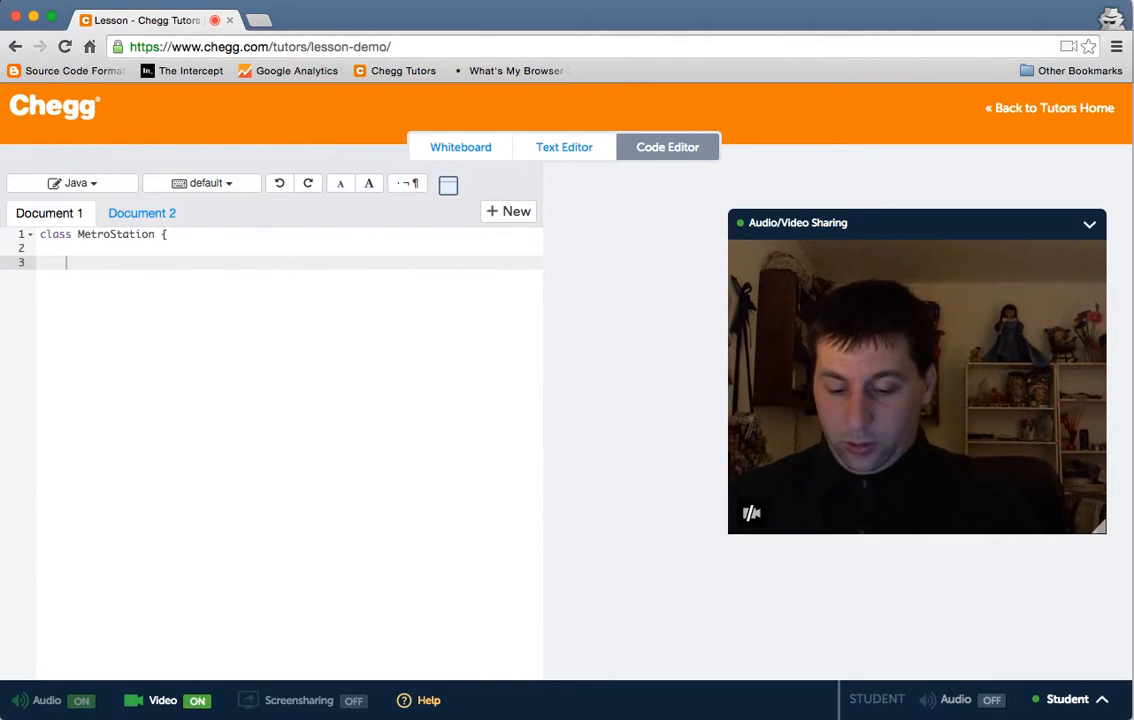
type("}")
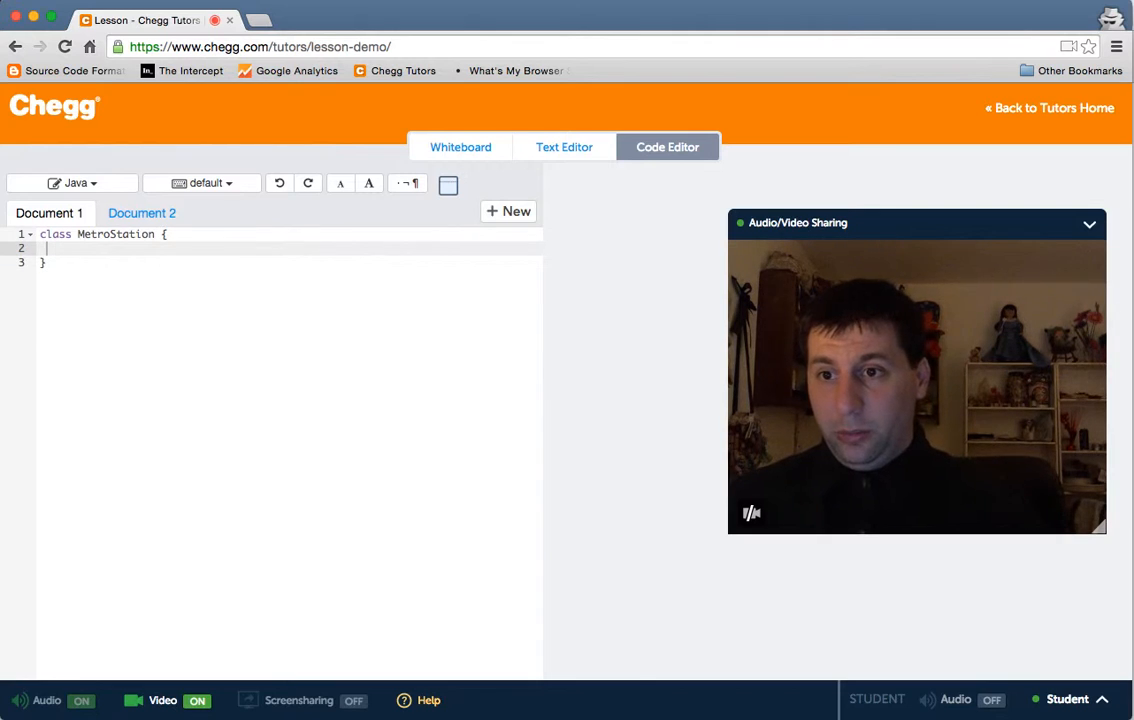
left_click(460, 147)
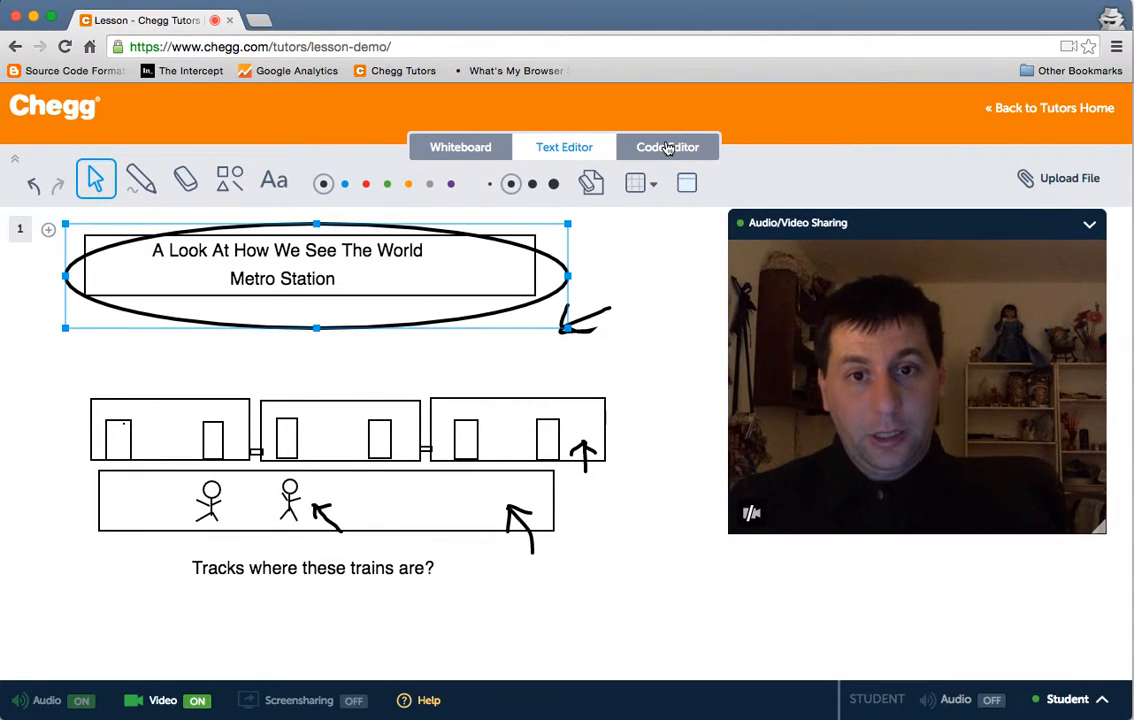
left_click(667, 147)
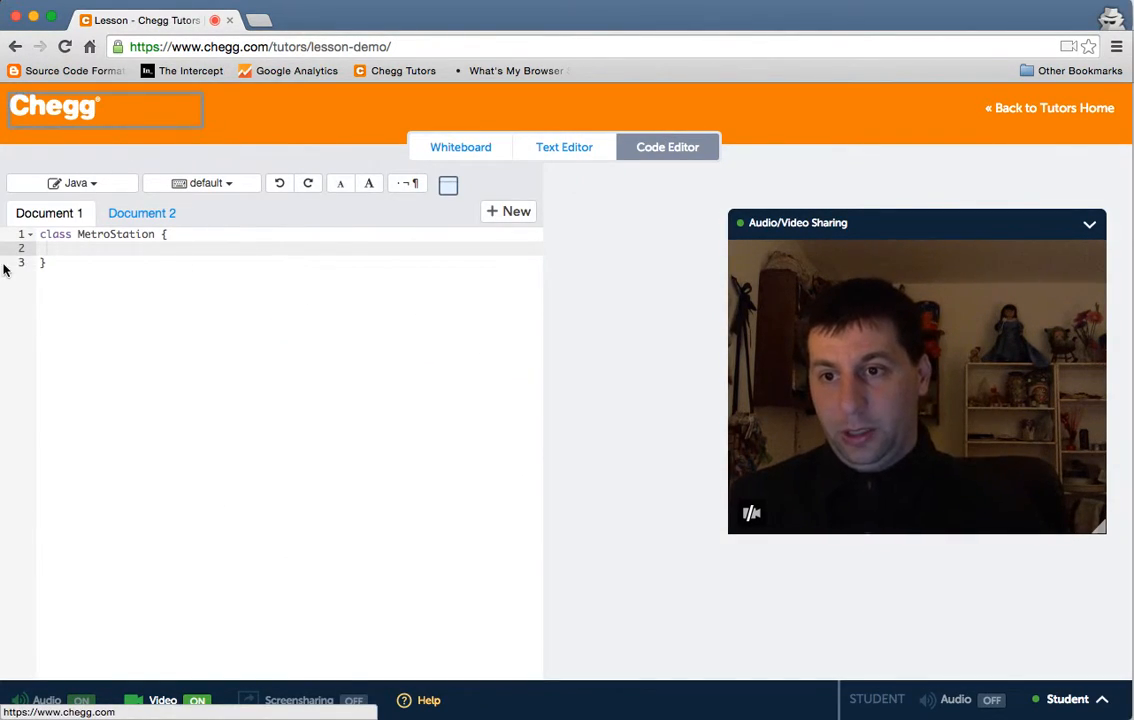
- Add a private Train currentTrain field and a Train class holding a //TODO comment
type("Train")
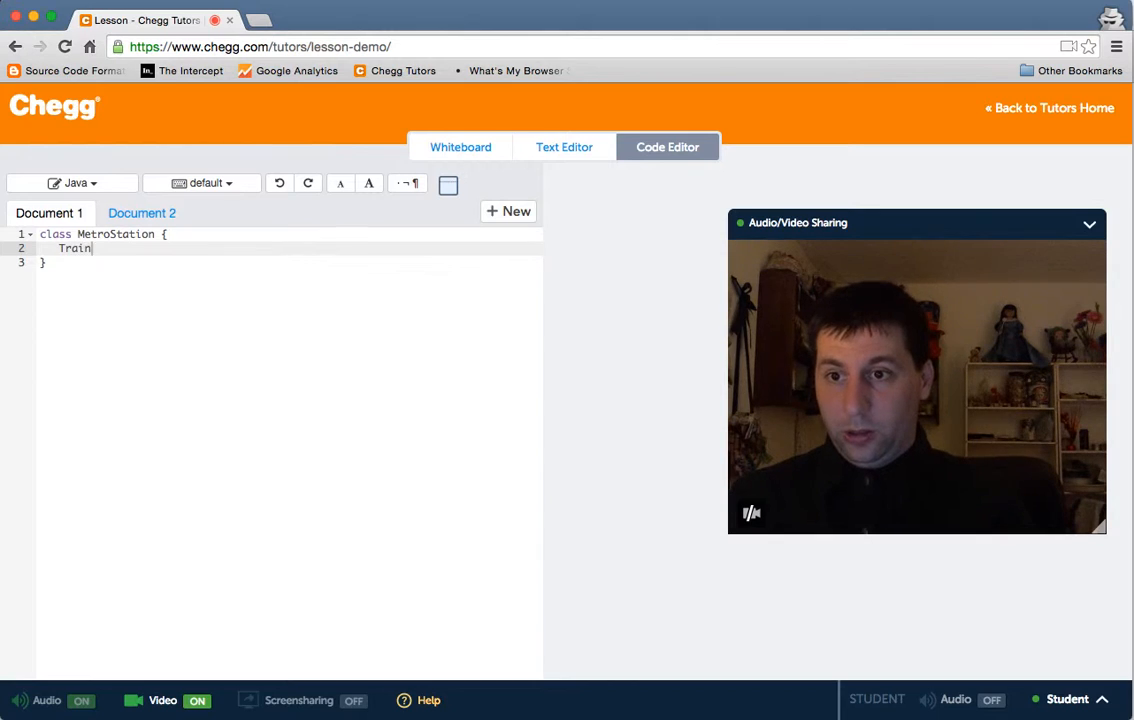
type("currentTrain;")
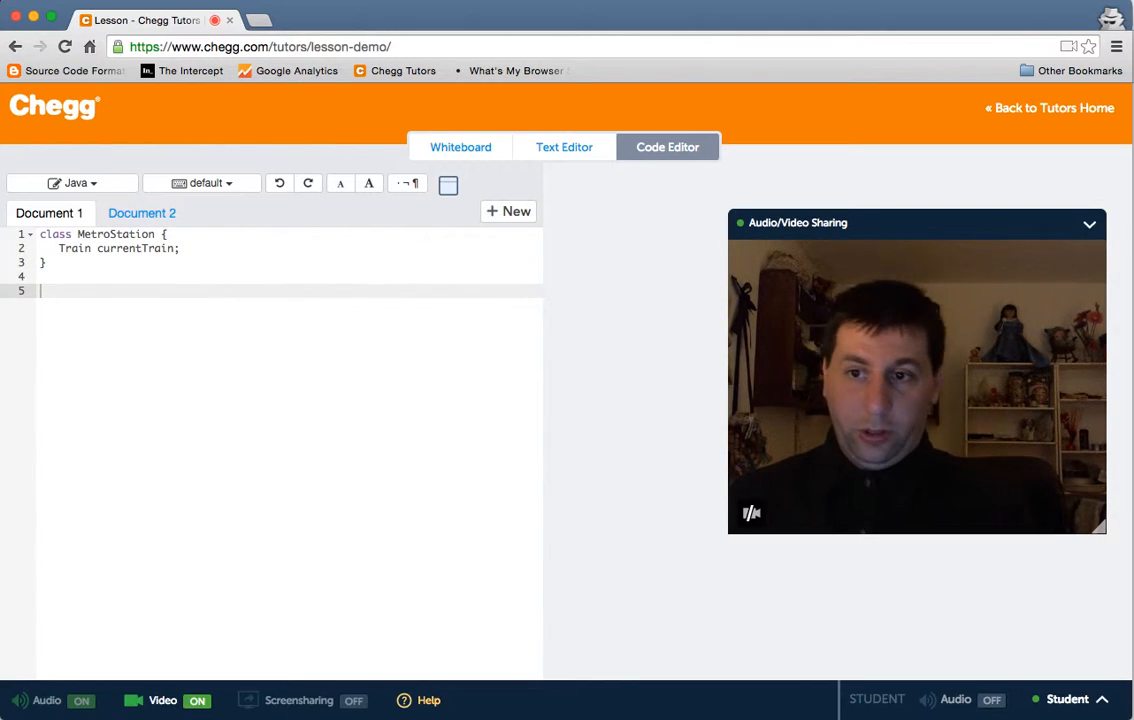
type("class Train")
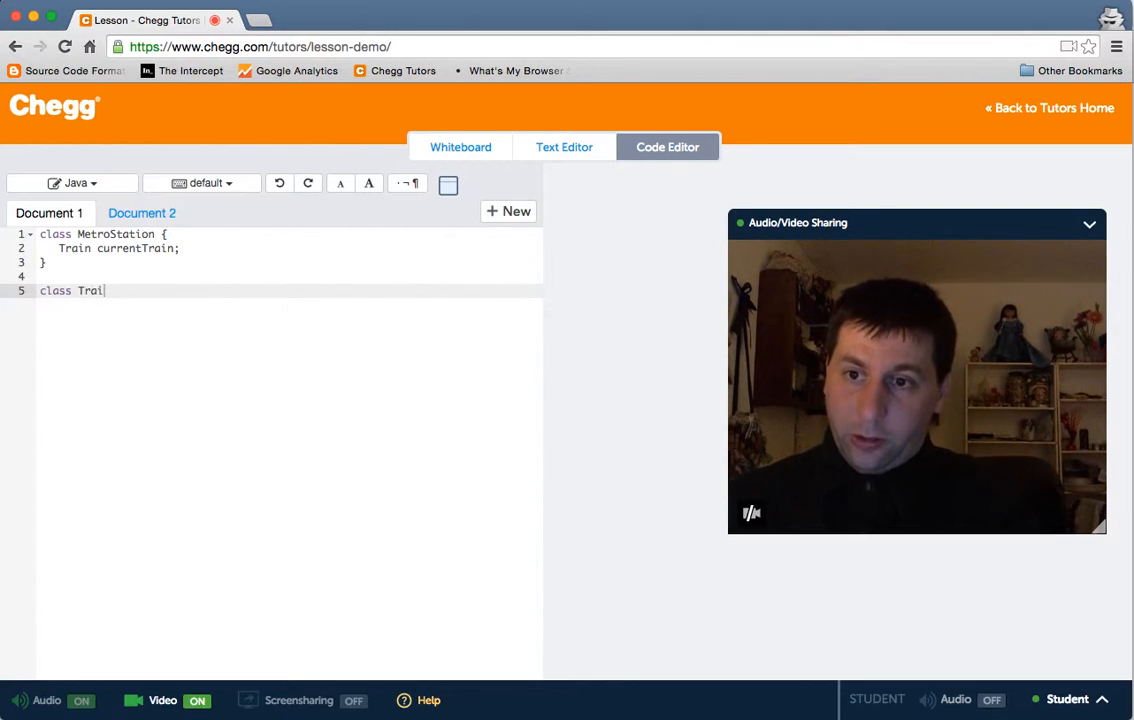
type("n {")
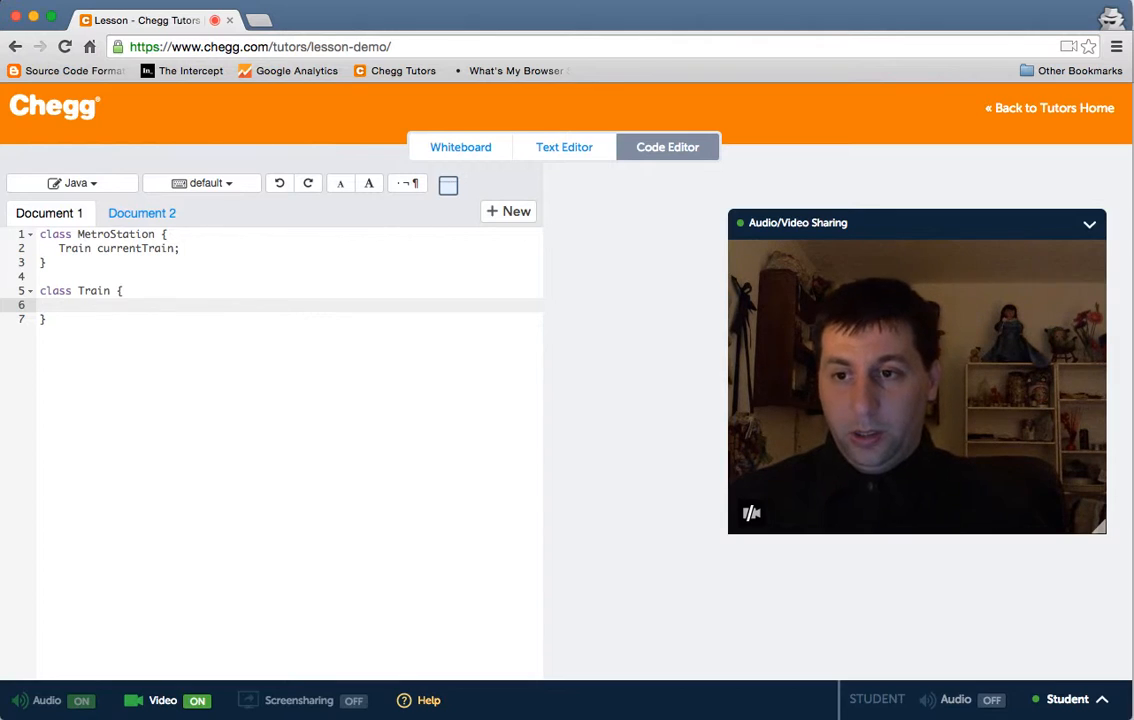
type("//TODO")
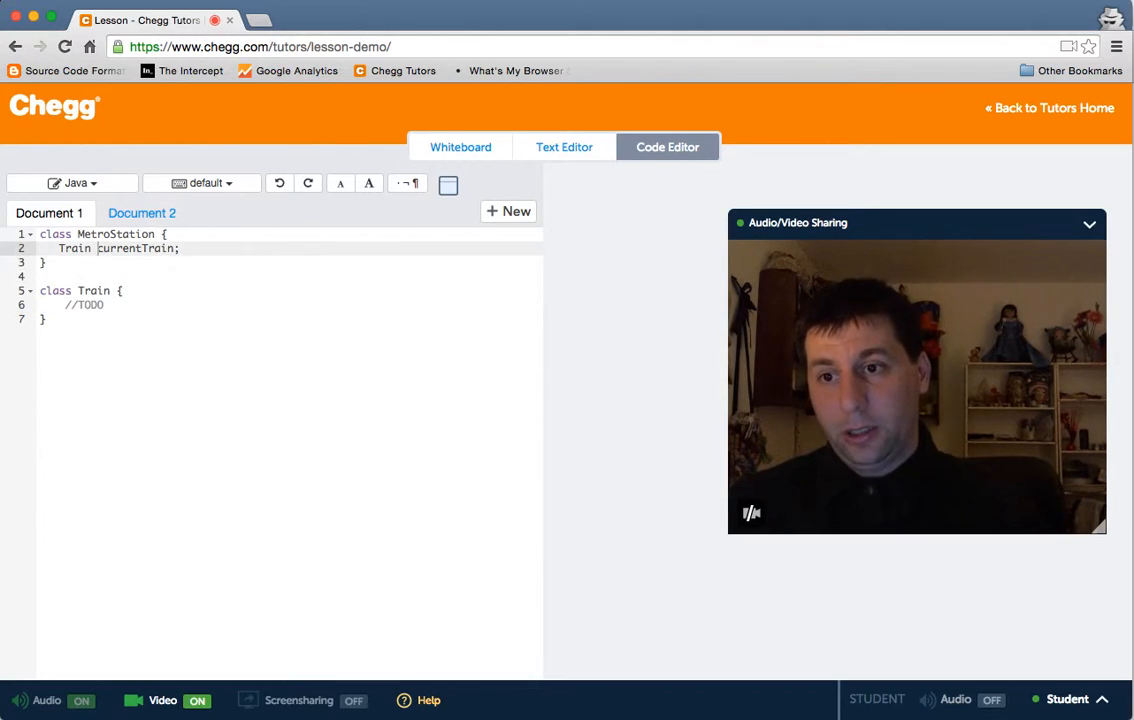
type("private")
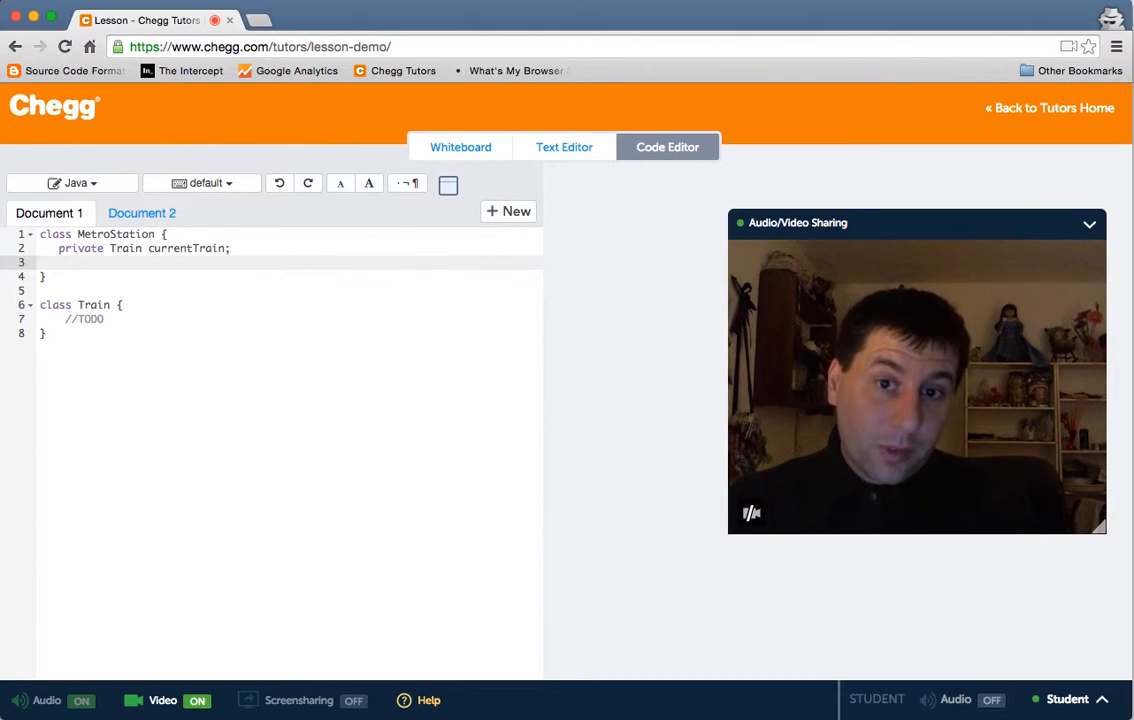
- Add a public dispatchTrain() method to MetroStation, discarding a half-typed comment
left_click(460, 147)
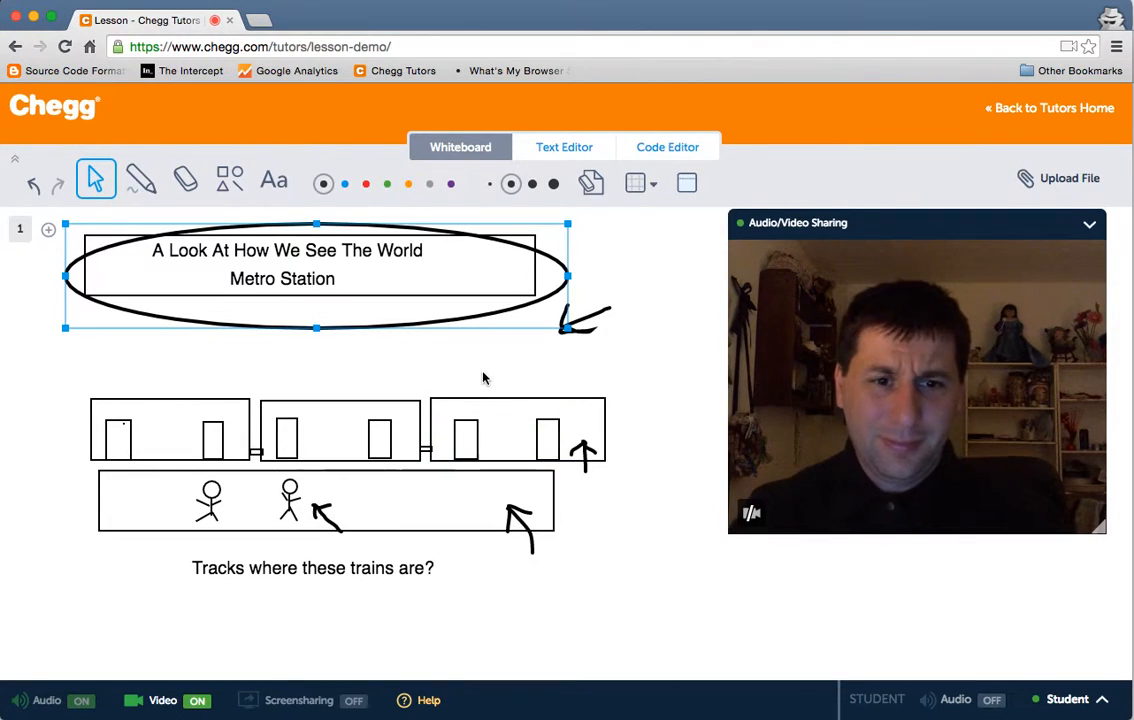
mouse_move(481, 375)
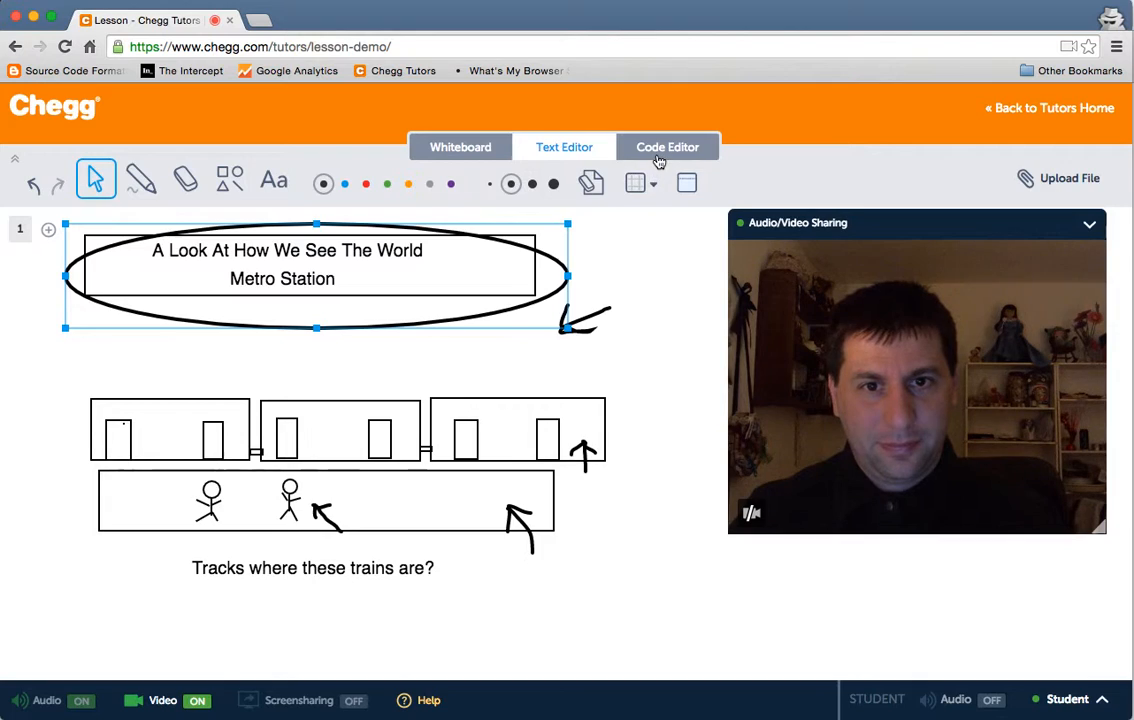
left_click(667, 147)
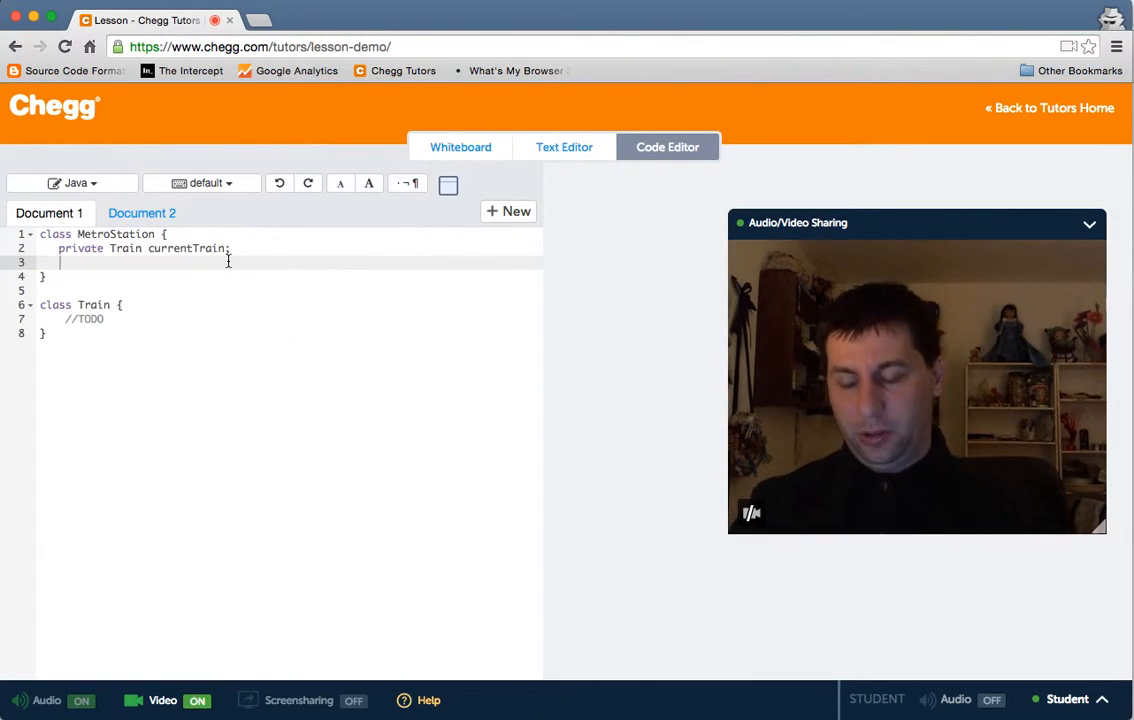
type("public")
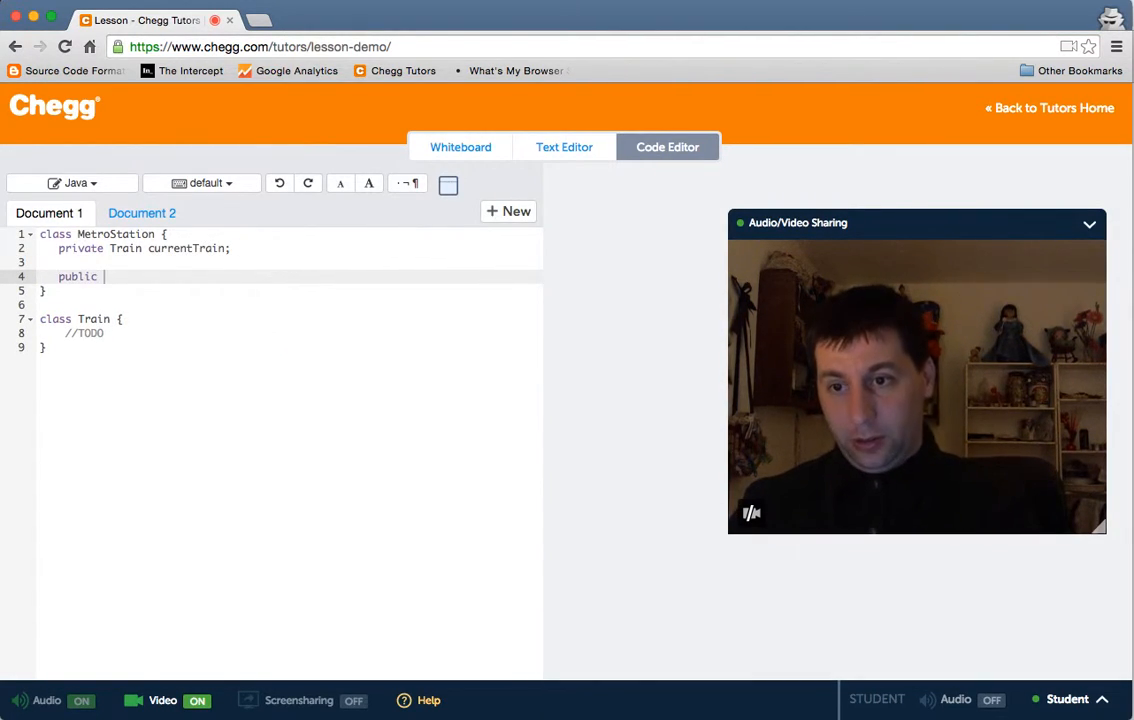
type("dispatch")
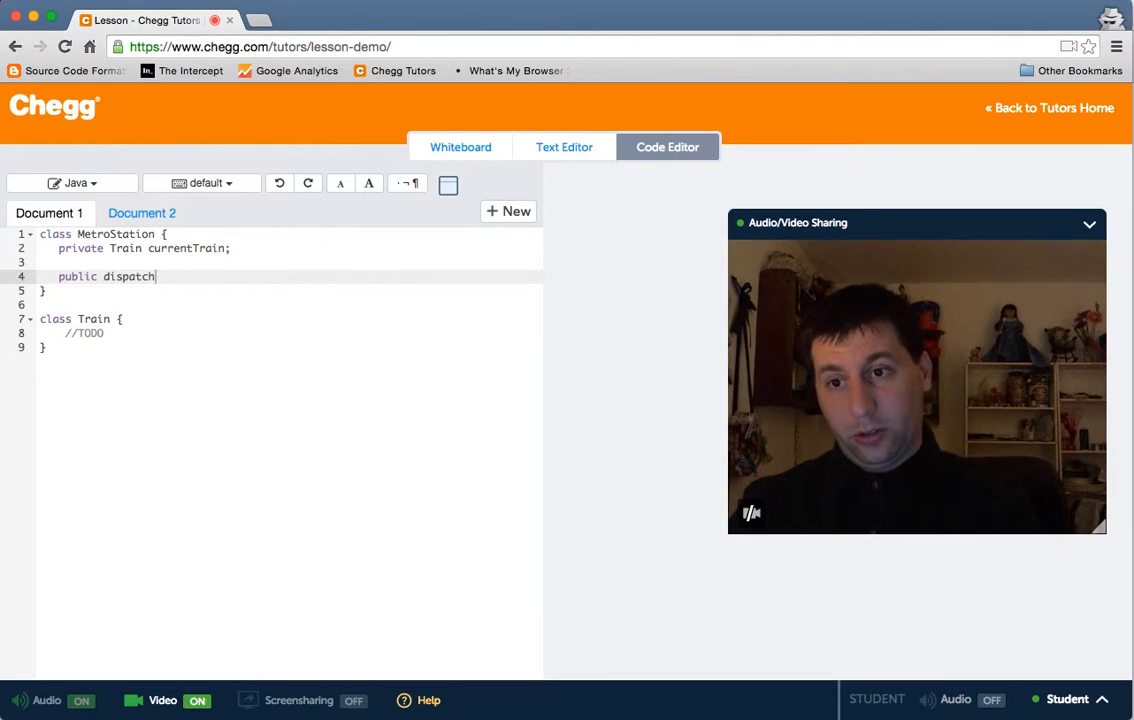
type("Train(){")
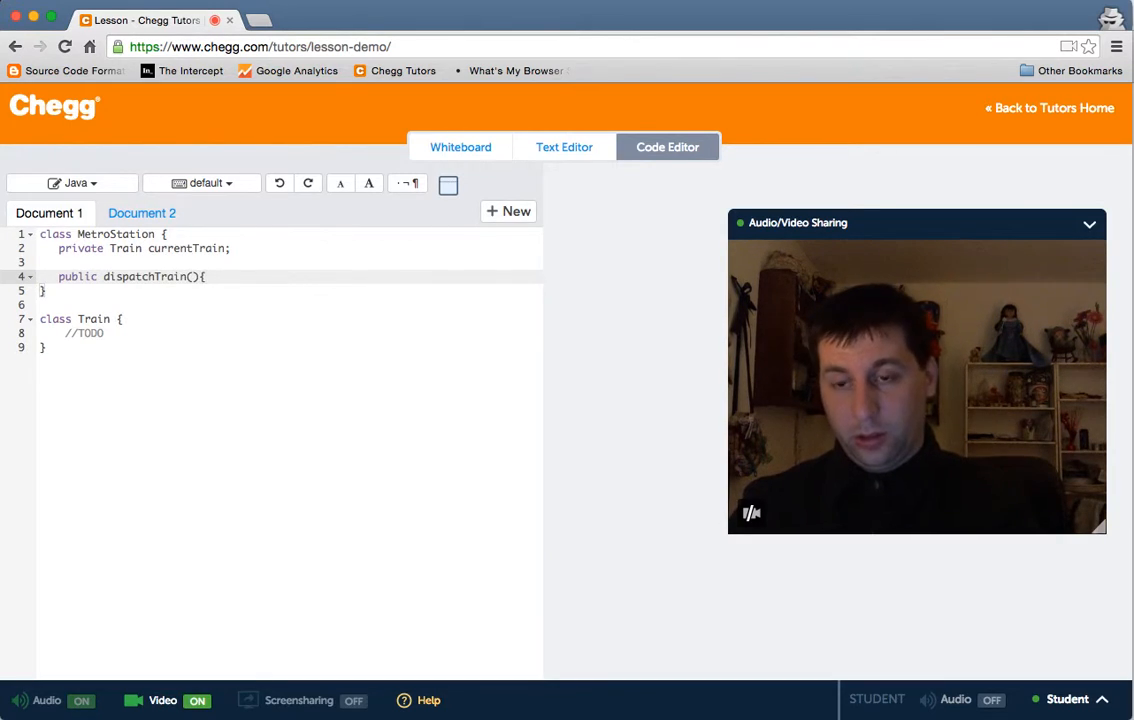
type("} //S")
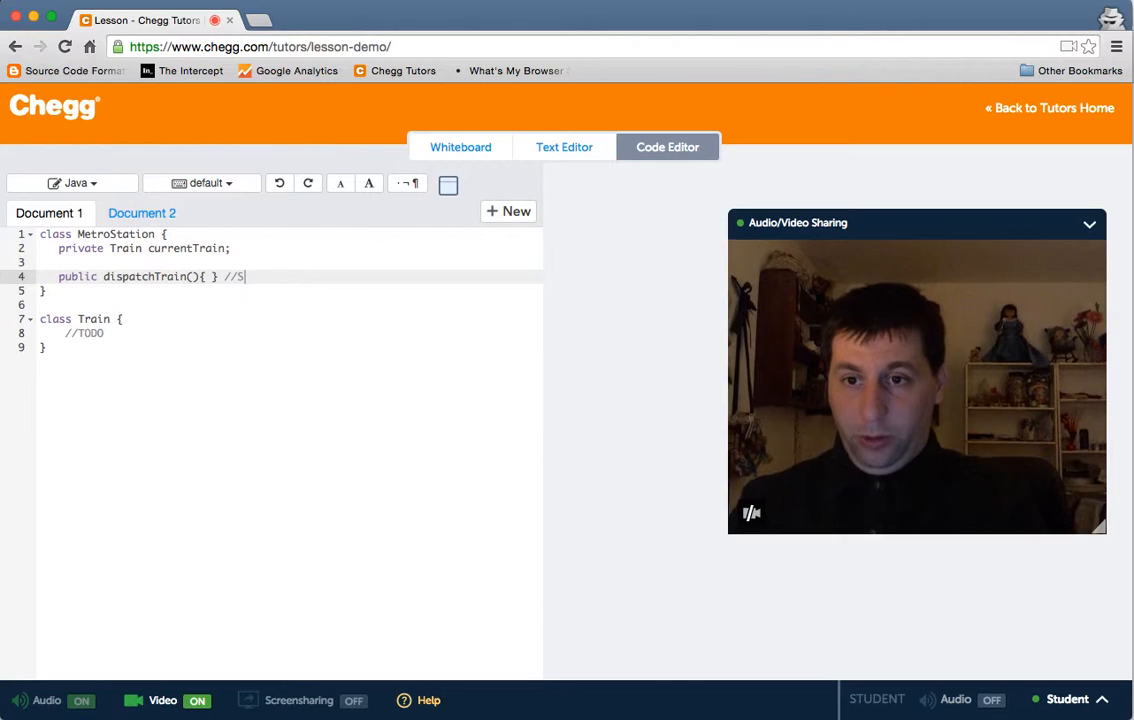
type("ells the thrain to")
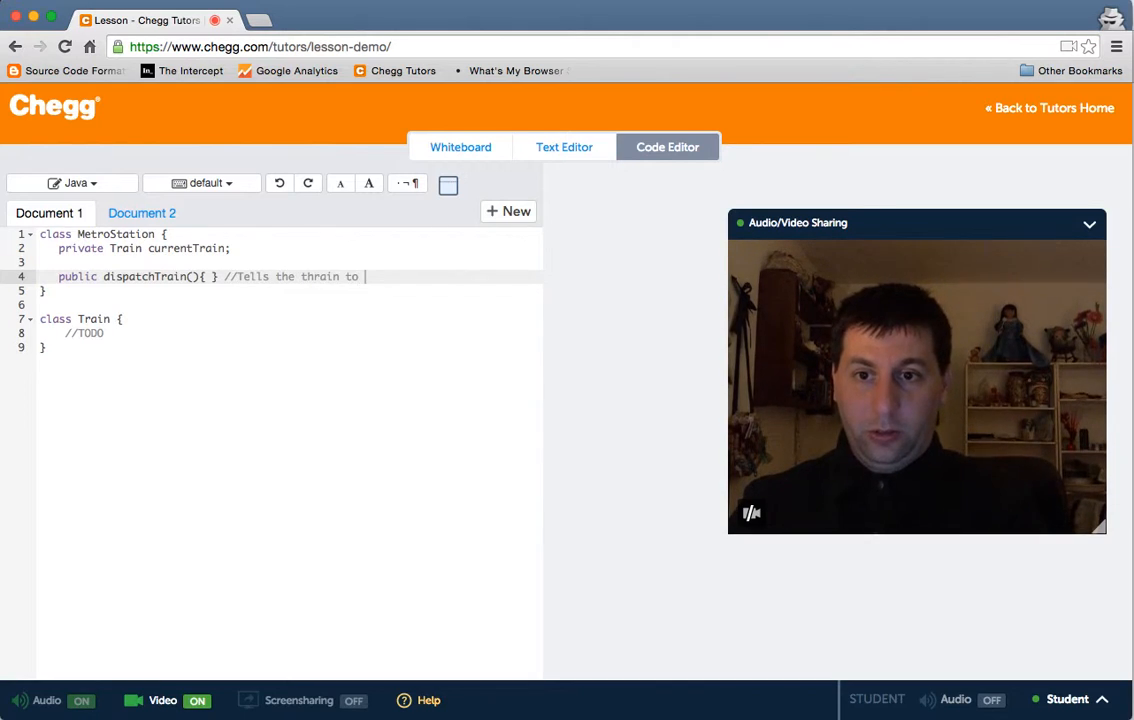
type("ttrain")
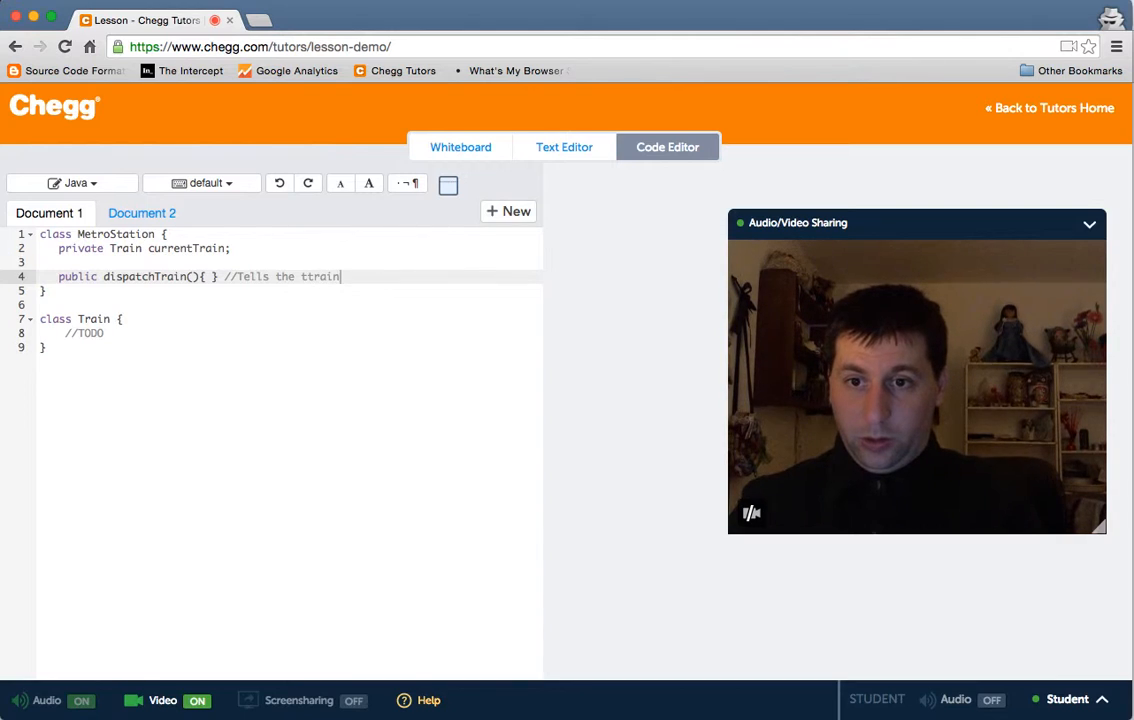
key("backspace")
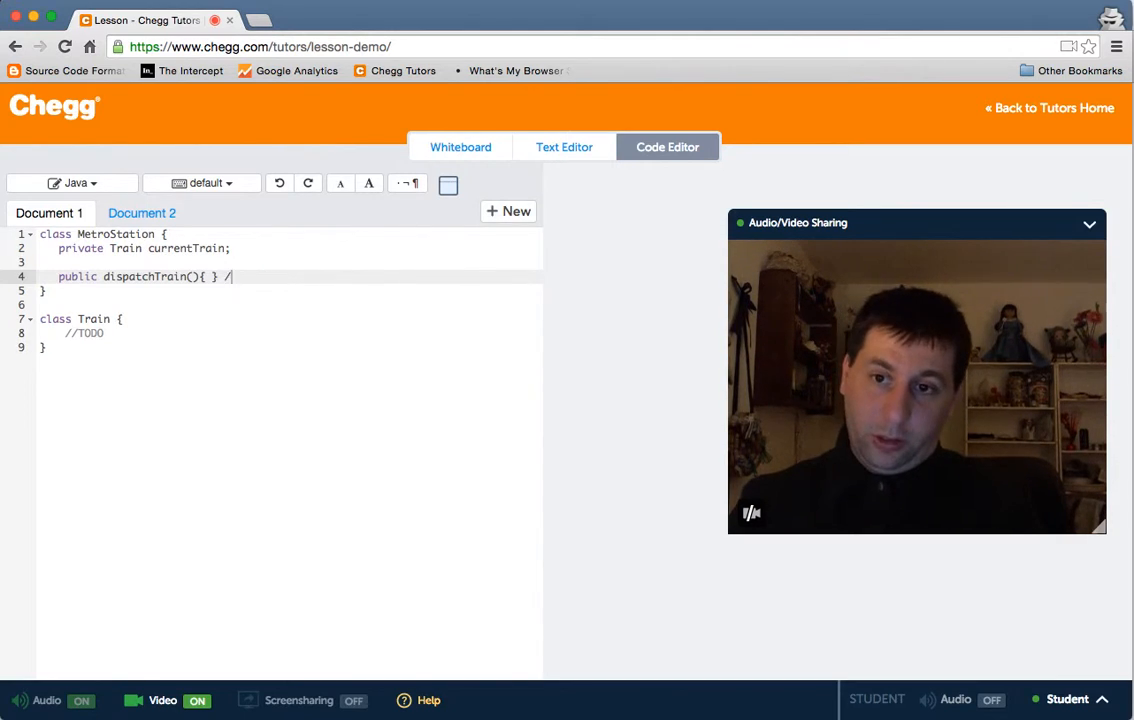
- Make dispatchTrain call train.leaveStation()
type("train")
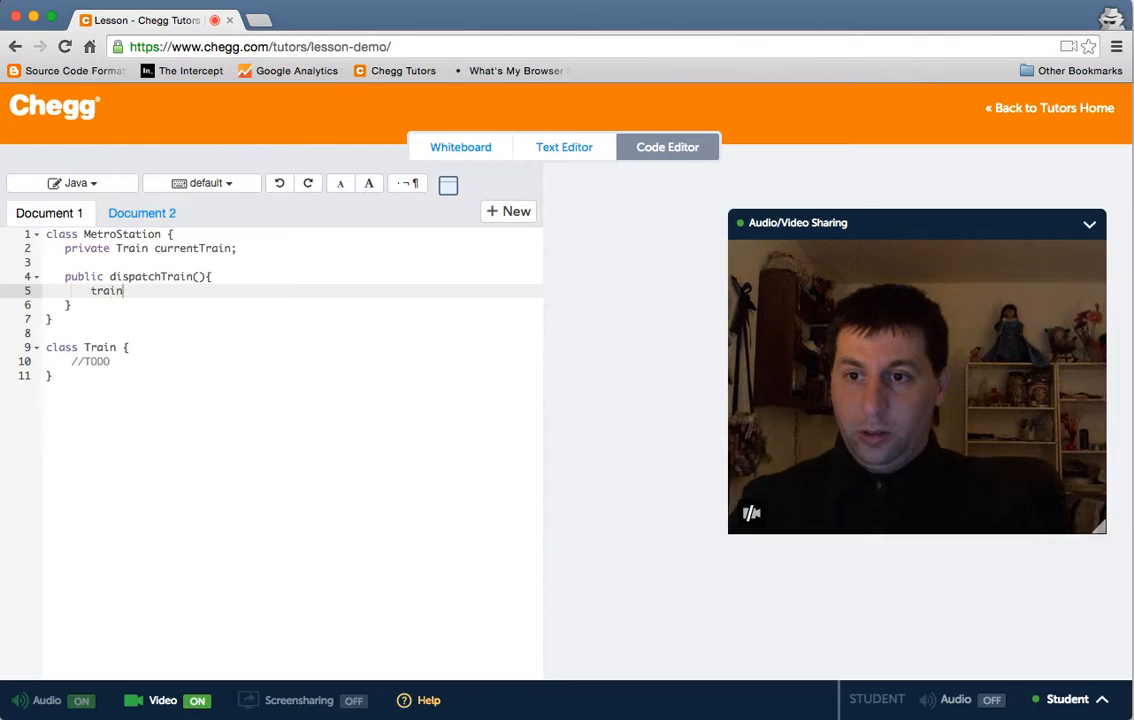
type(".leave")
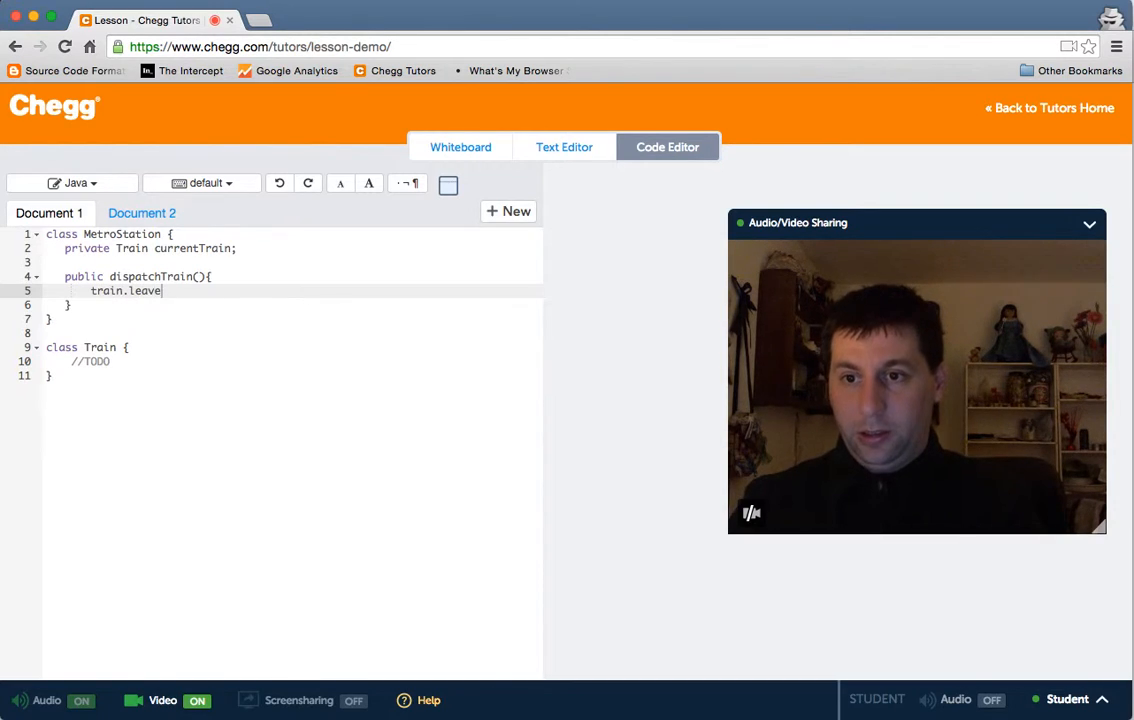
type("Station();")
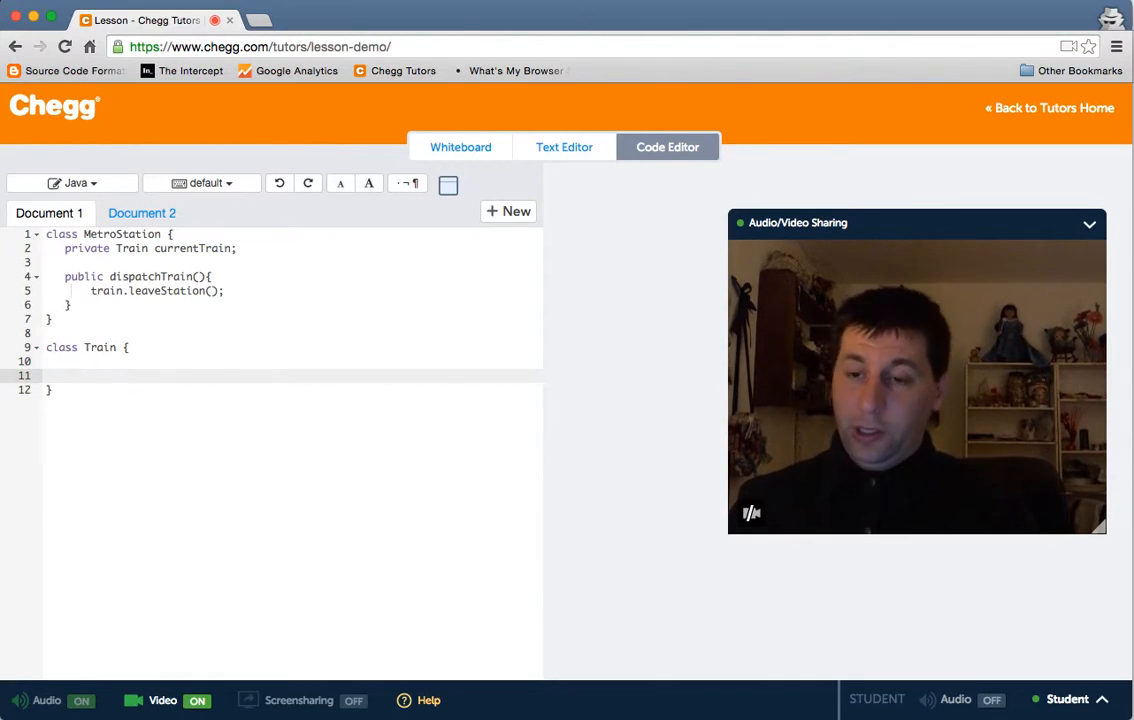
- Give Train an empty public void leaveStation() method and return to the whiteboard
type("public void")
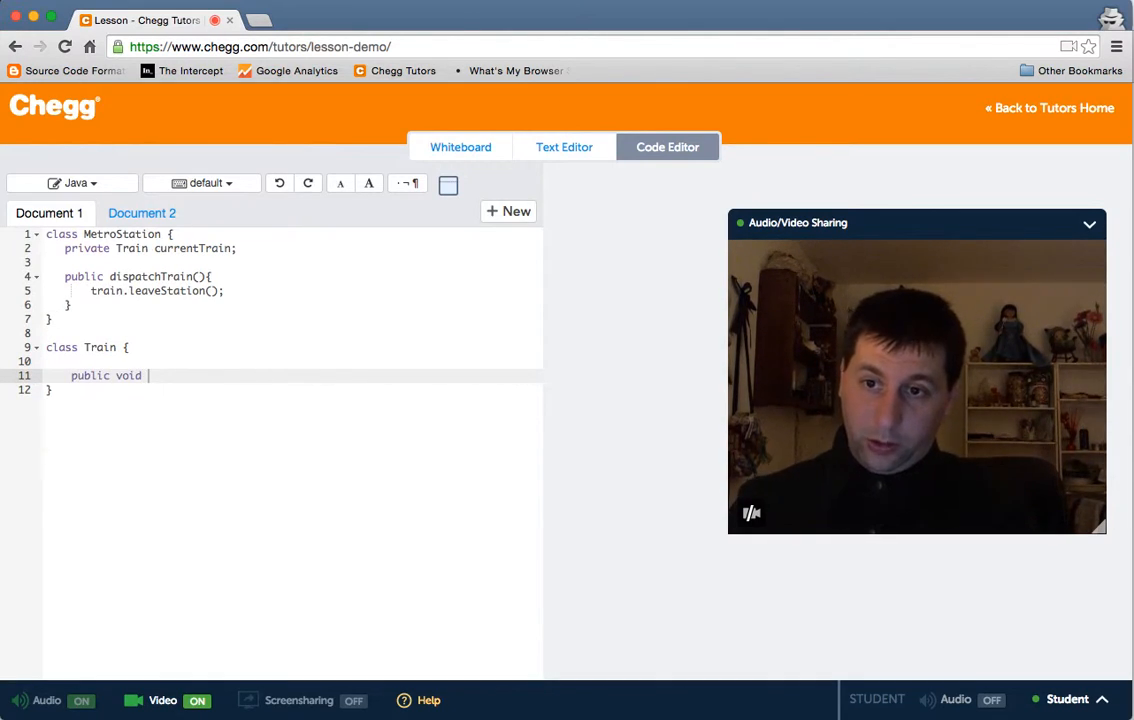
type("leaveStatin()")
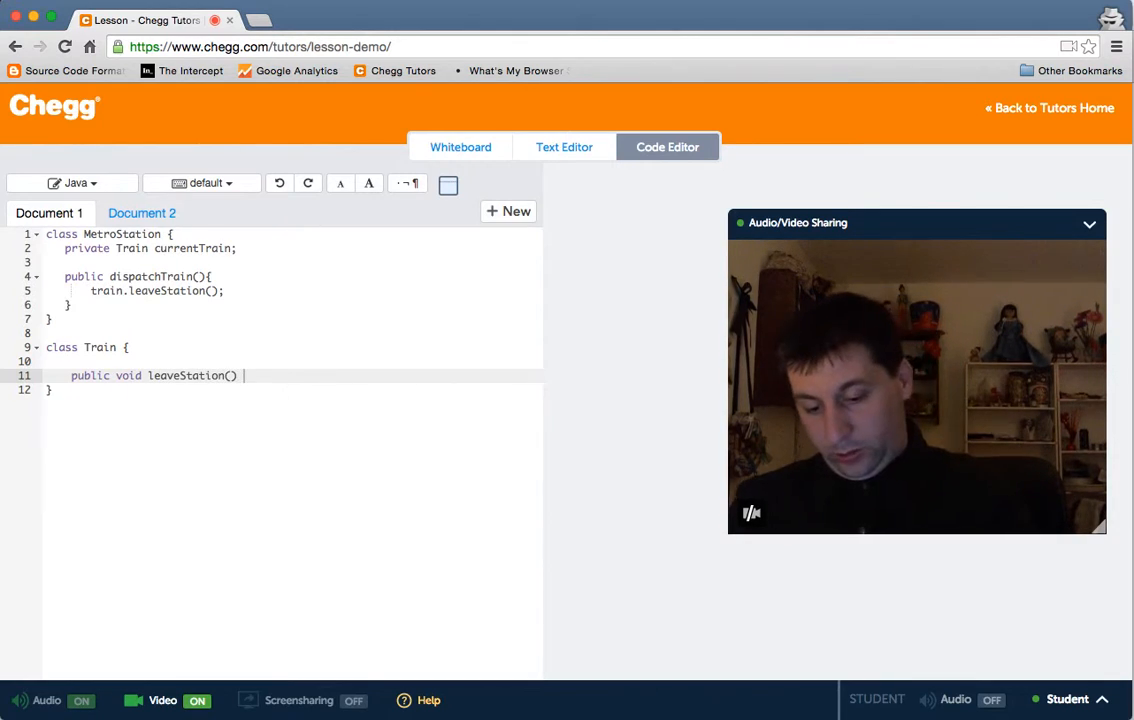
type("{}")
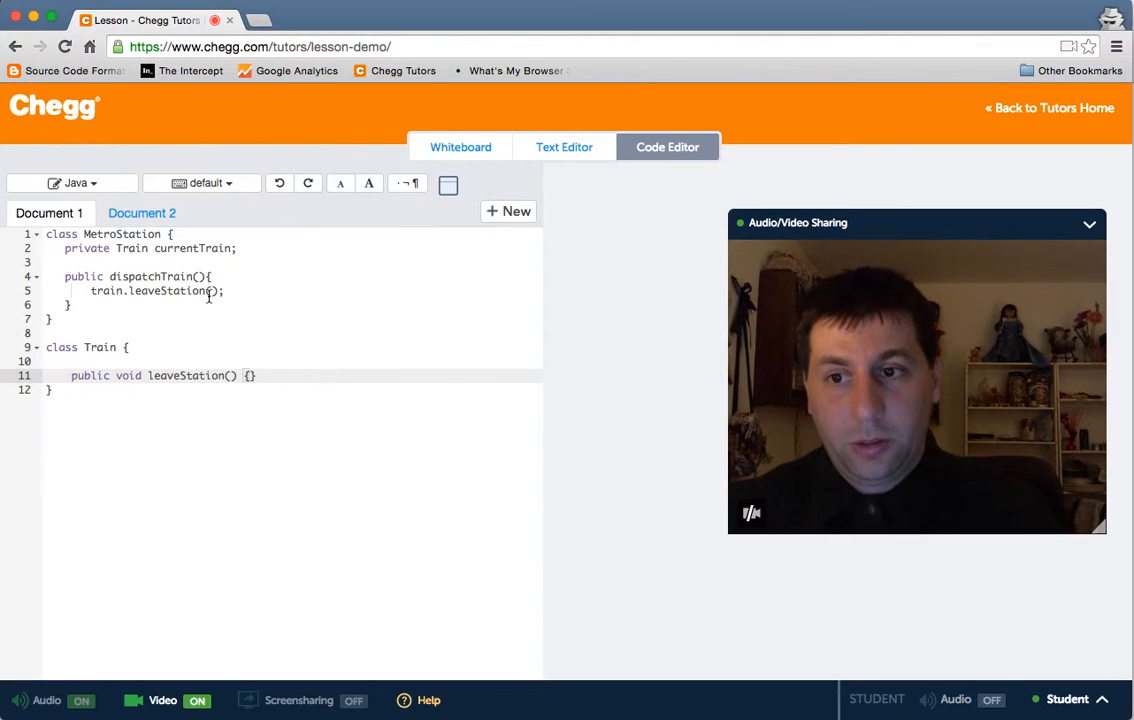
left_click(460, 147)
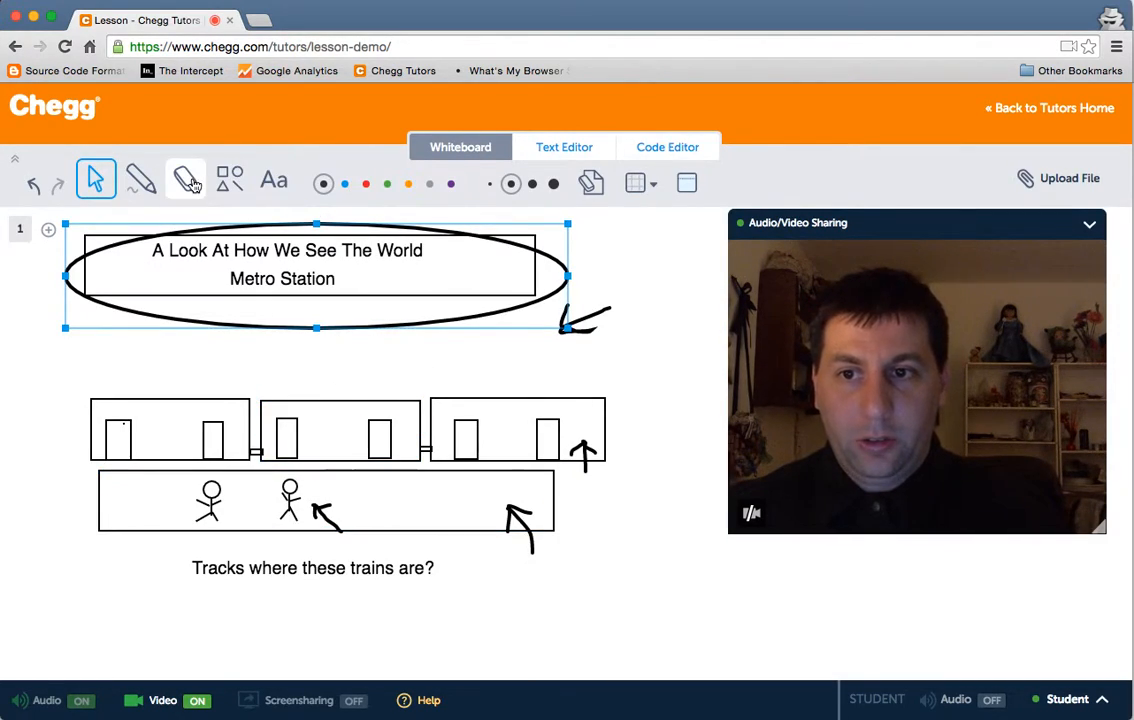
- Erase the three train car rectangles with the eraser tool
left_click(185, 179)
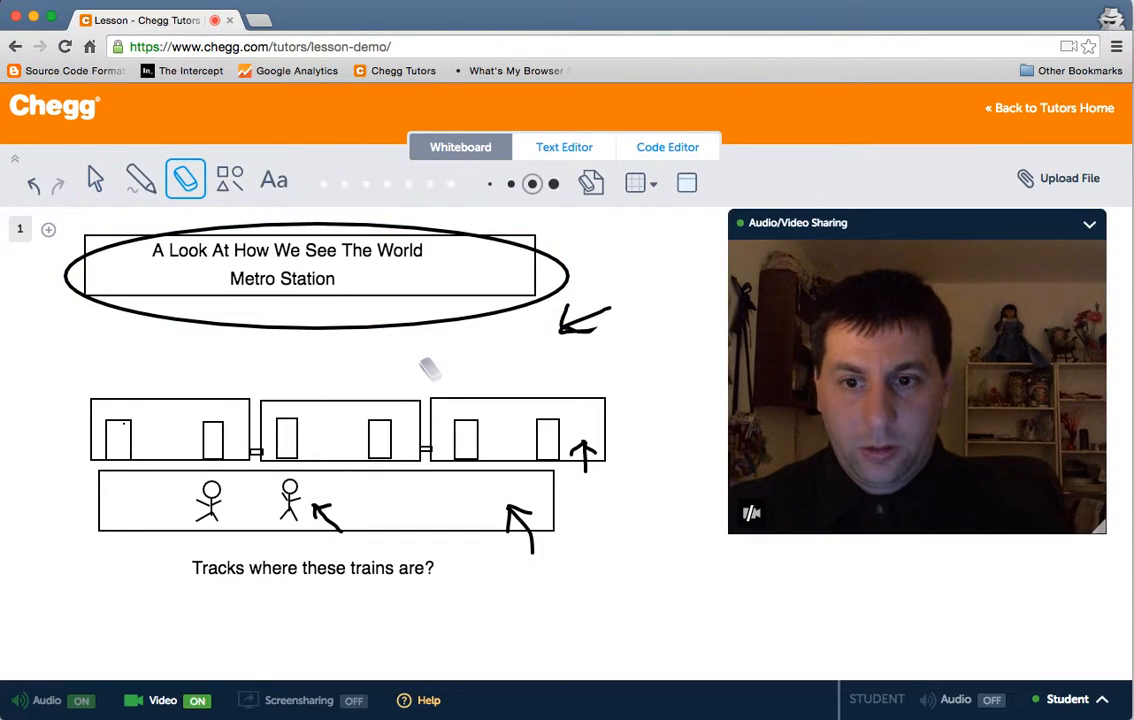
left_click(96, 179)
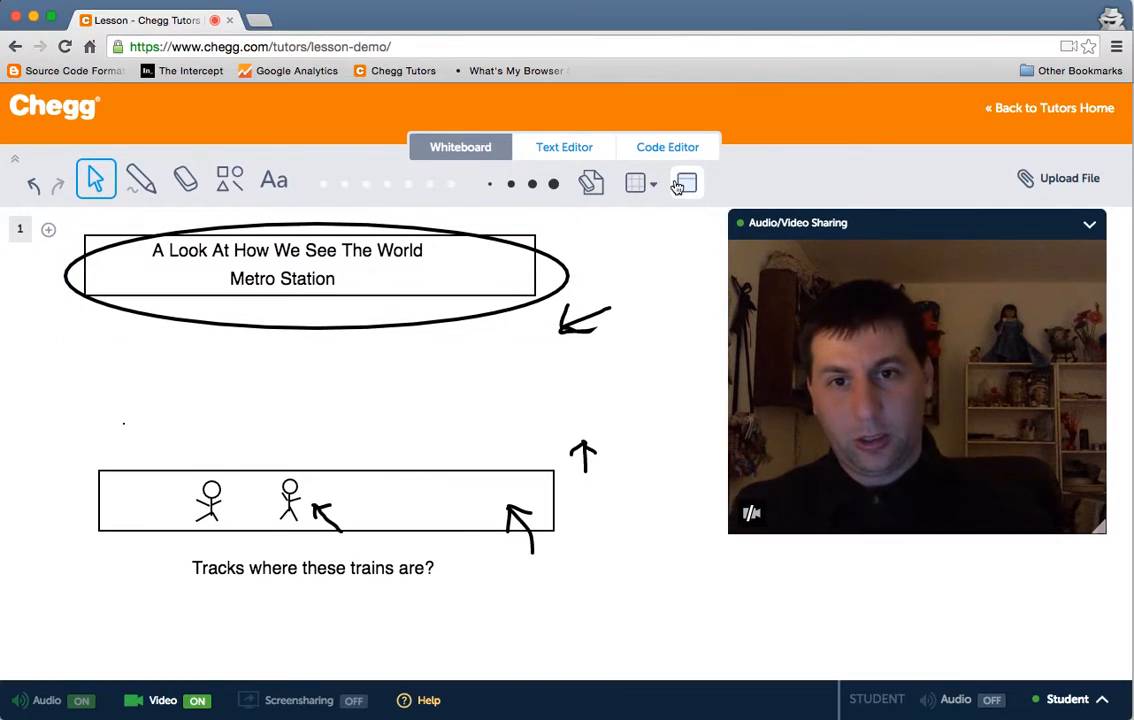
- Declare private Date nextArrivalTime and private hasTrain in MetroStation, then show the whiteboard
left_click(667, 147)
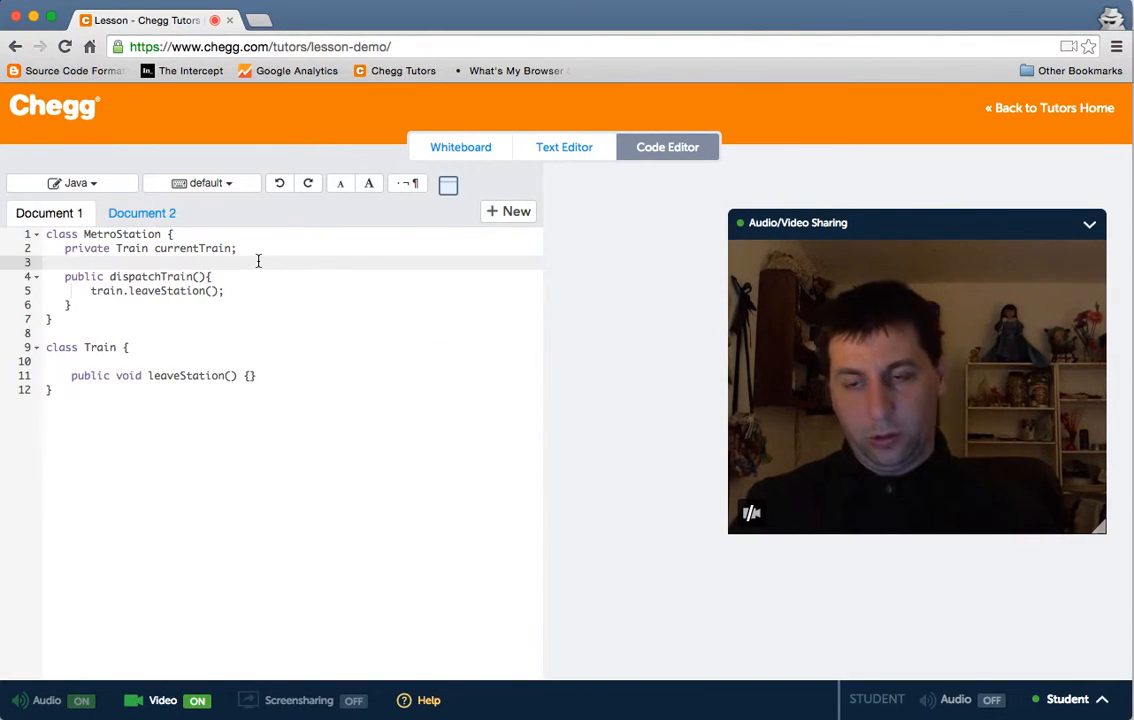
type("private")
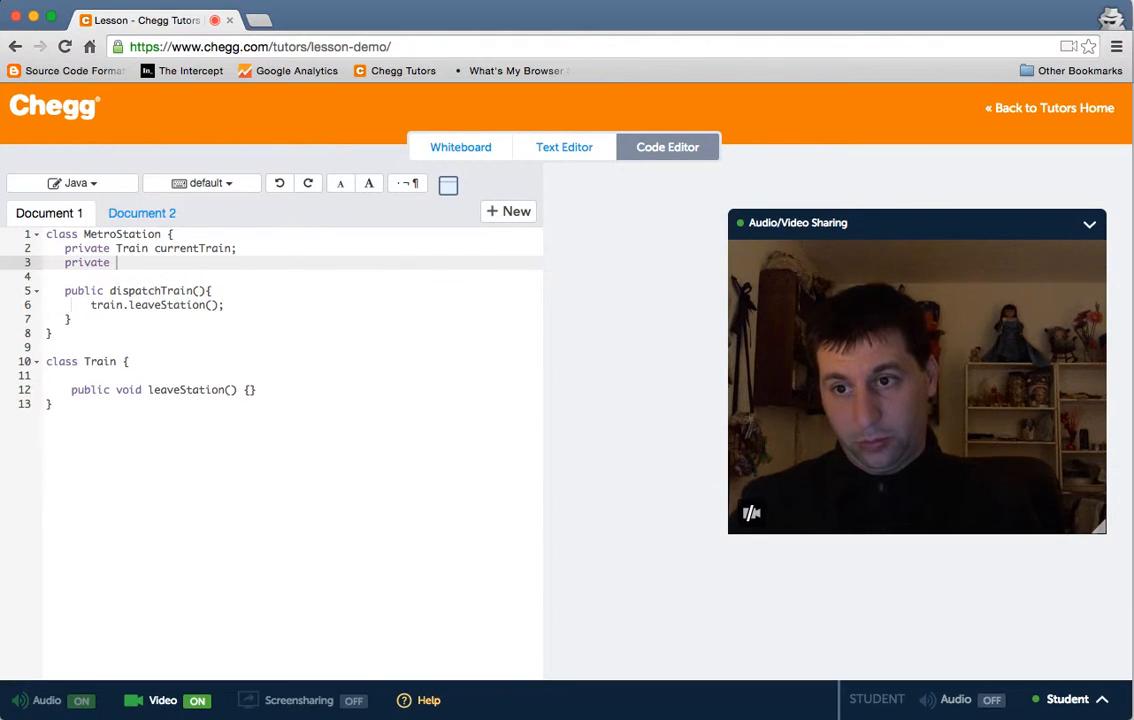
type("Dat")
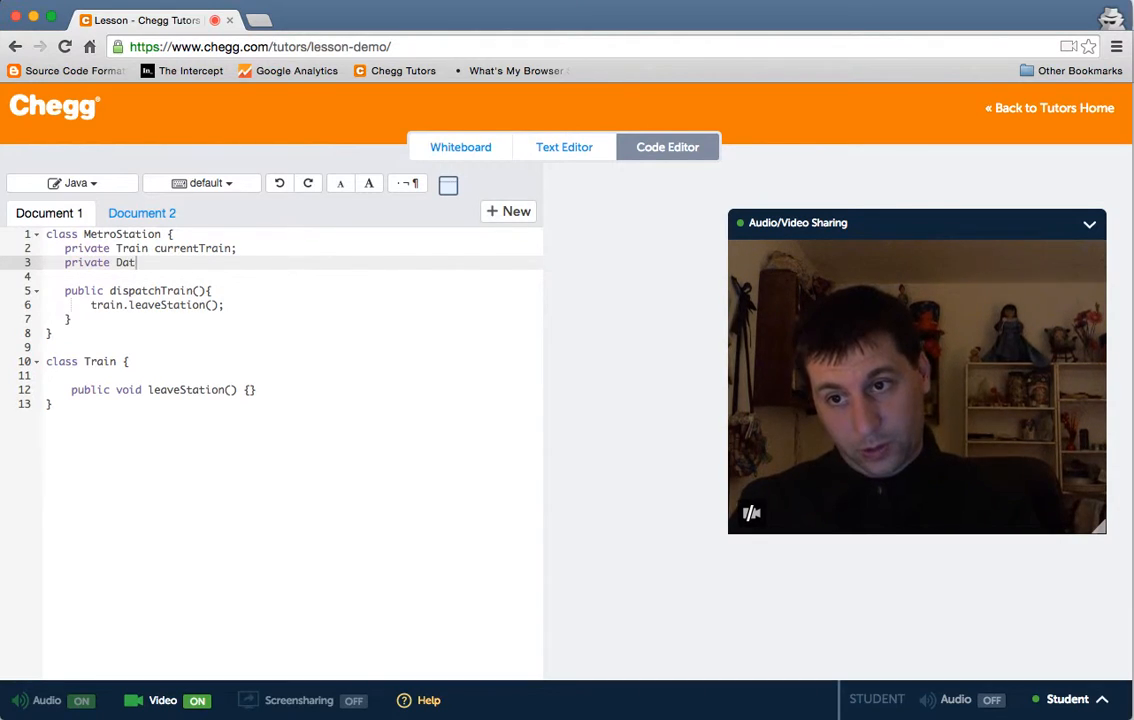
type("e nextArrib")
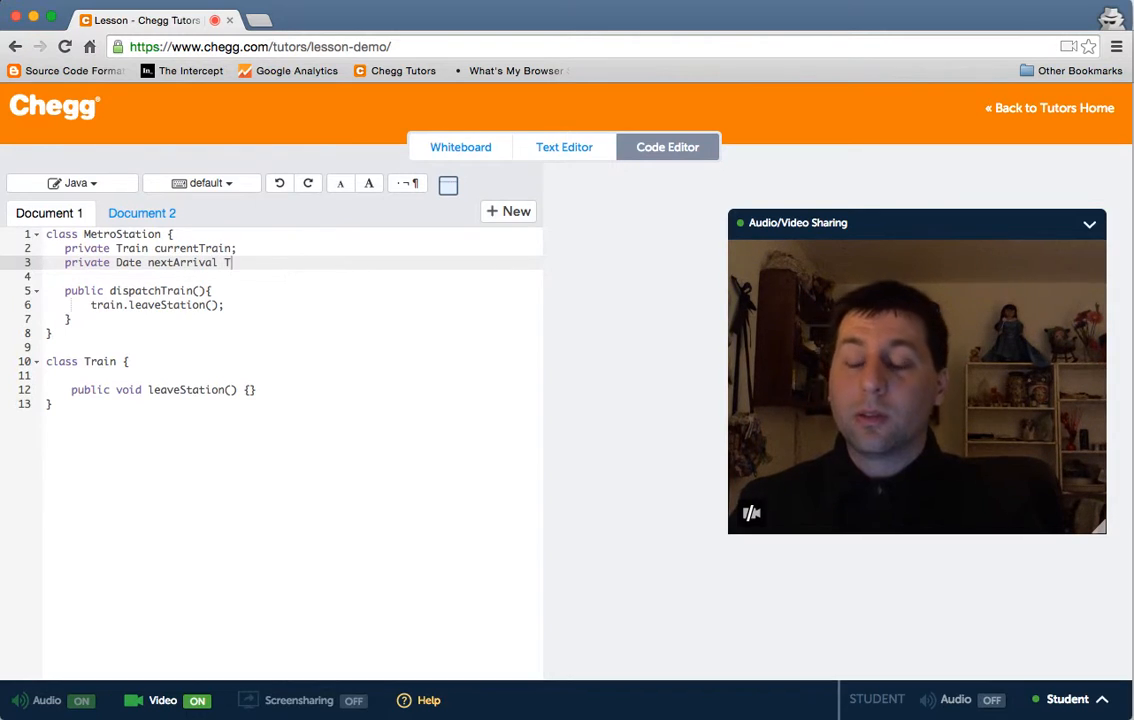
type("ime;")
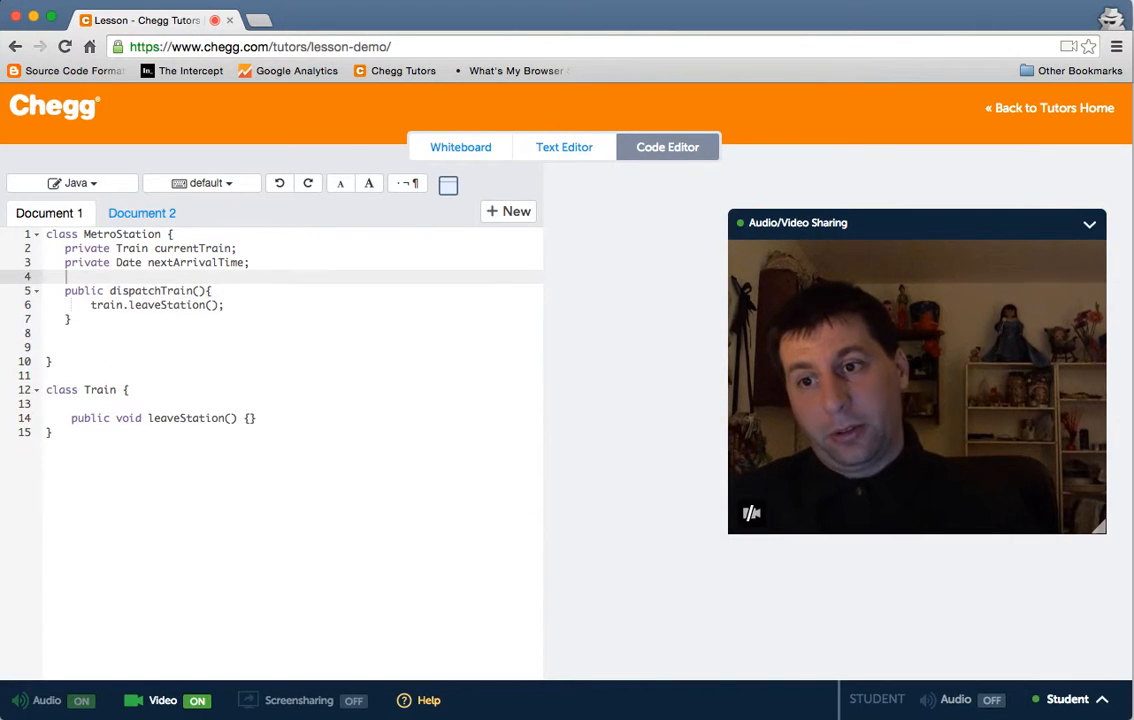
type("private has")
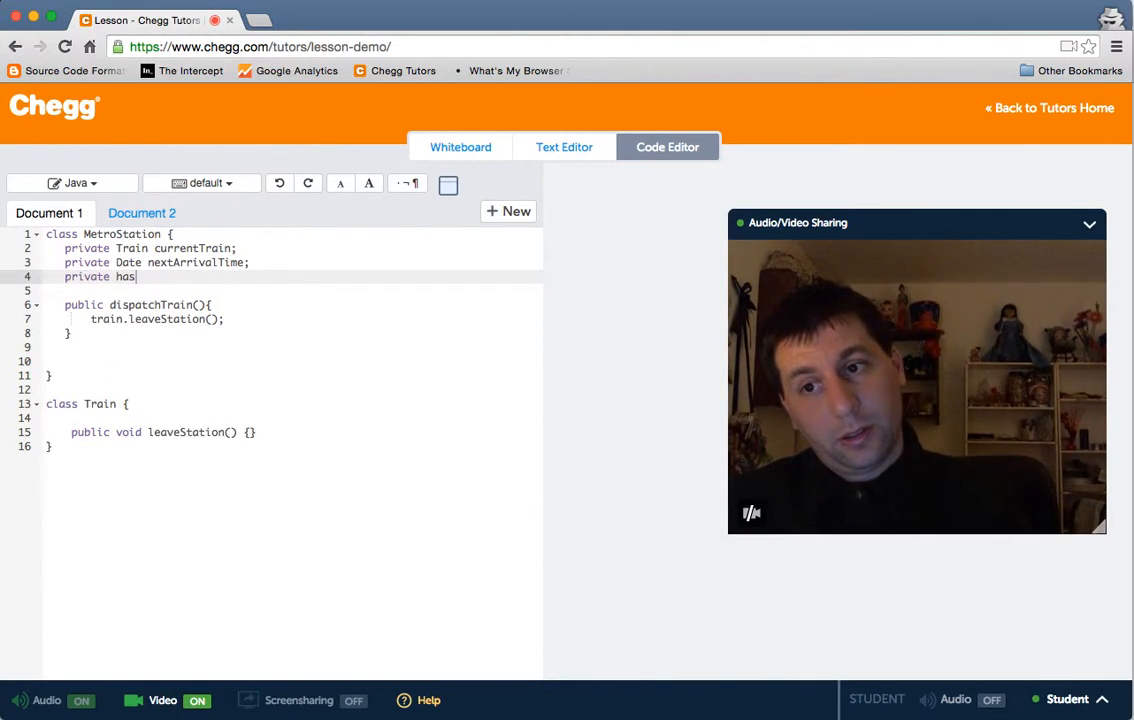
type("Train;")
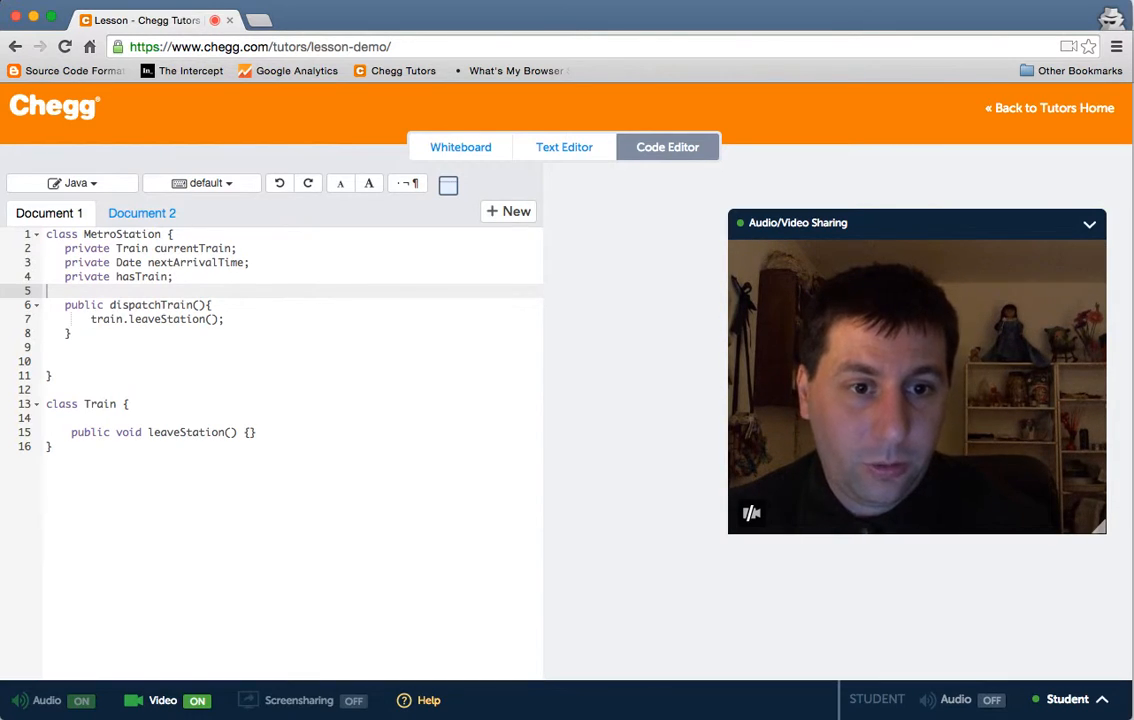
left_click(460, 147)
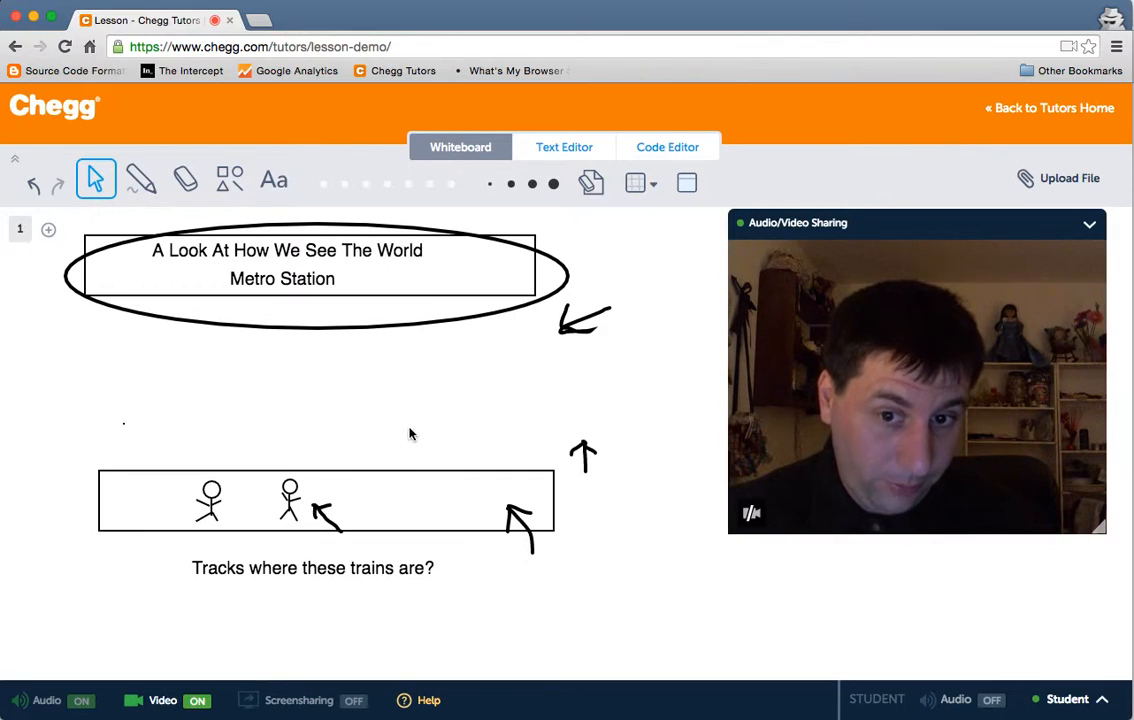
- Select the platform and a stick-figure passenger, then return to the Java code
left_click(325, 500)
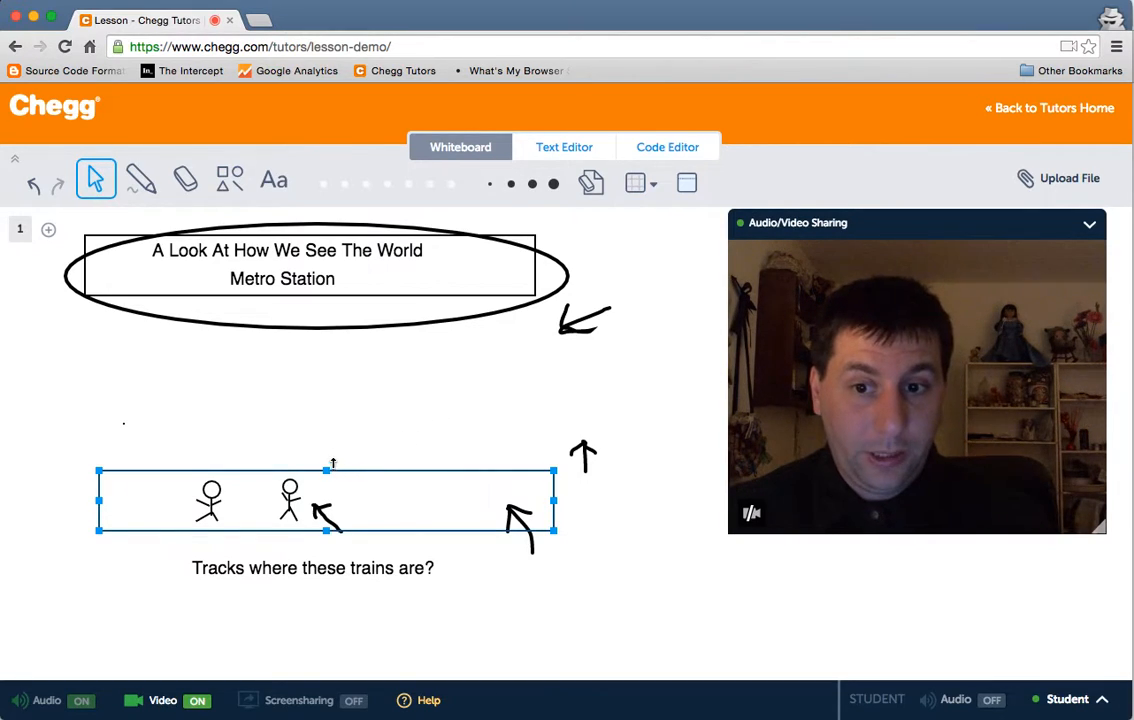
left_click(340, 455)
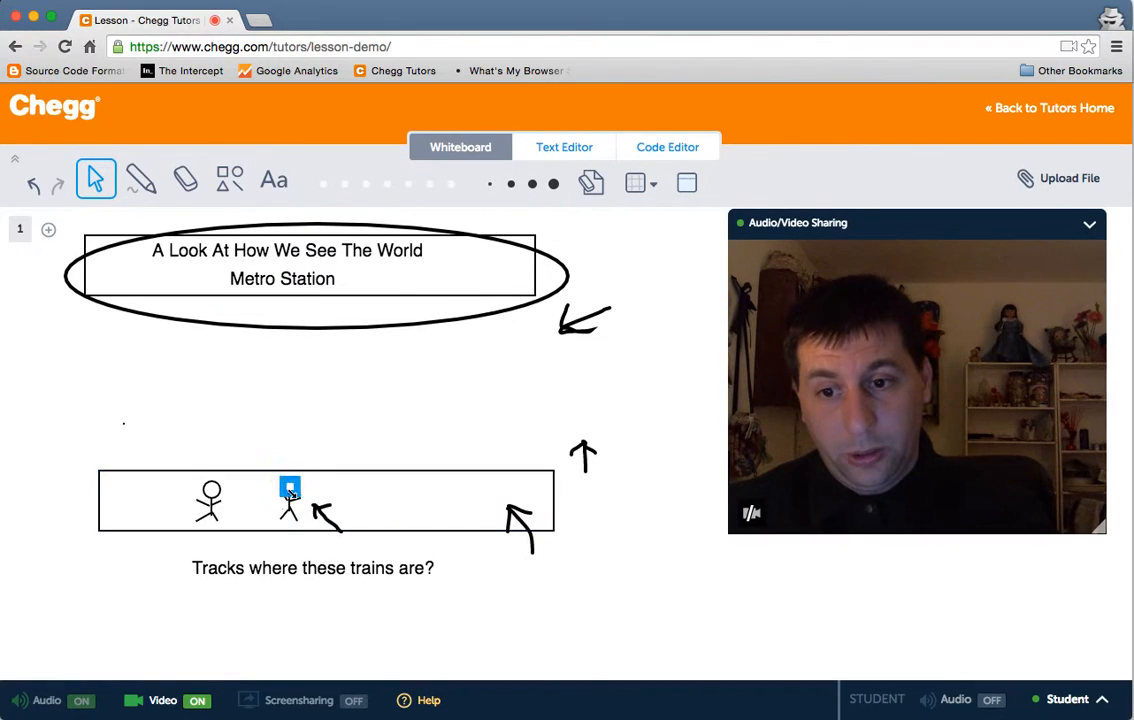
left_click(667, 147)
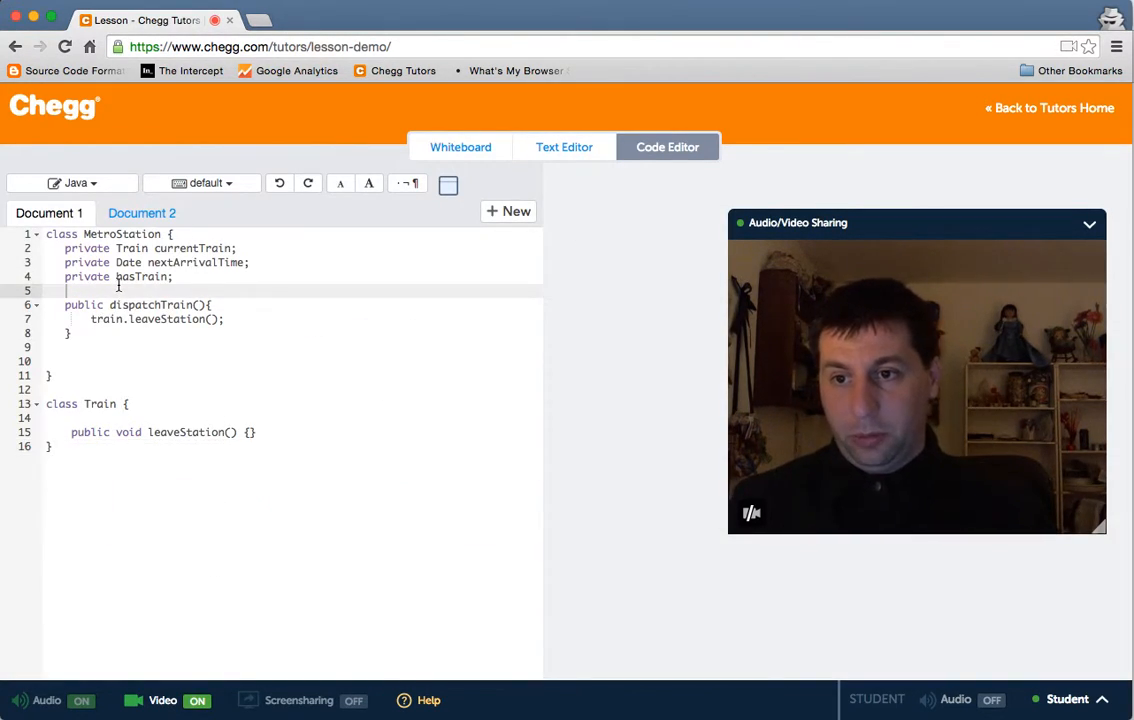
- Add a private int passengerCount field to MetroStation
type("pr")
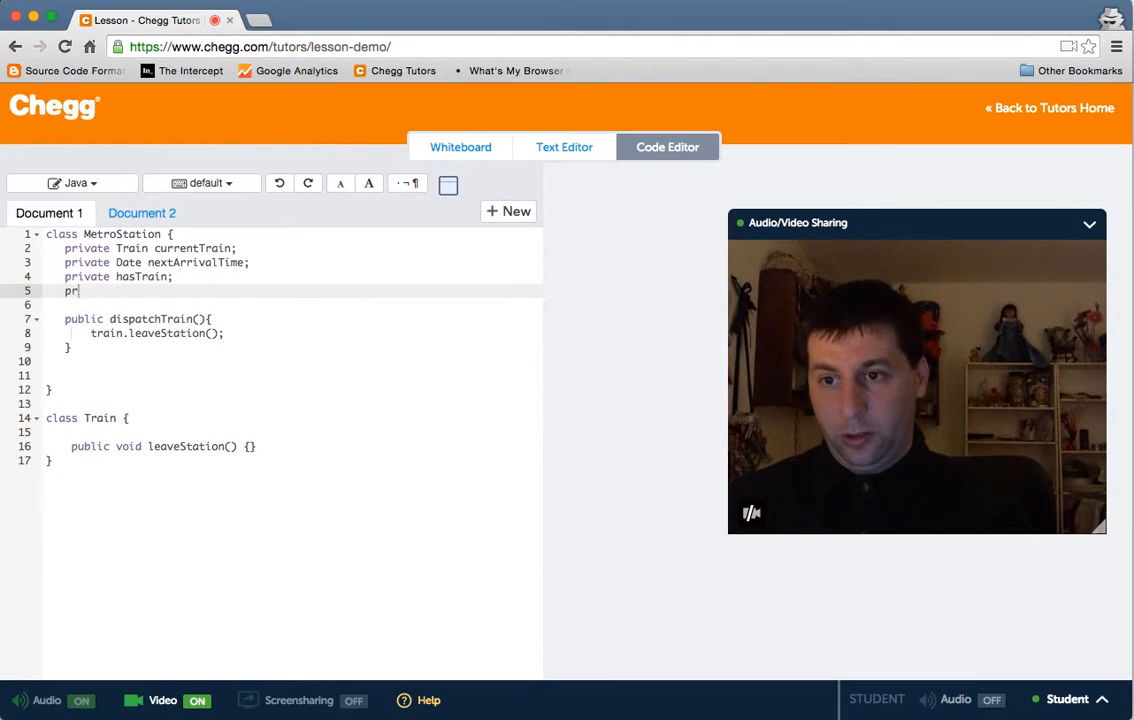
type("ivate pas")
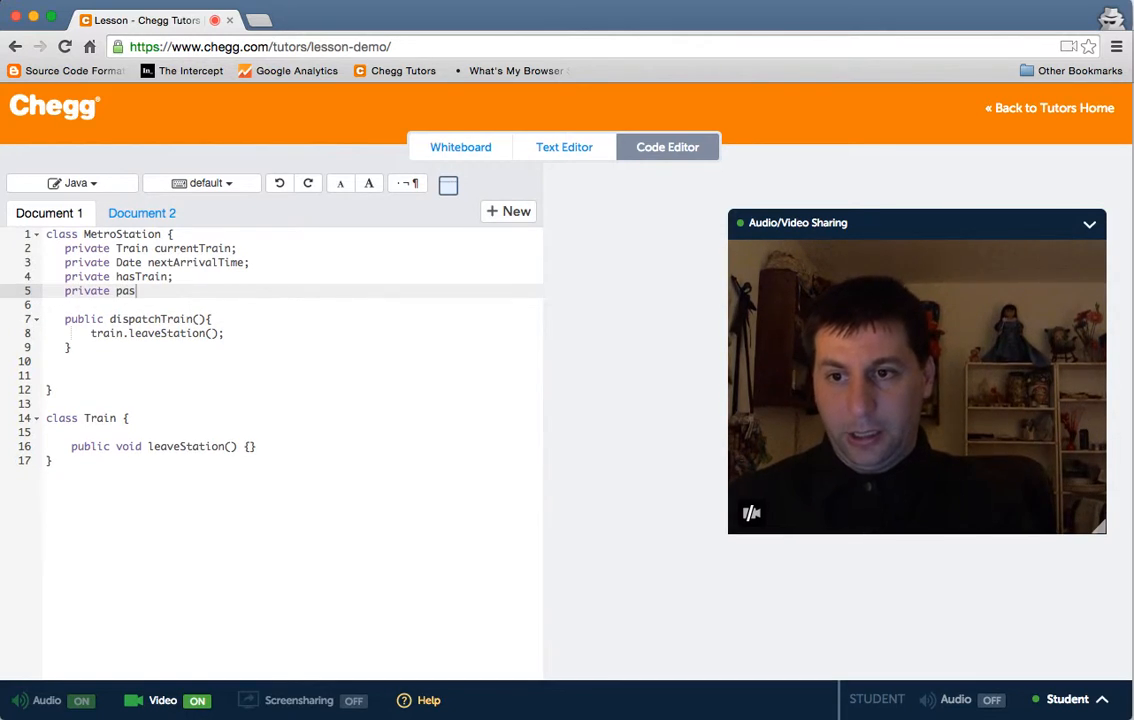
type("int")
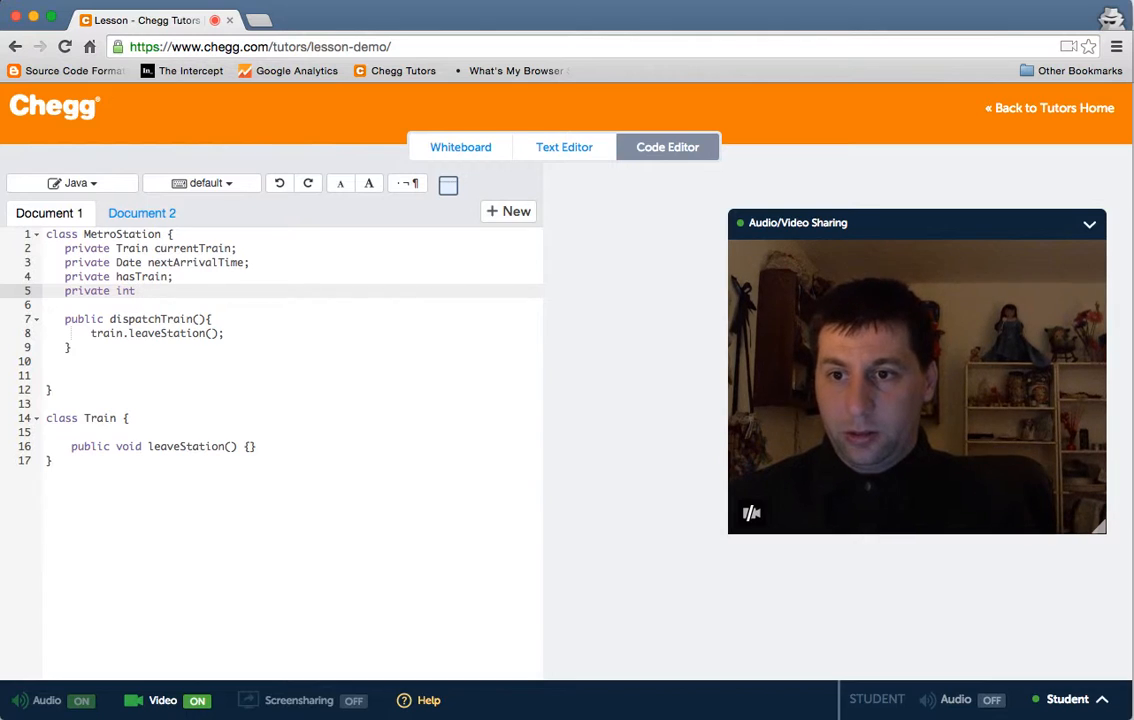
type("boolean")
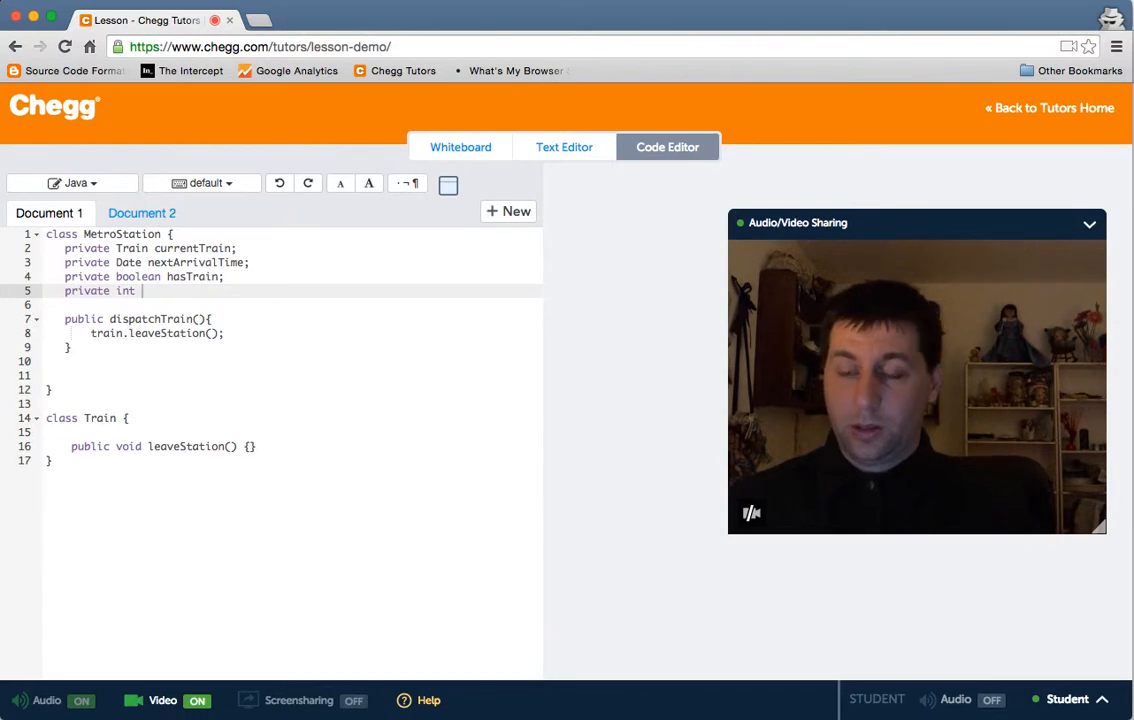
type("passenger")
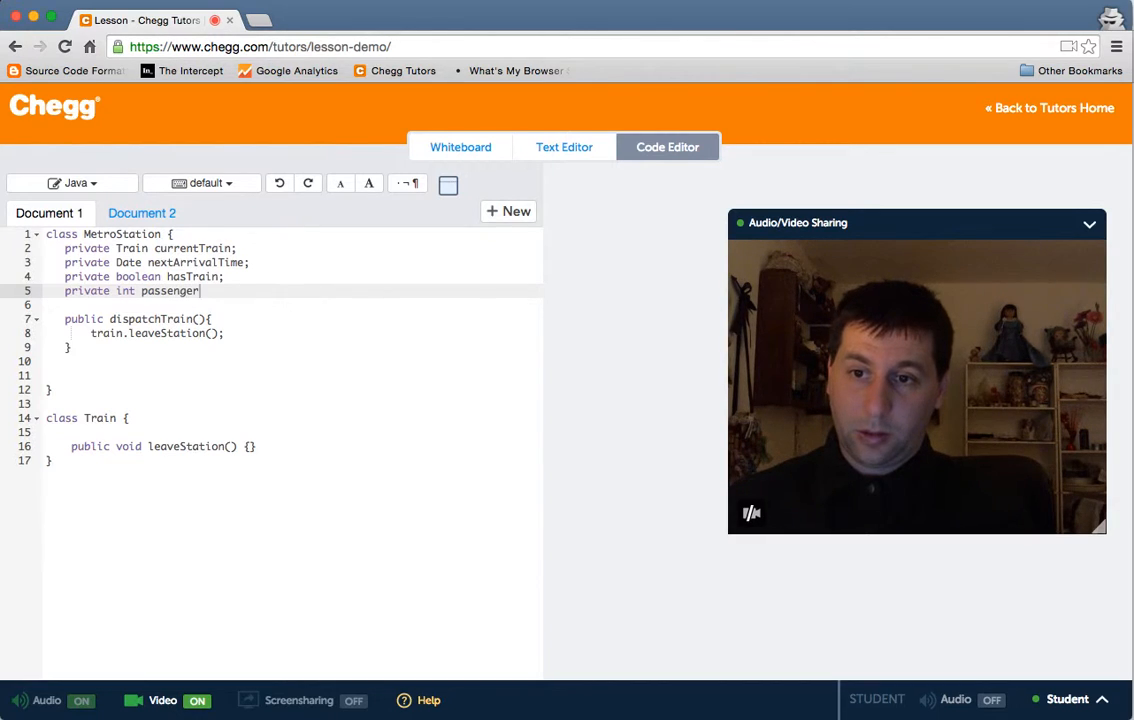
type("Count;")
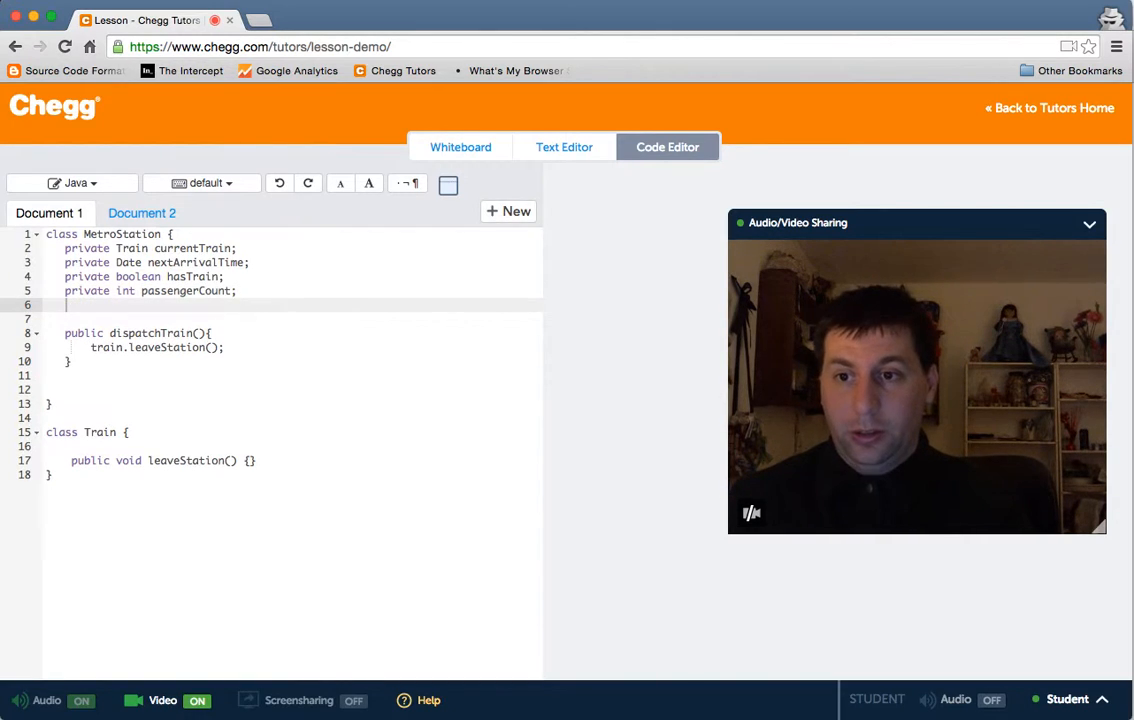
- Add private Date openTime and closeTime fields
type("private Date o")
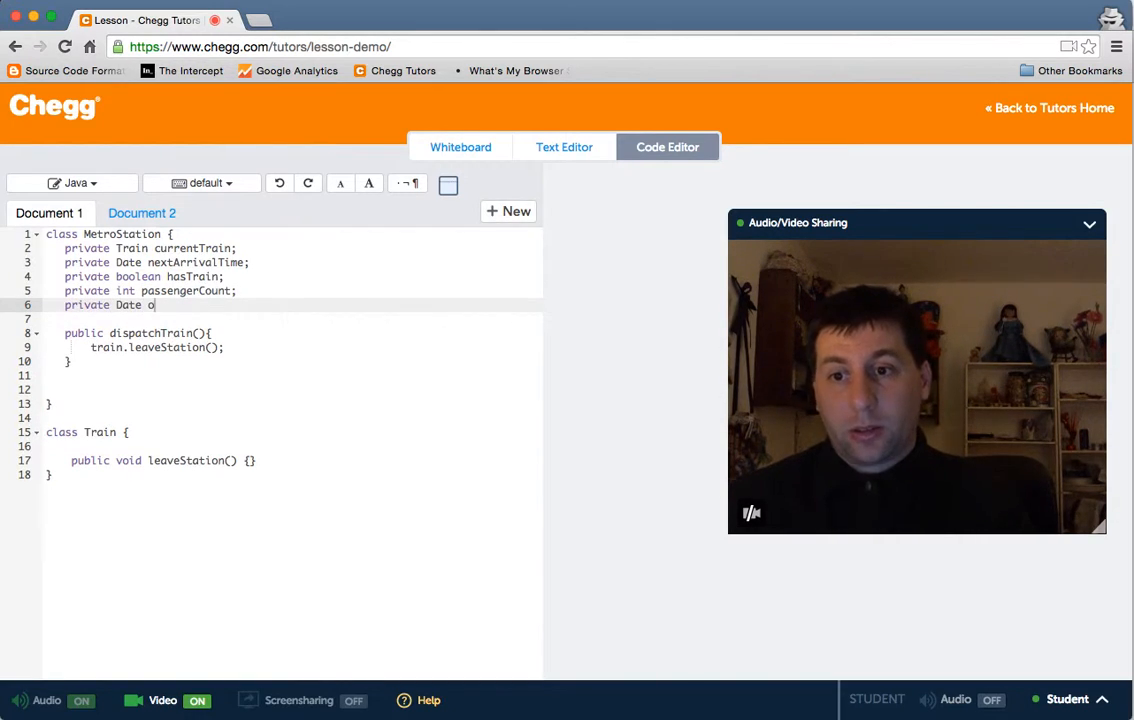
type("penTime;")
type("private Date")
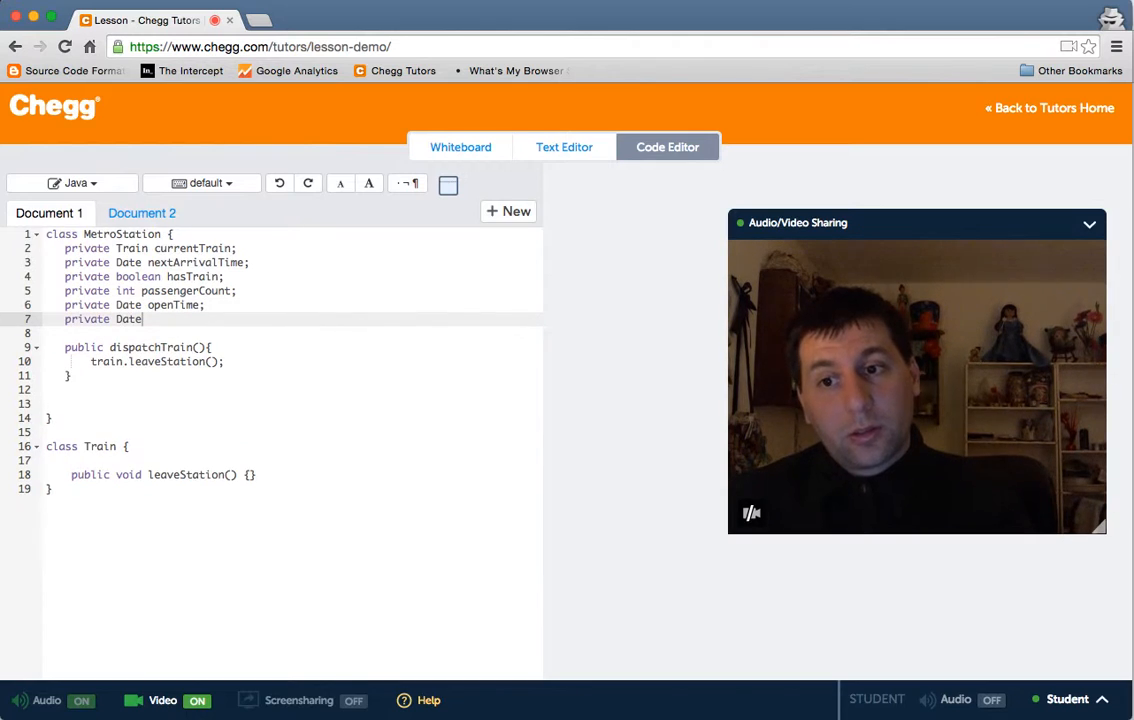
type("closetime;")
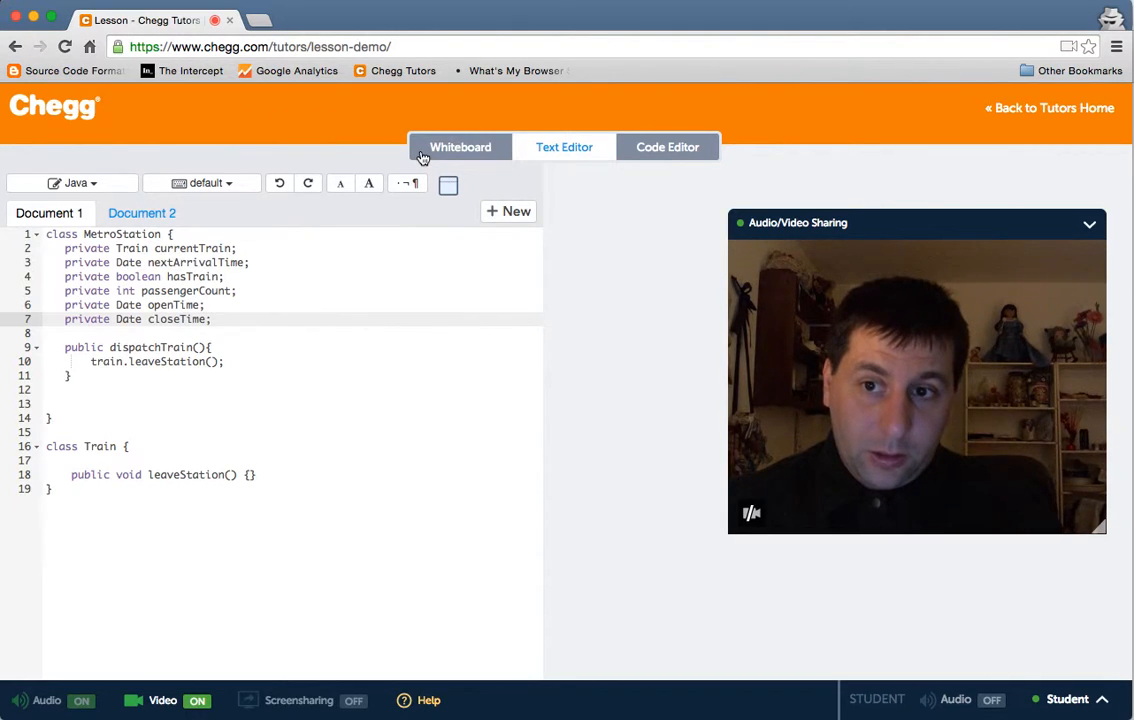
- Glance at the metro-station sketch, then open the empty Text Editor document
left_click(460, 147)
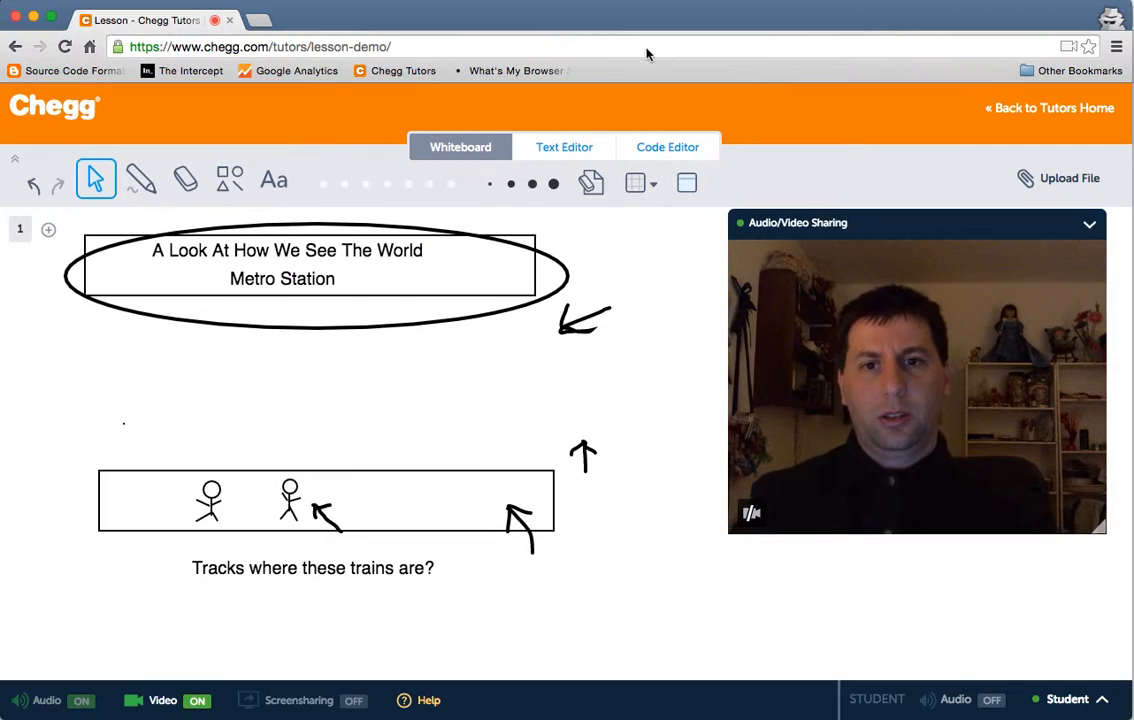
left_click(564, 147)
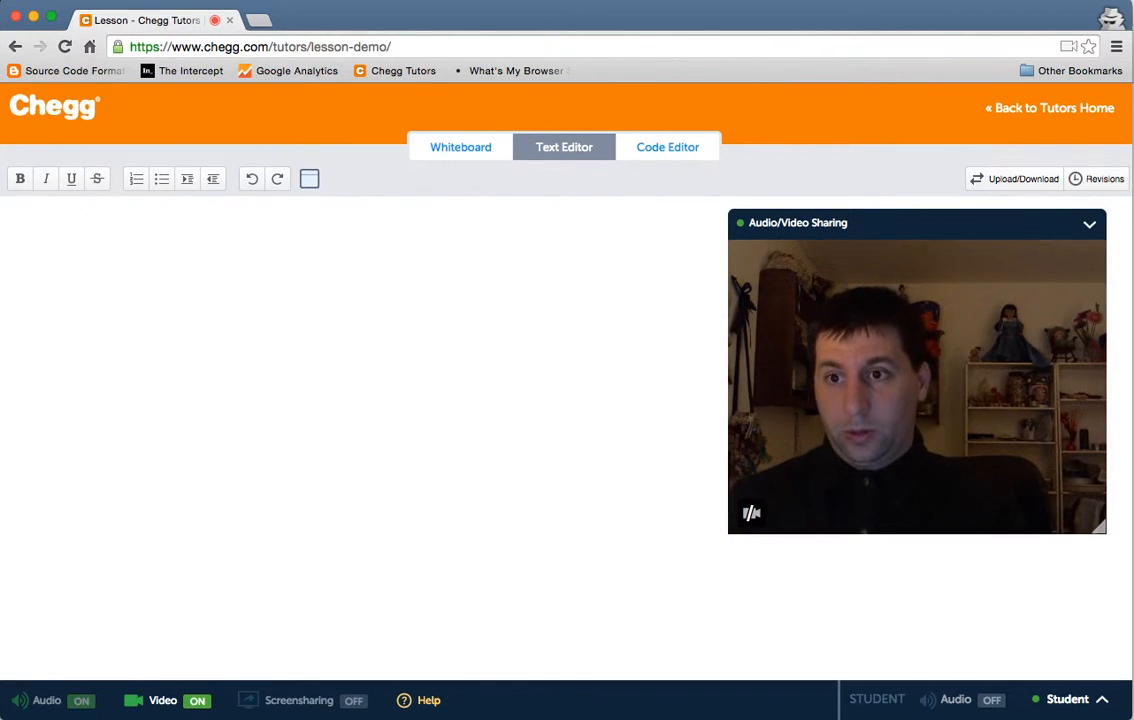
- Type three numbered questions: what the object is, what it does, how it interacts
type("Wa")
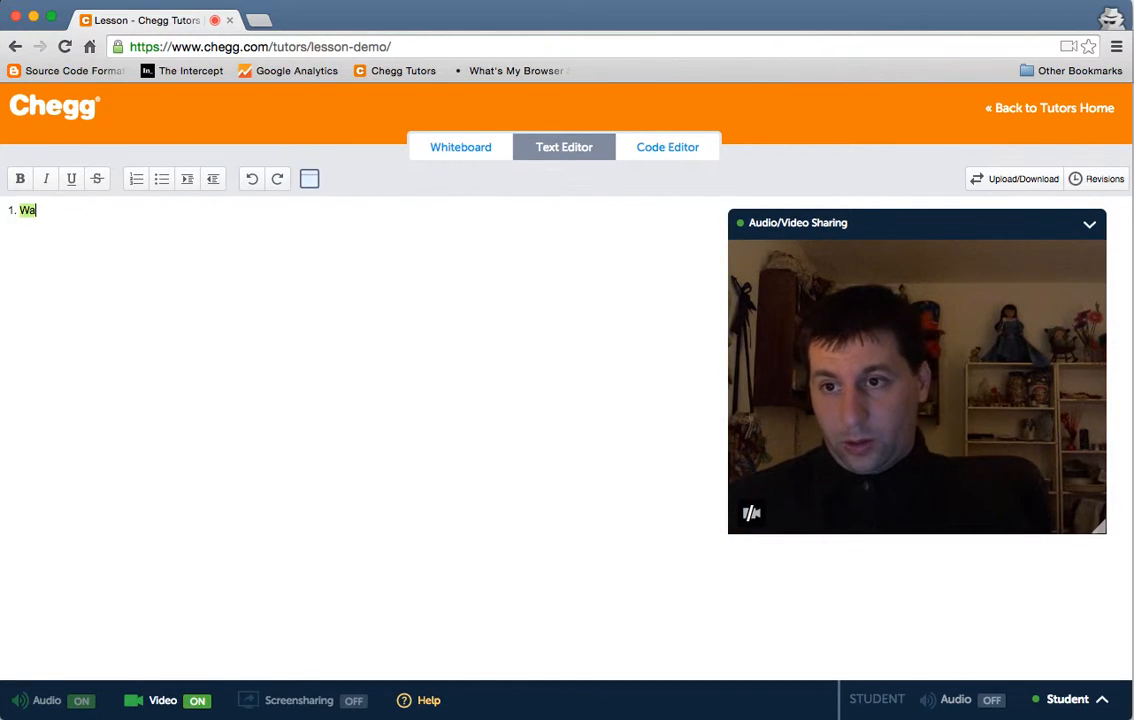
type("hat is the ope")
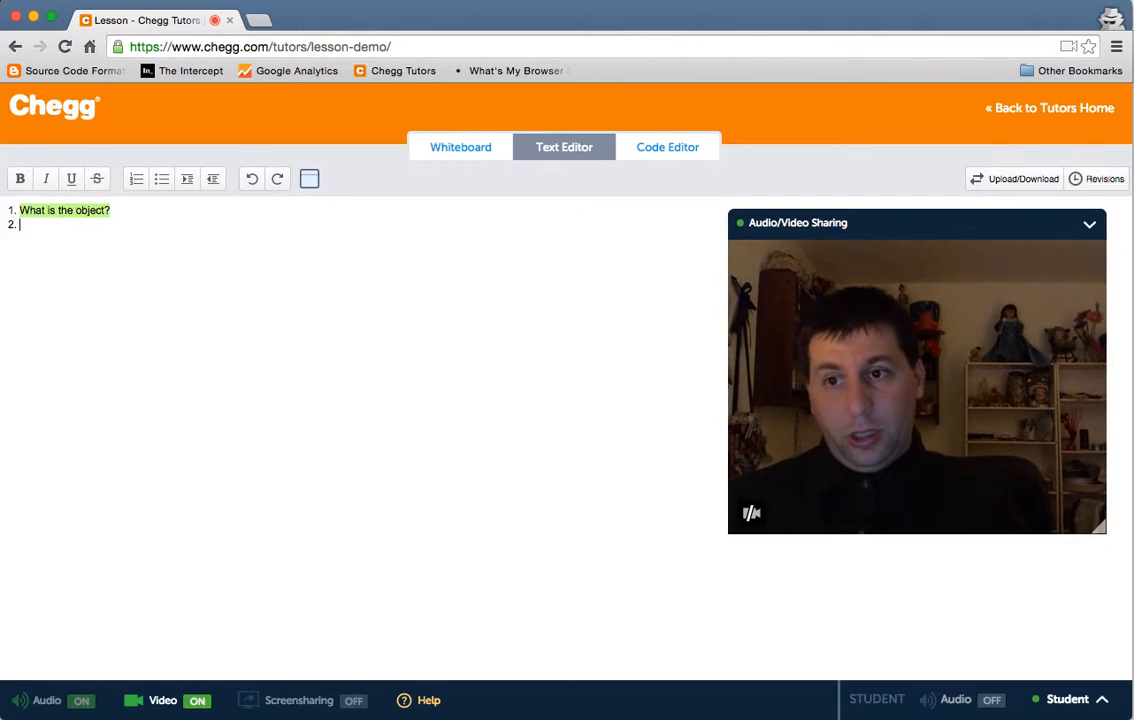
type("What does the object")
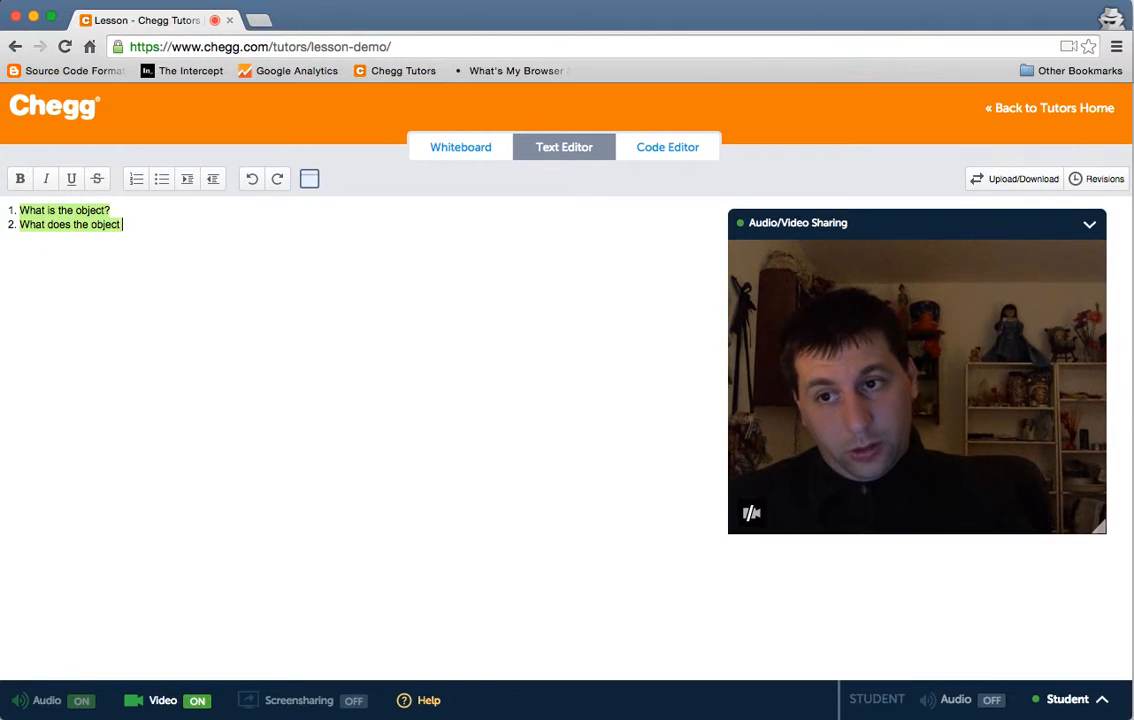
type("How")
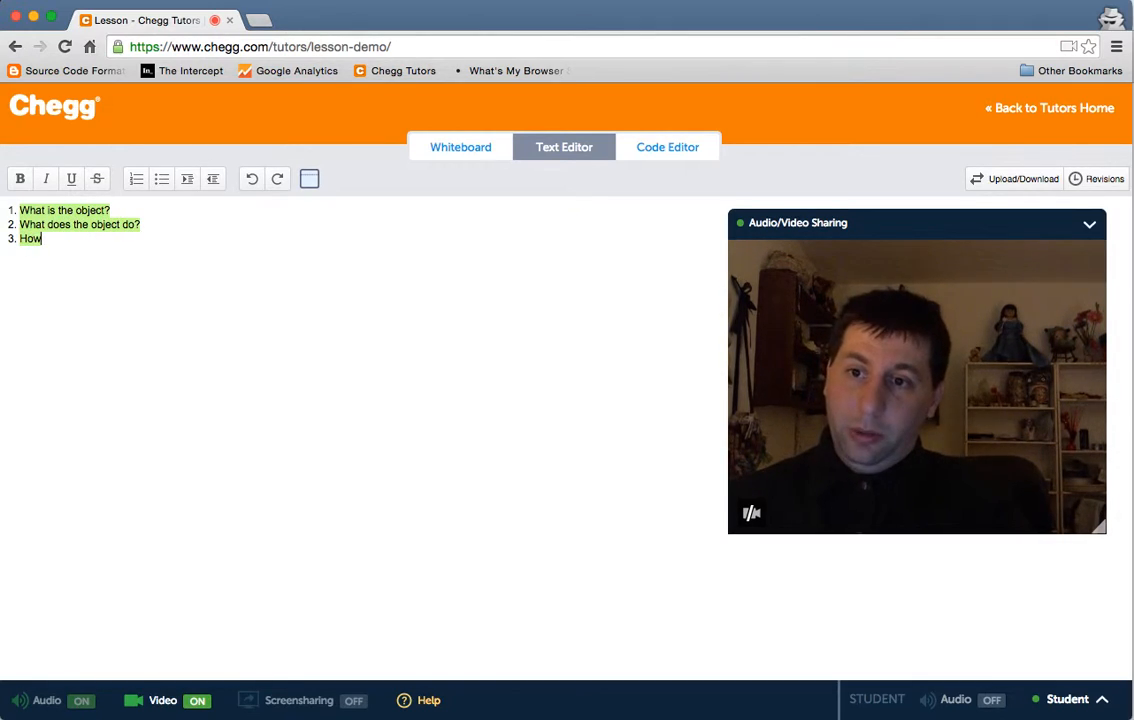
type("does the object")
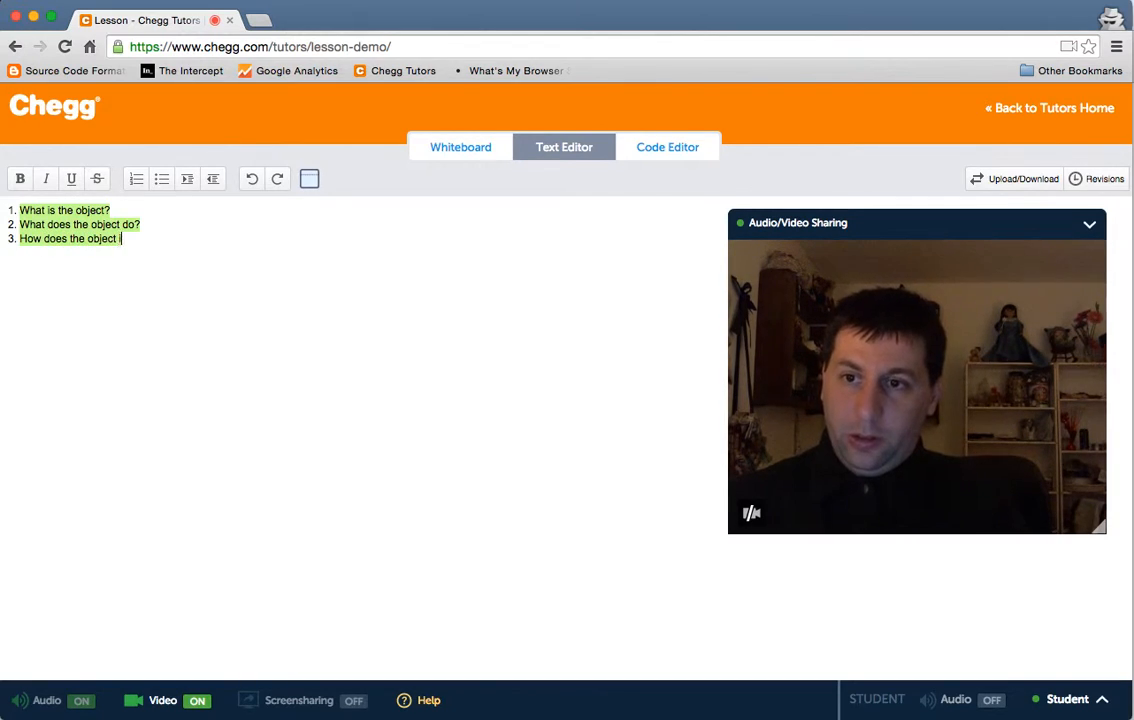
type("interact with other object?")
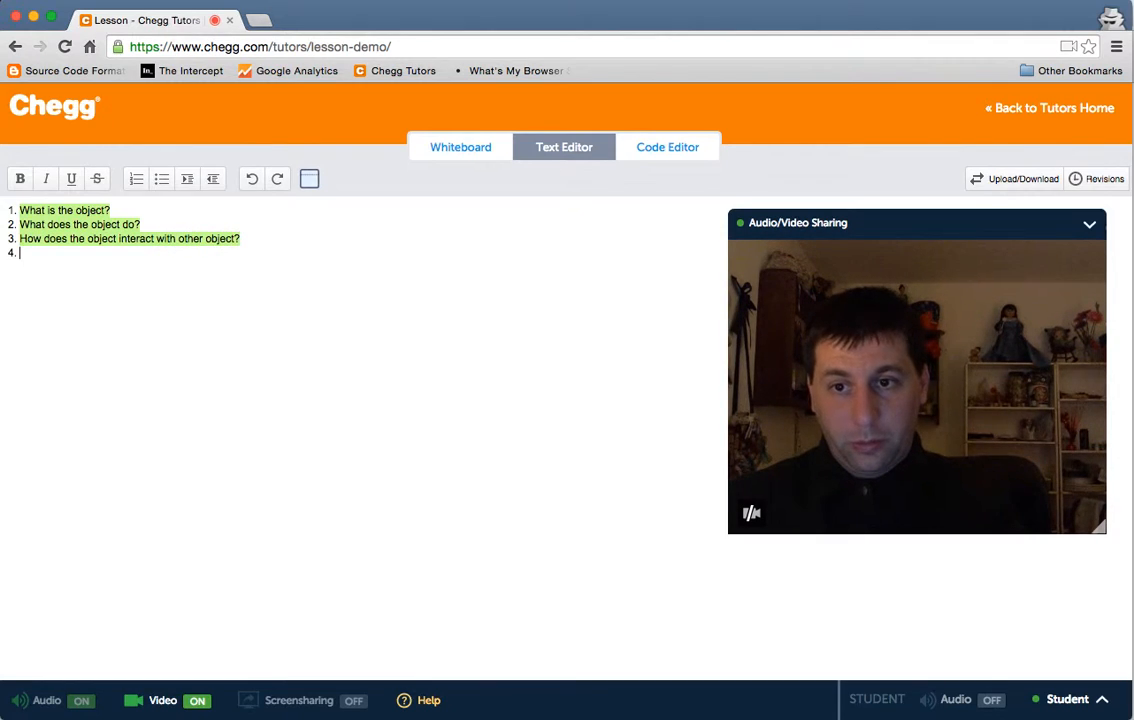
left_click(460, 147)
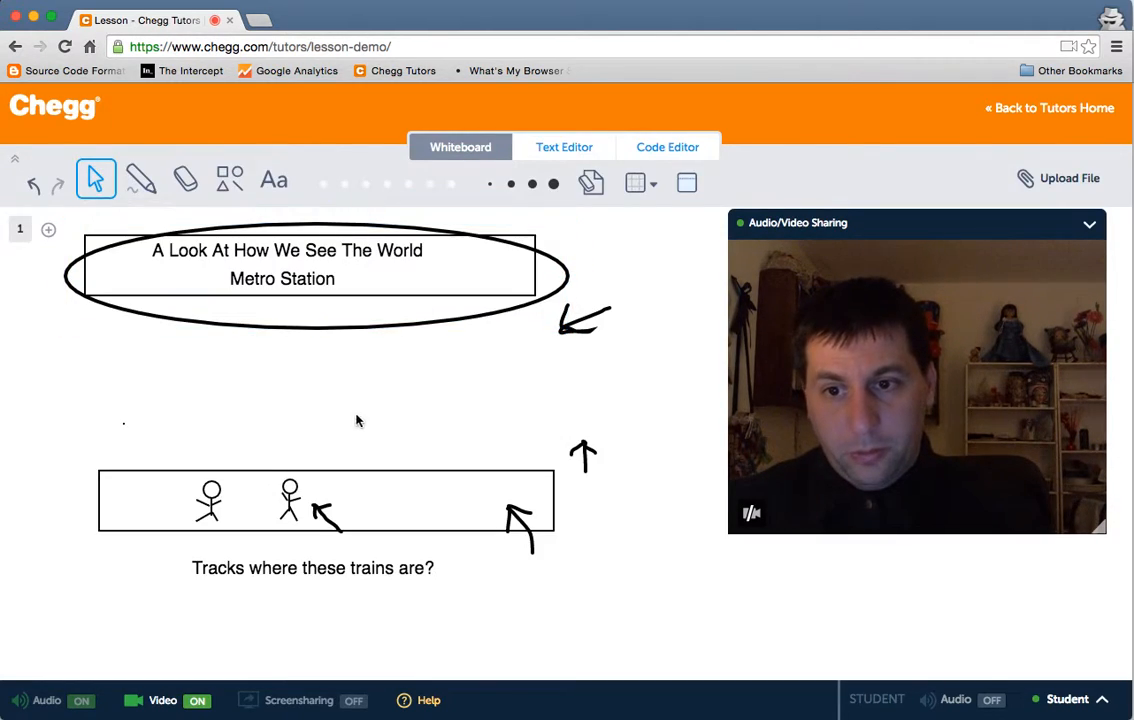
- Switch back to the Code Editor showing the MetroStation and Train classes
left_click(325, 500)
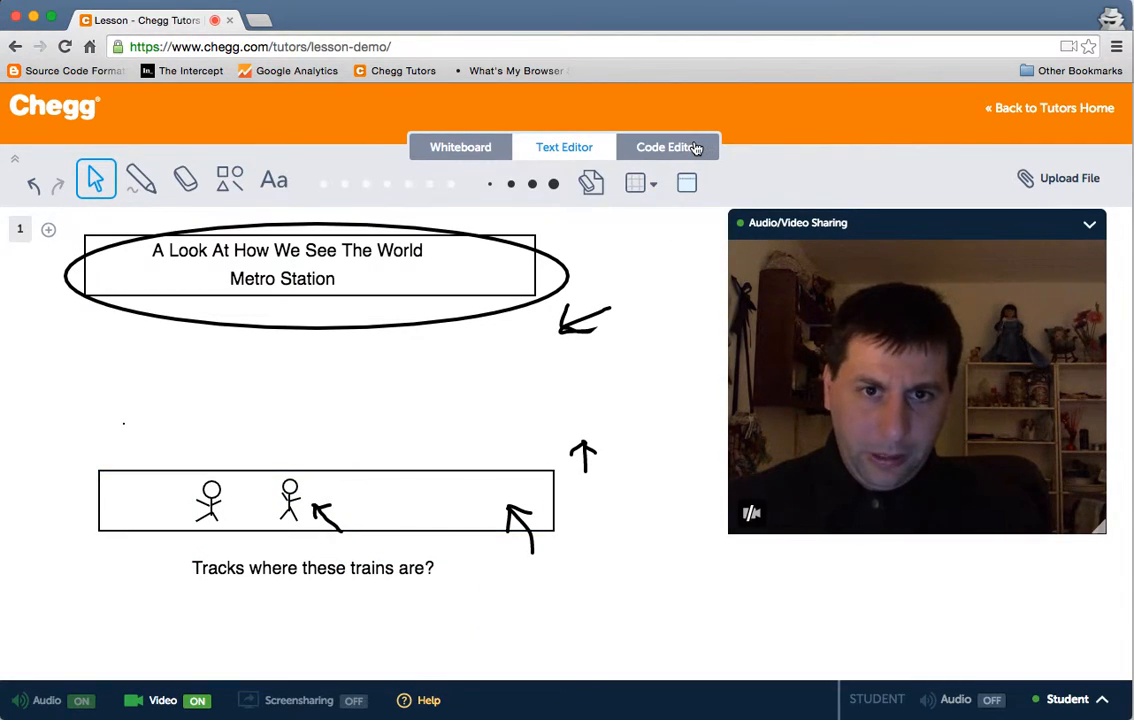
left_click(667, 147)
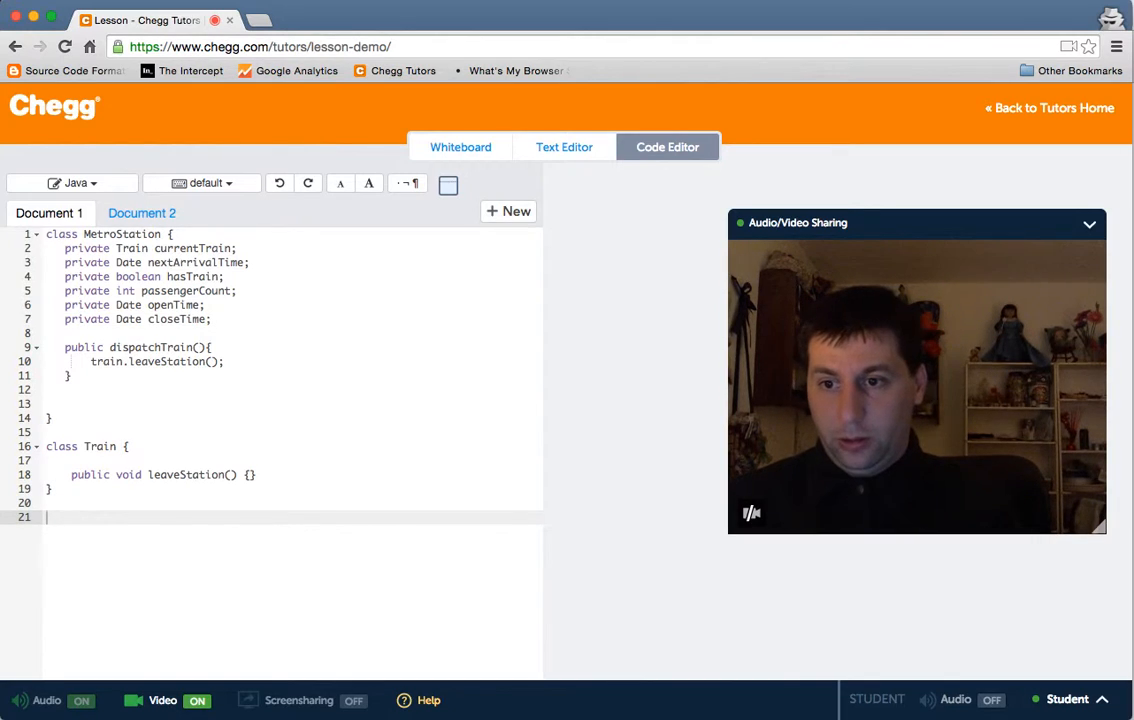
- Start a Passenger class containing a public void callTaxi(){} method
type("class Passenb")
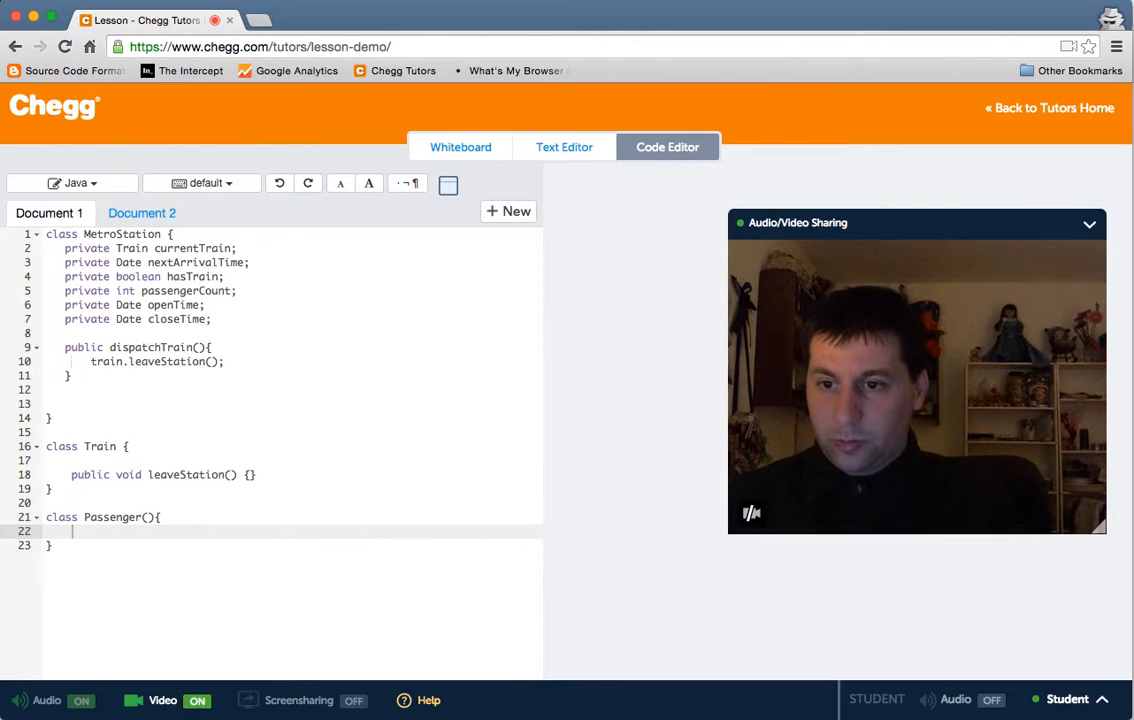
type("public")
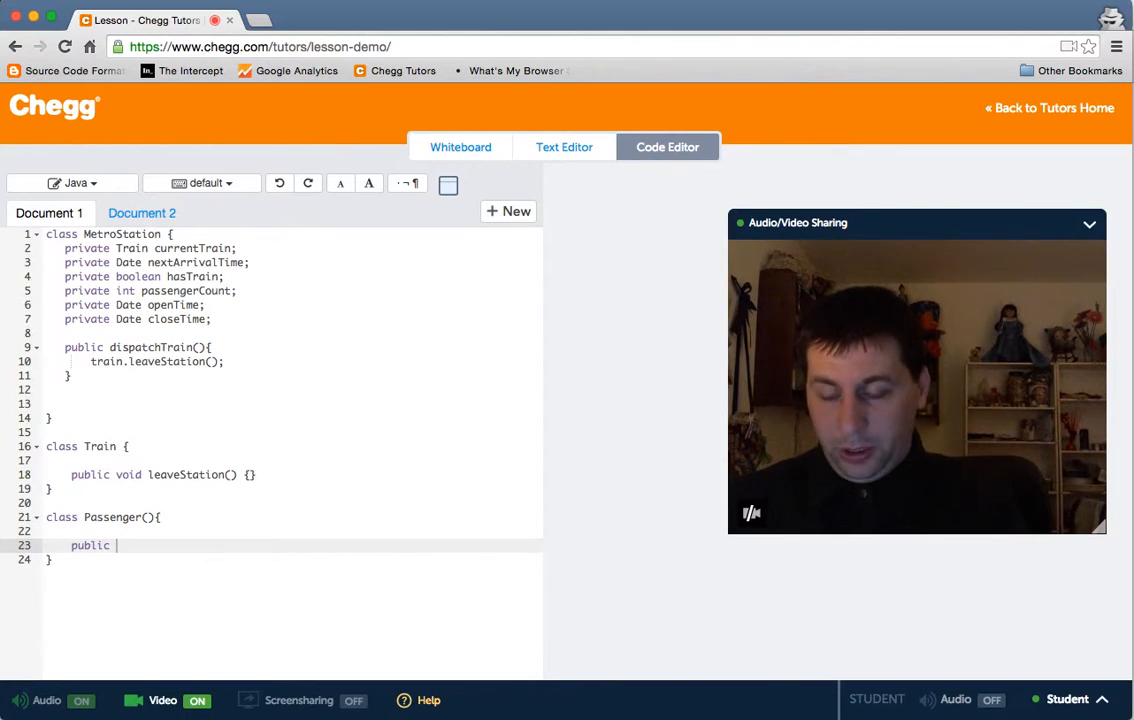
type("void callTa")
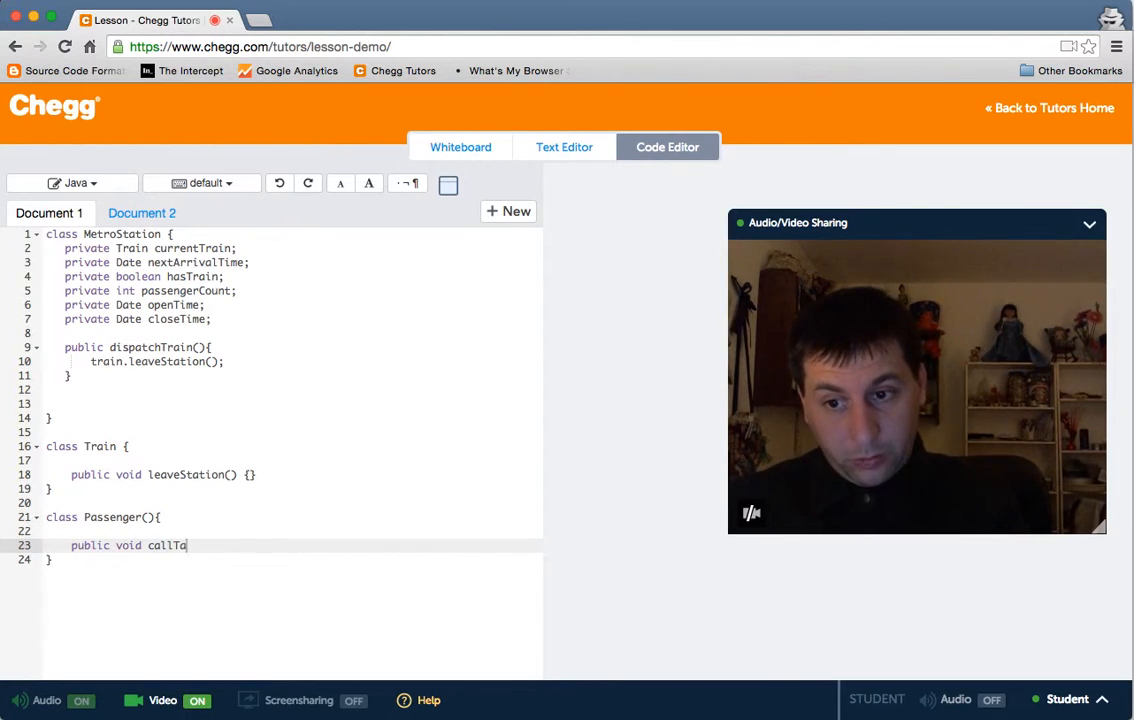
type("xi(){}")
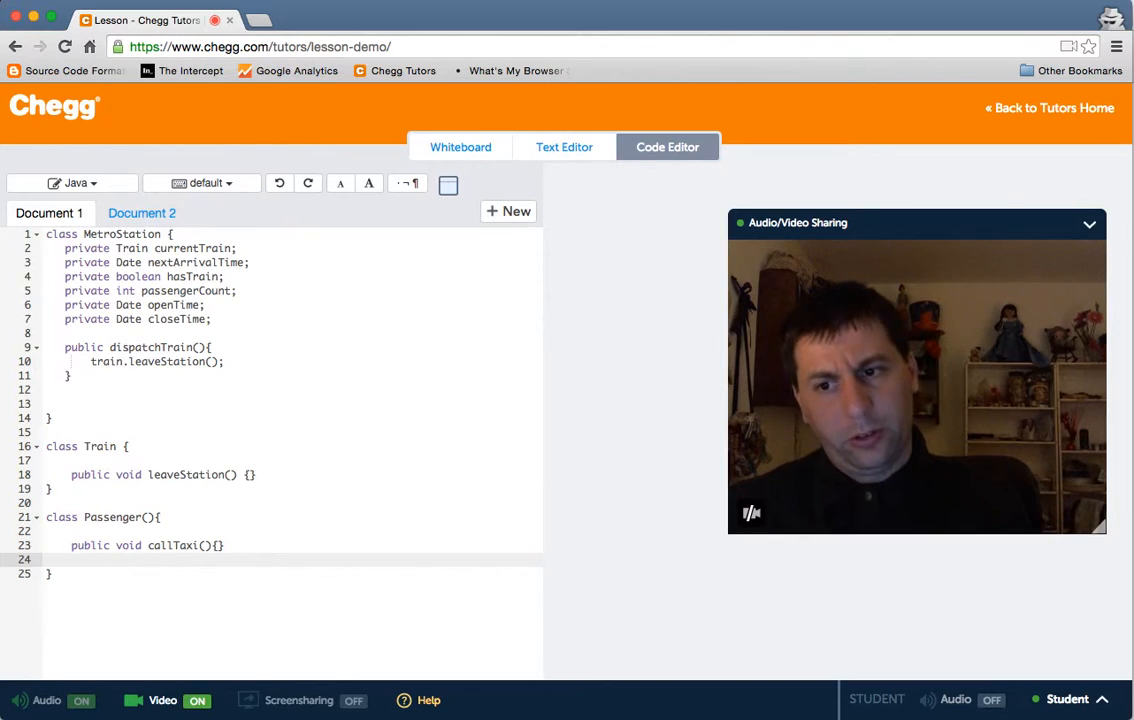
- Add public void boardTrain(Train dest) commented 'Passenge specific train' to Passenger
type("public void")
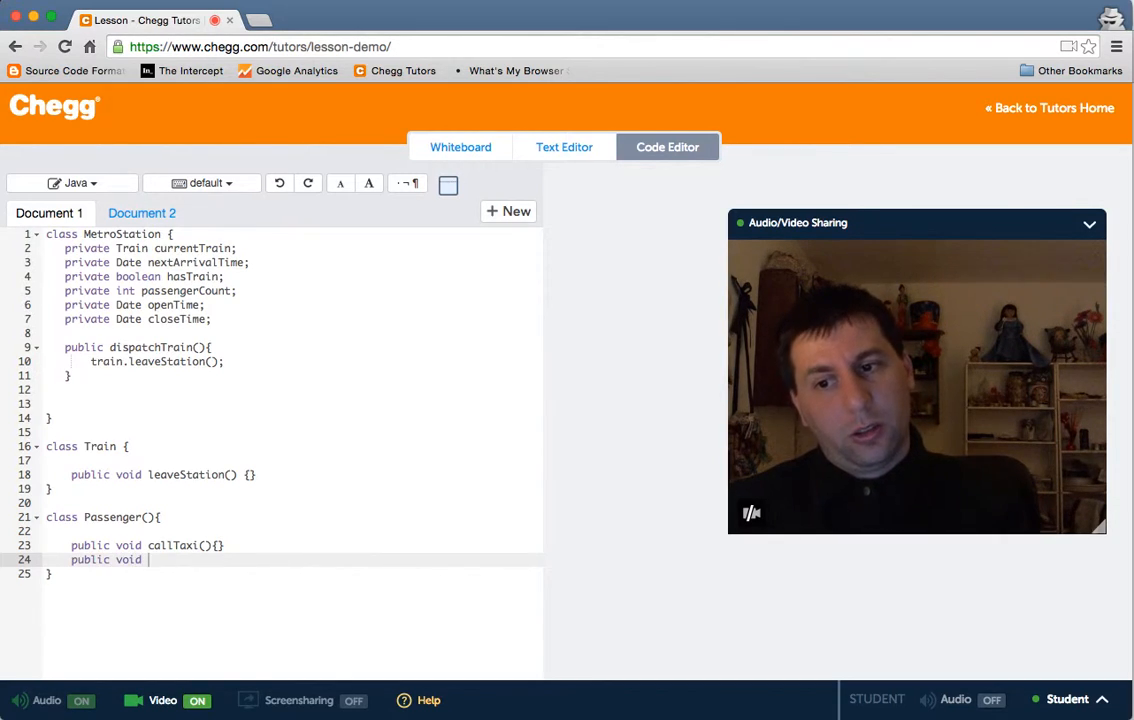
type("boardTrain")
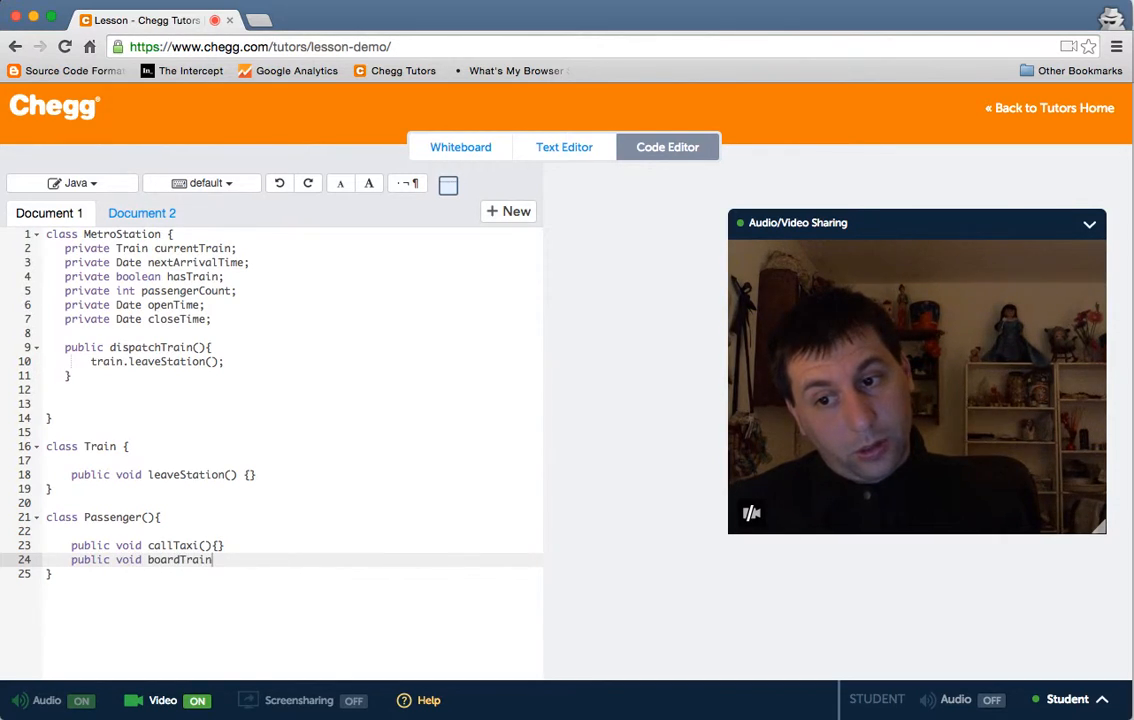
type("(Train dest){")
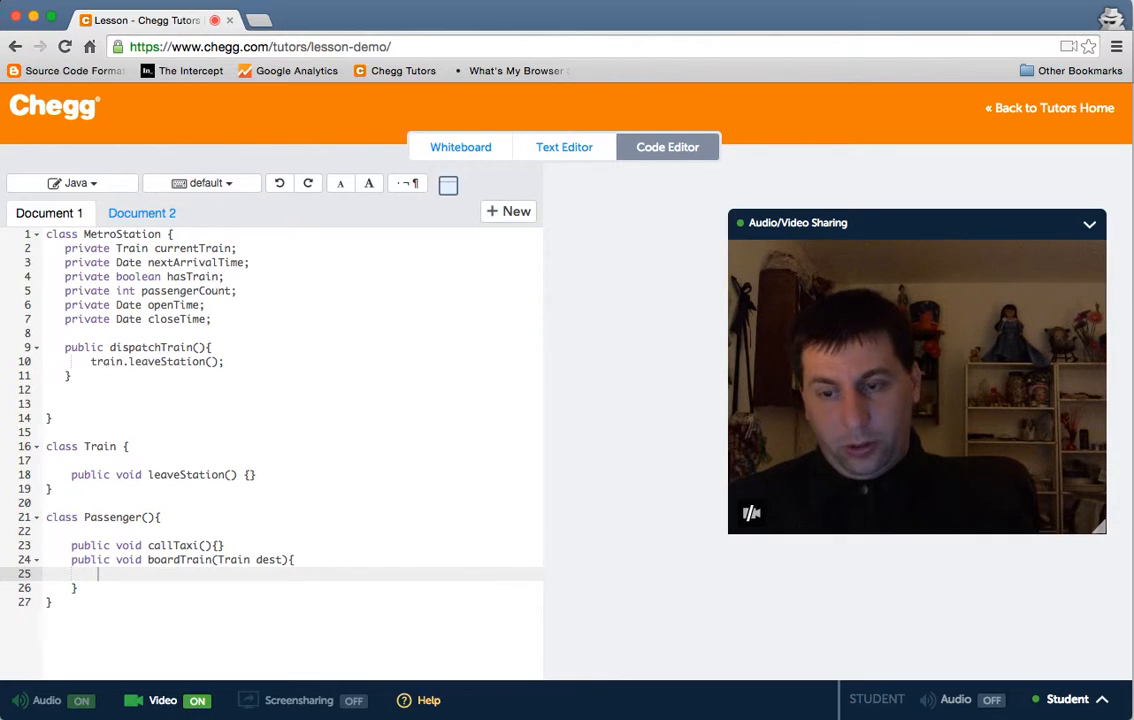
type("//Pasee")
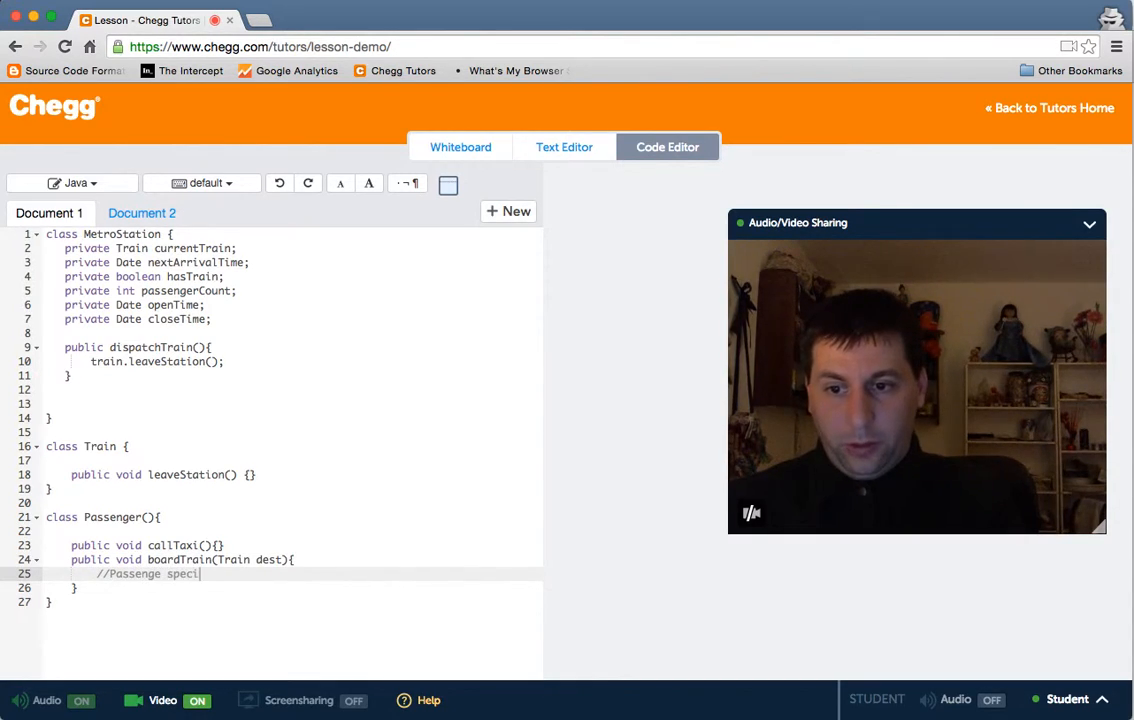
type("fic train")
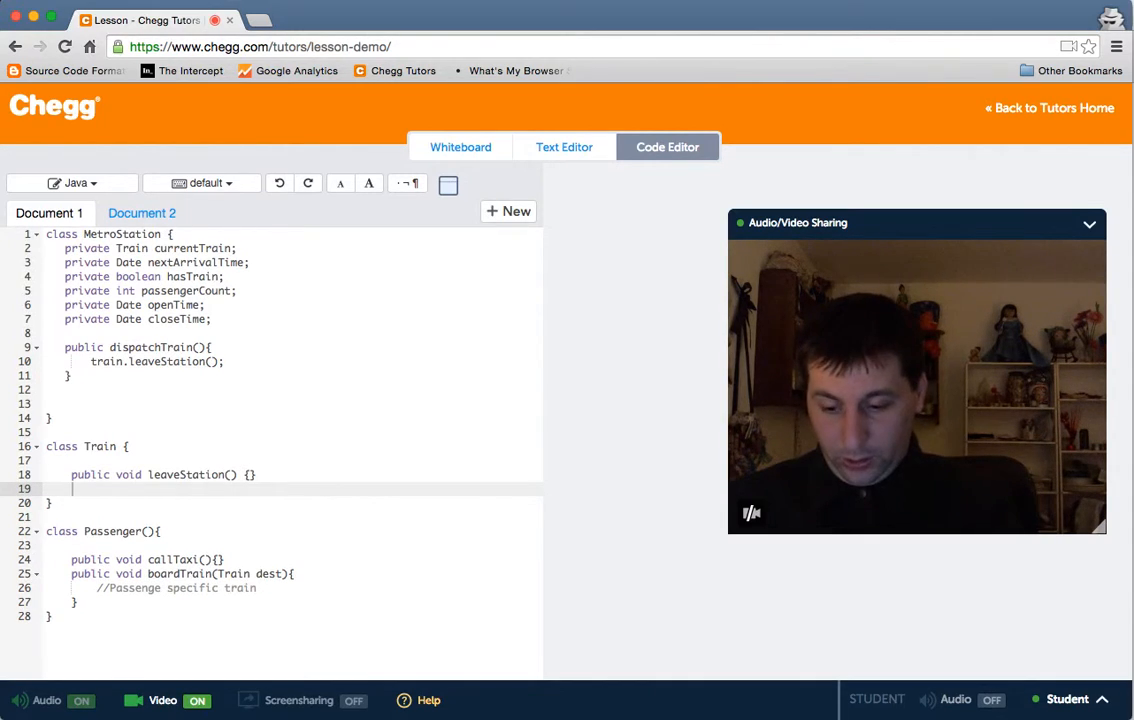
- Add signallingEmergency(){ //All passengers leave train } to Train, then show the whiteboard sketch
type("public void s")
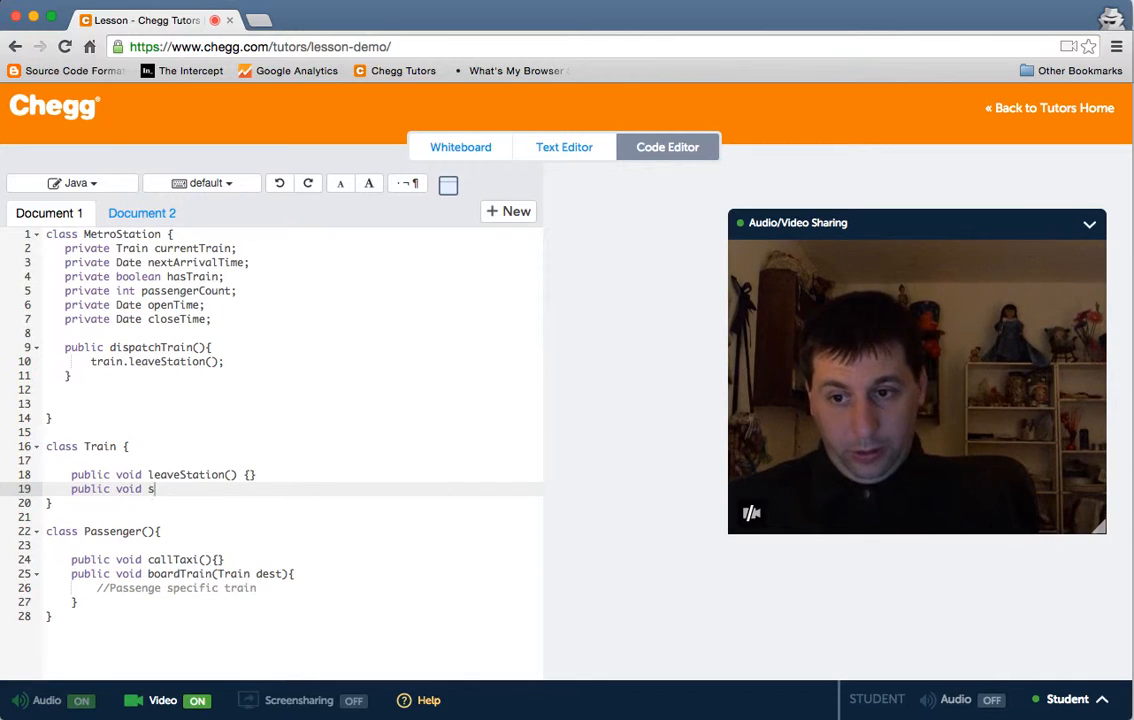
type("ignalling th")
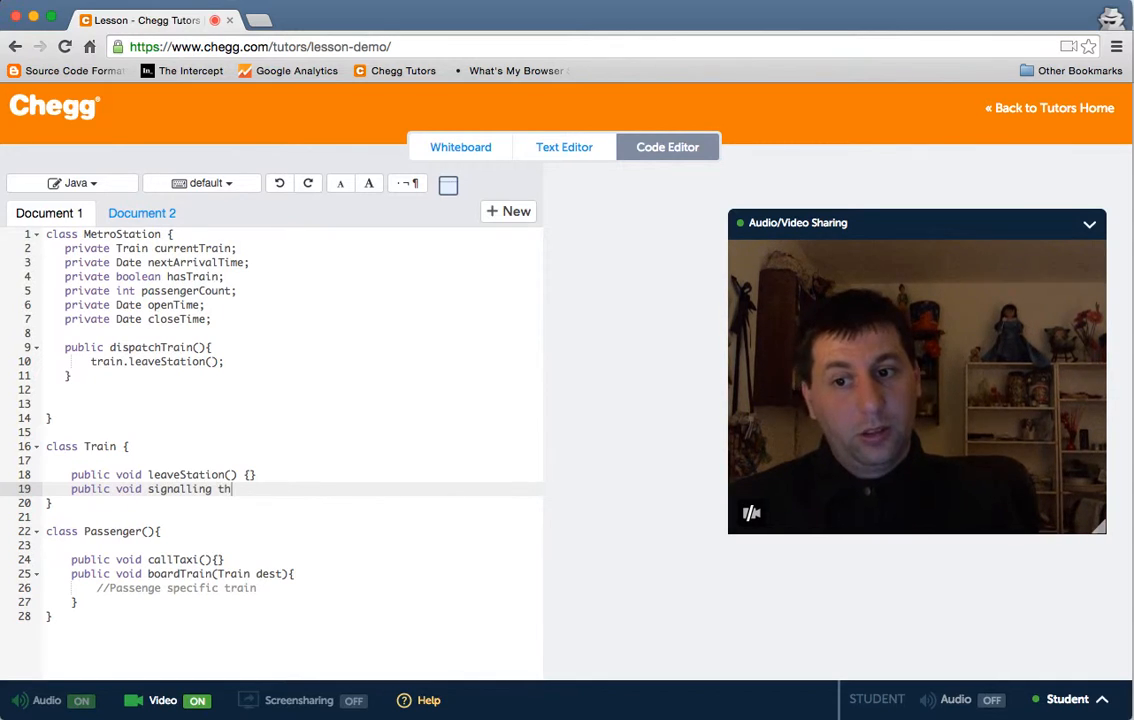
type("Eme")
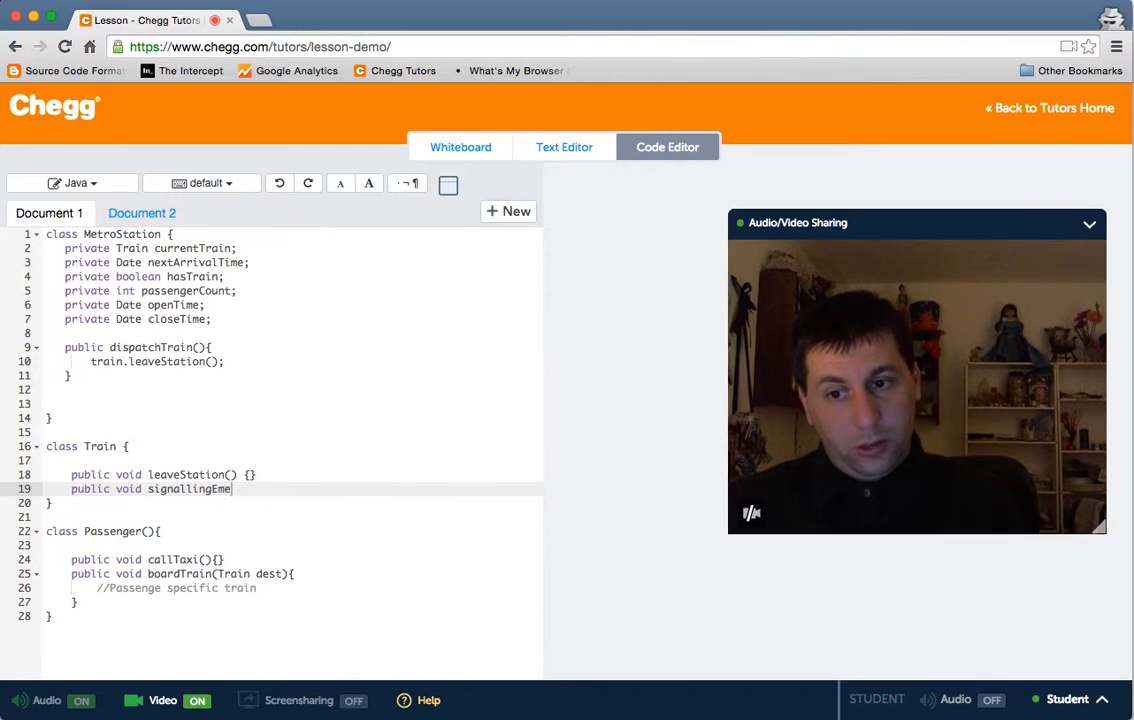
type("rgency(){")
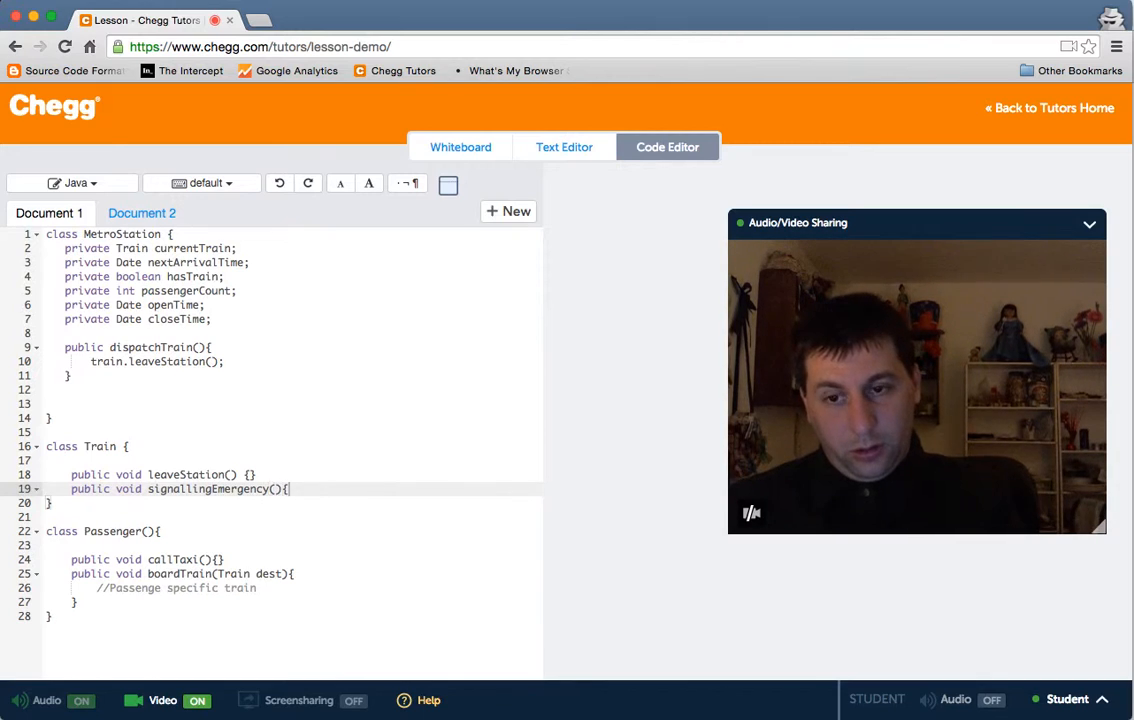
type("//All pas")
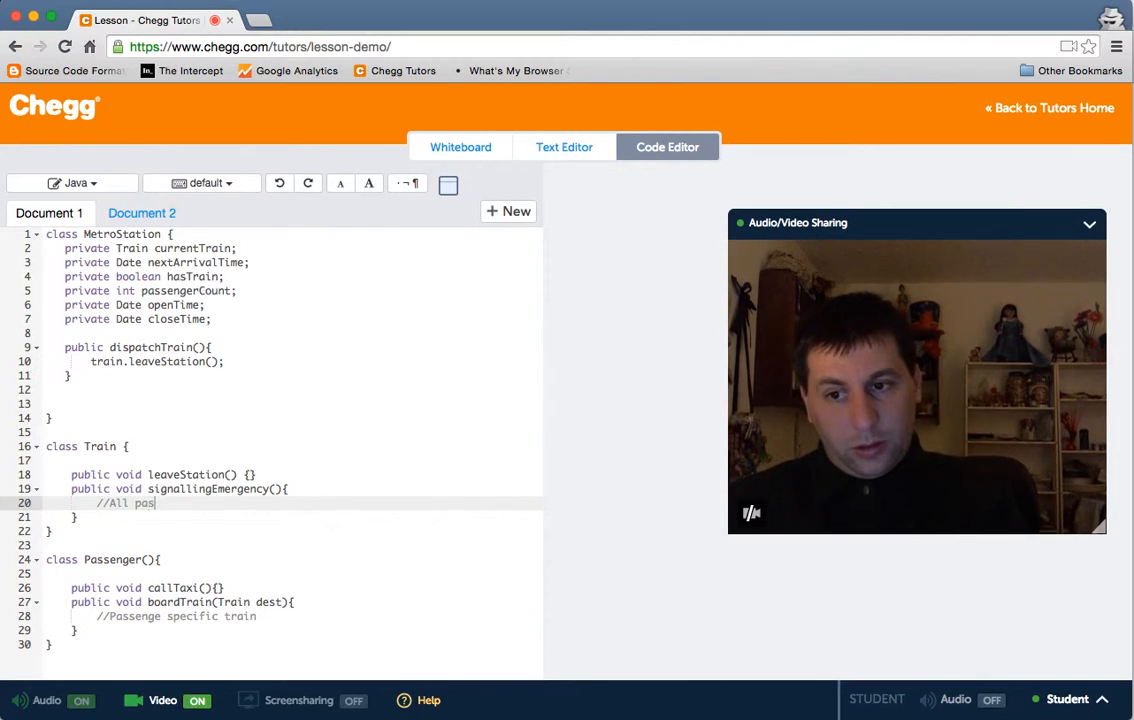
type("sengers")
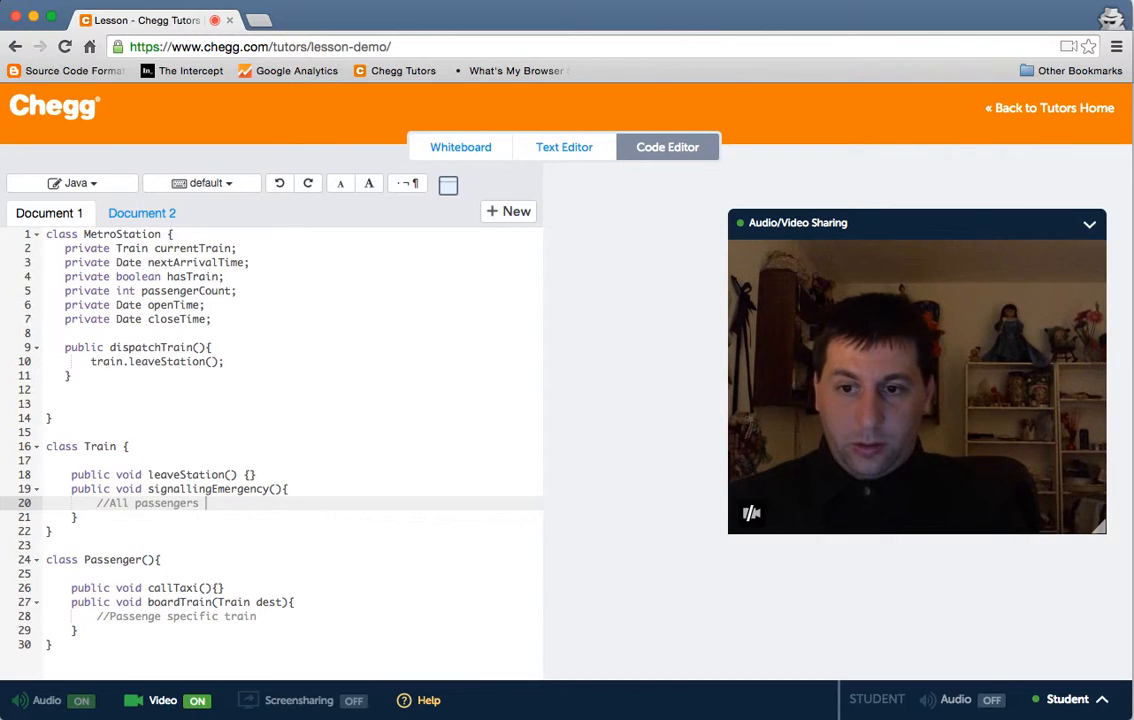
type("leave train")
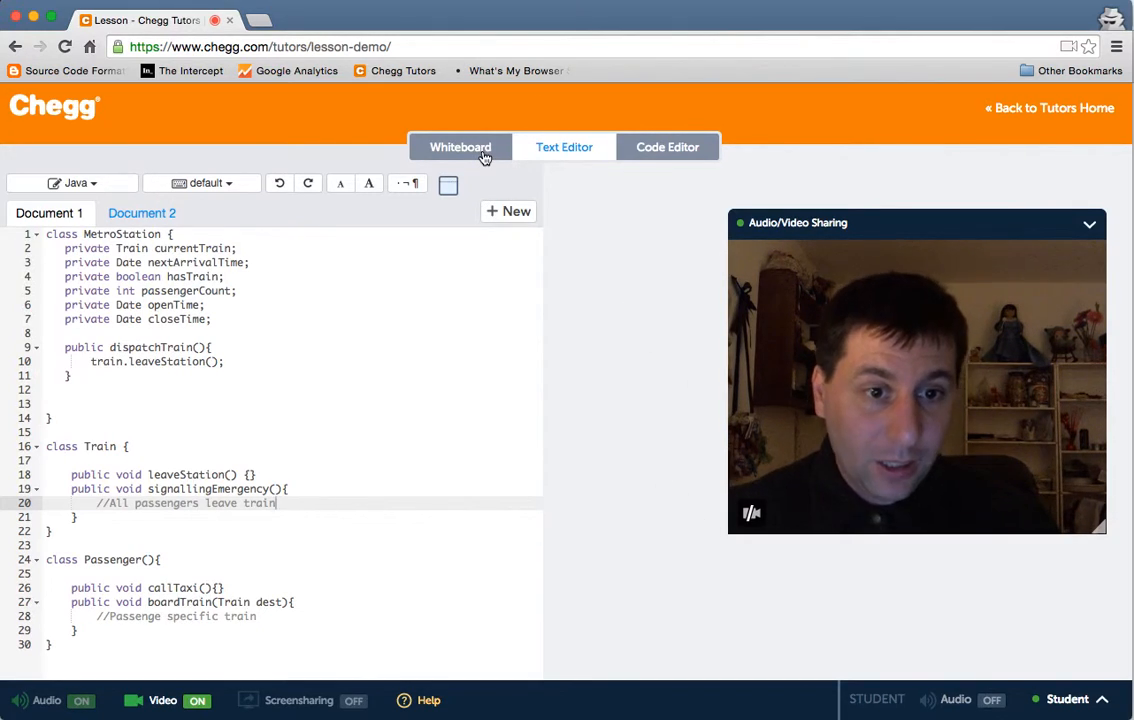
left_click(460, 147)
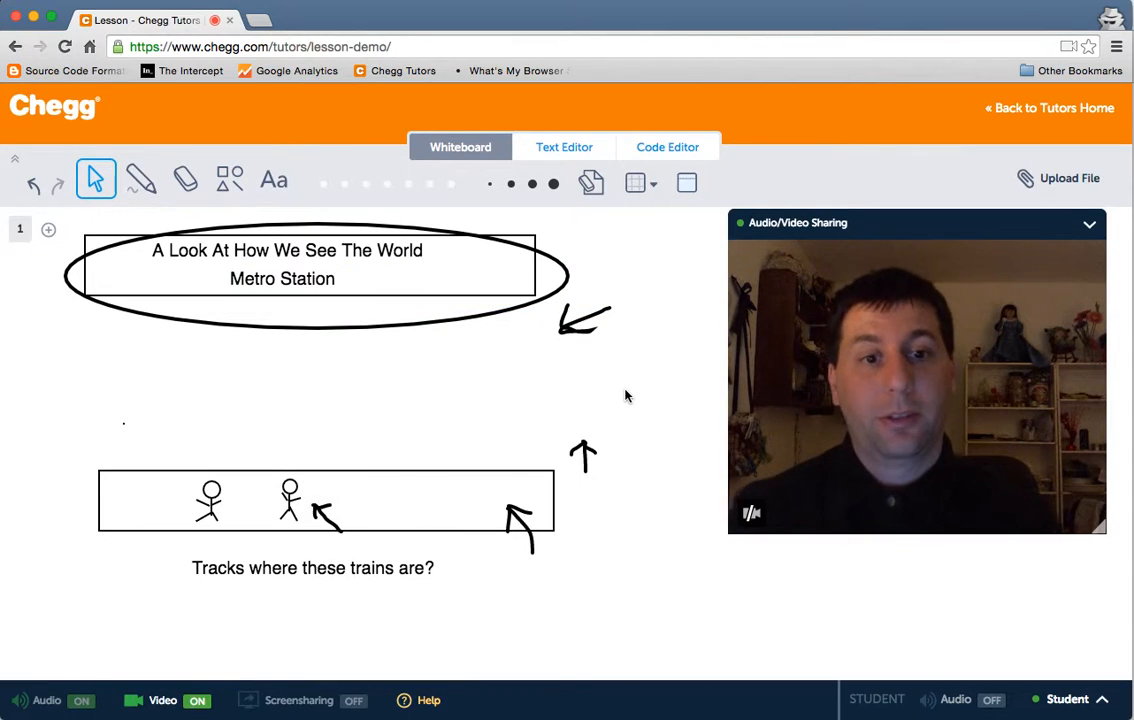